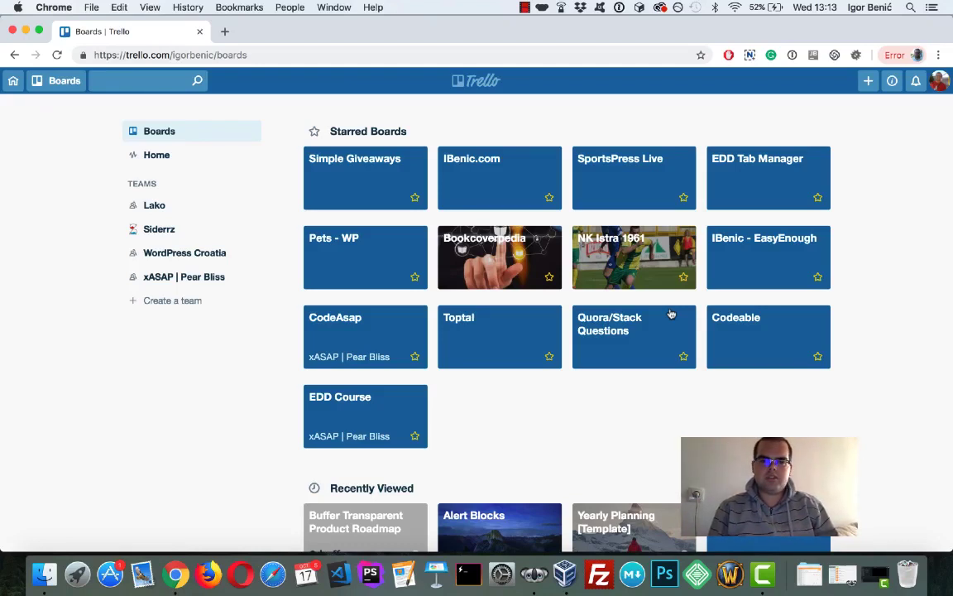
mouse_move(668, 408)
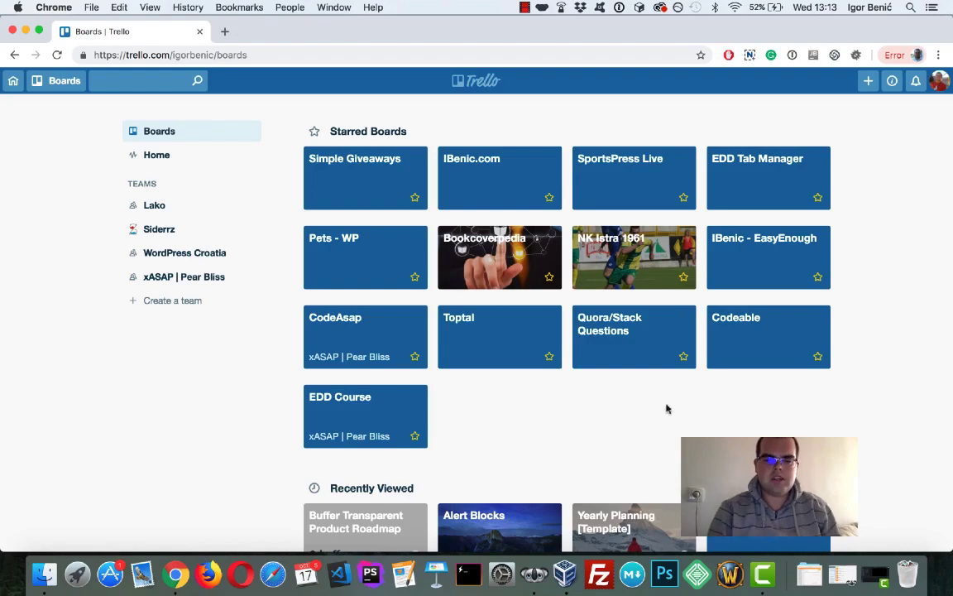
Step: Scroll down the boards overview to find the Simple Giveaways board
scroll("down", 3)
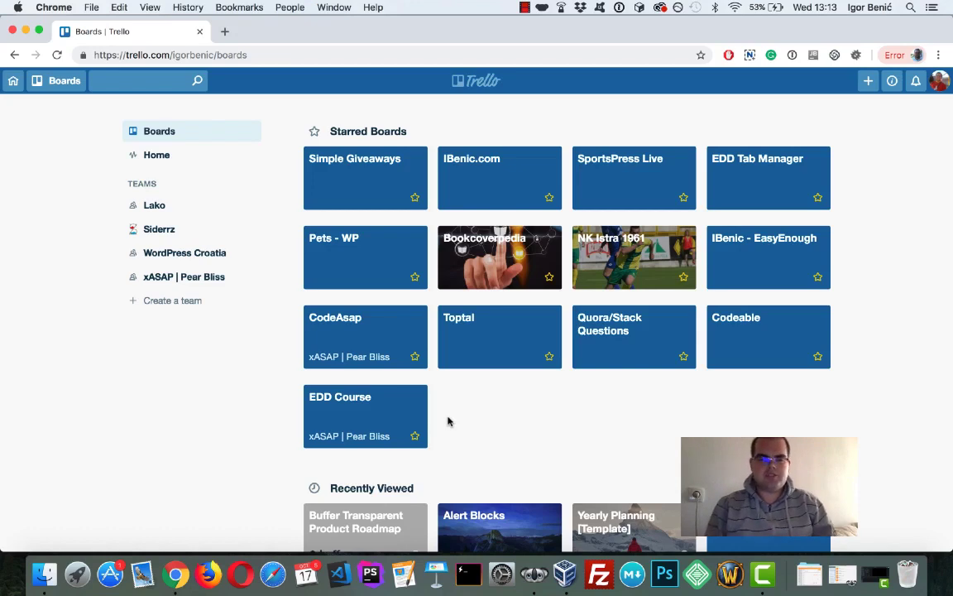
mouse_move(431, 340)
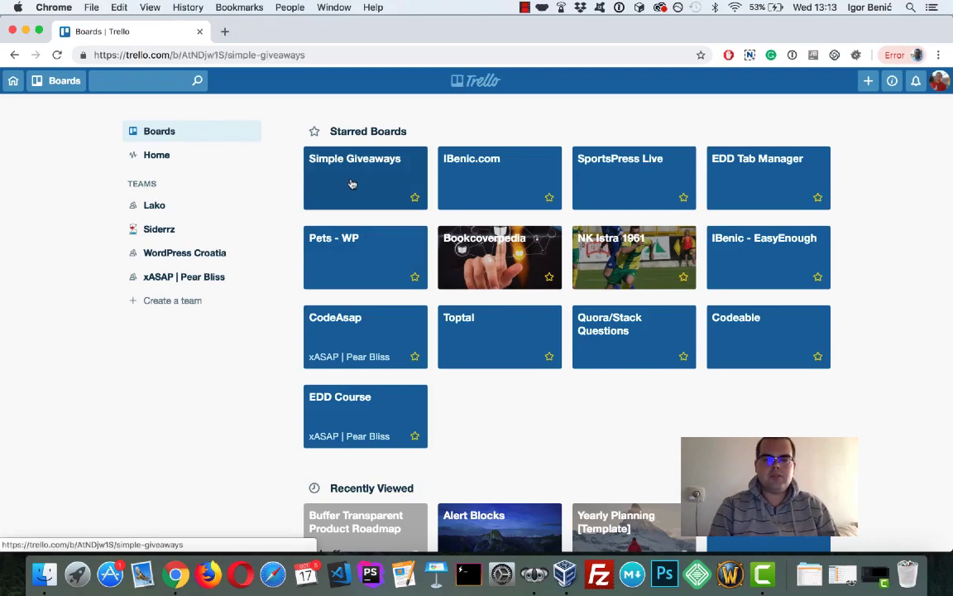
Step: Open the Simple Giveaways board as an example layout
left_click(354, 158)
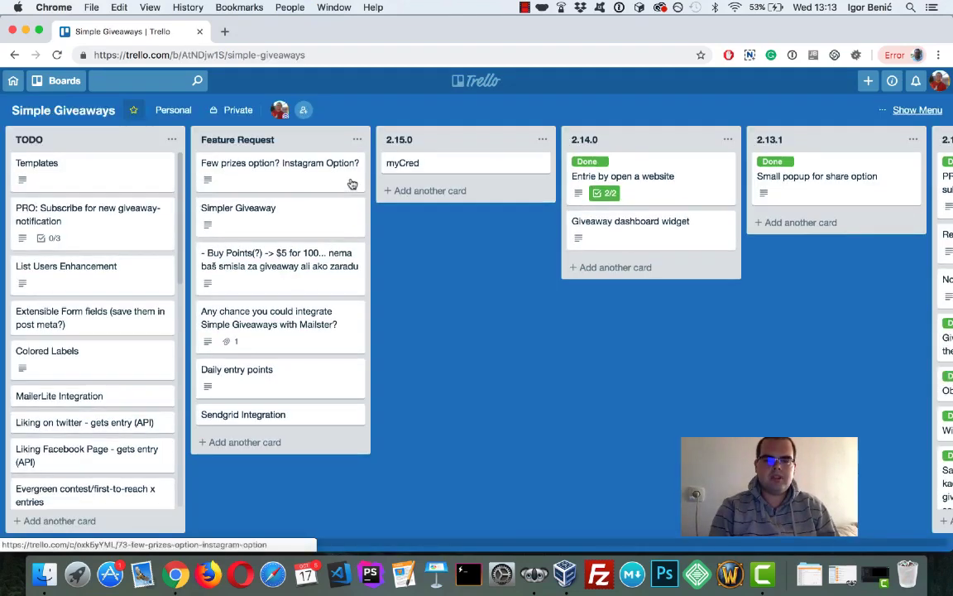
mouse_move(96, 290)
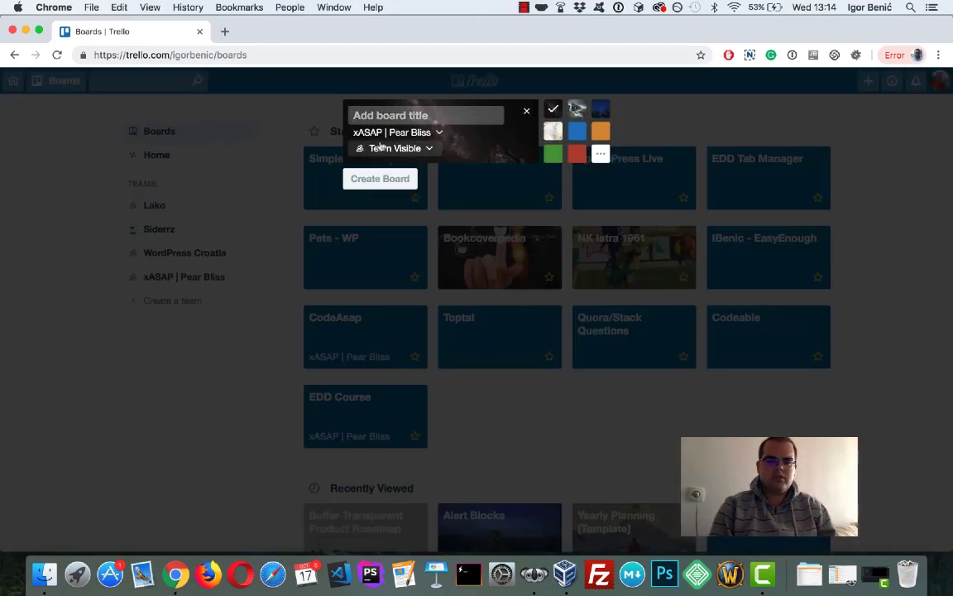
Step: Set the new board to No team and keep its visibility Private
left_click(397, 132)
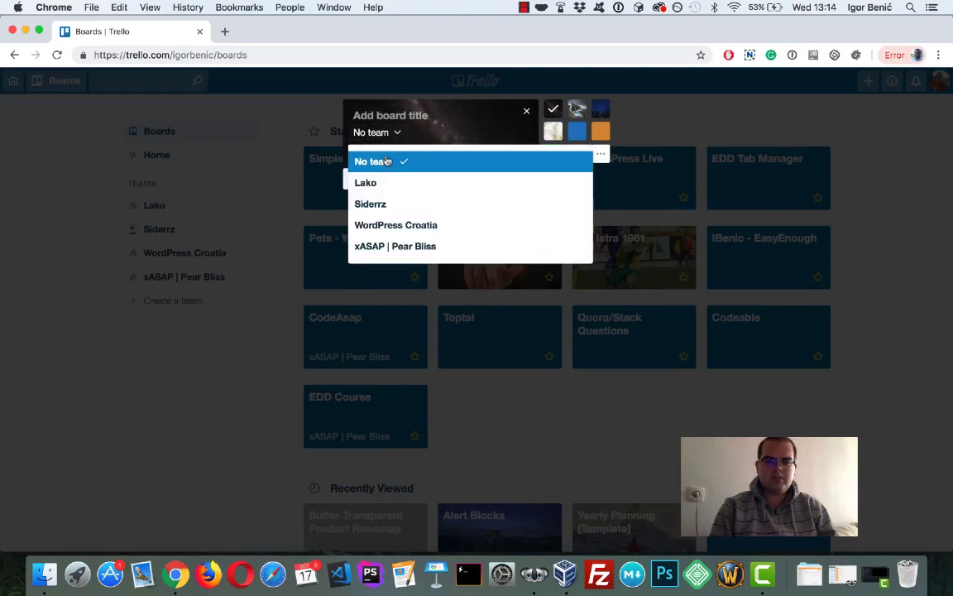
left_click(372, 161)
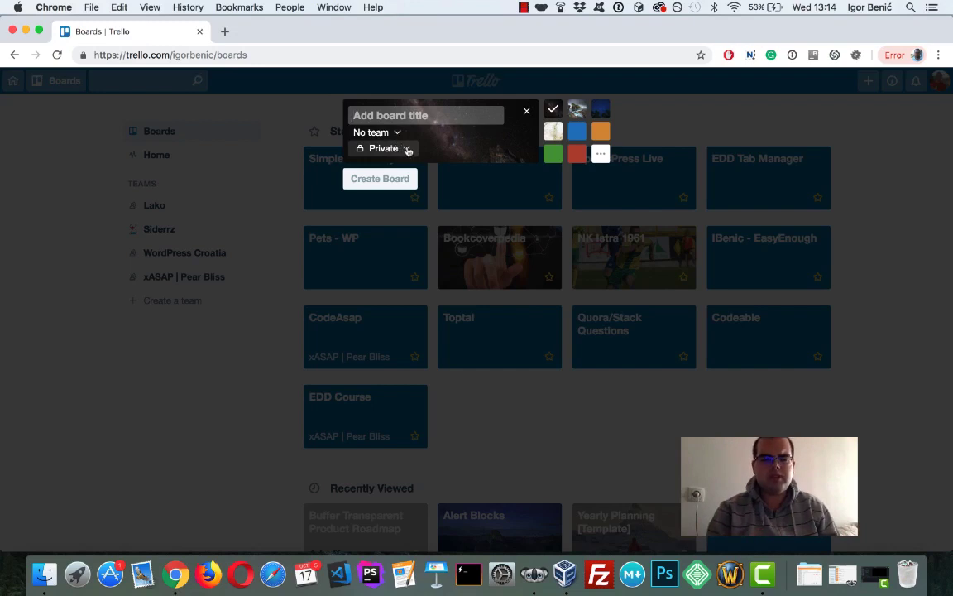
left_click(383, 148)
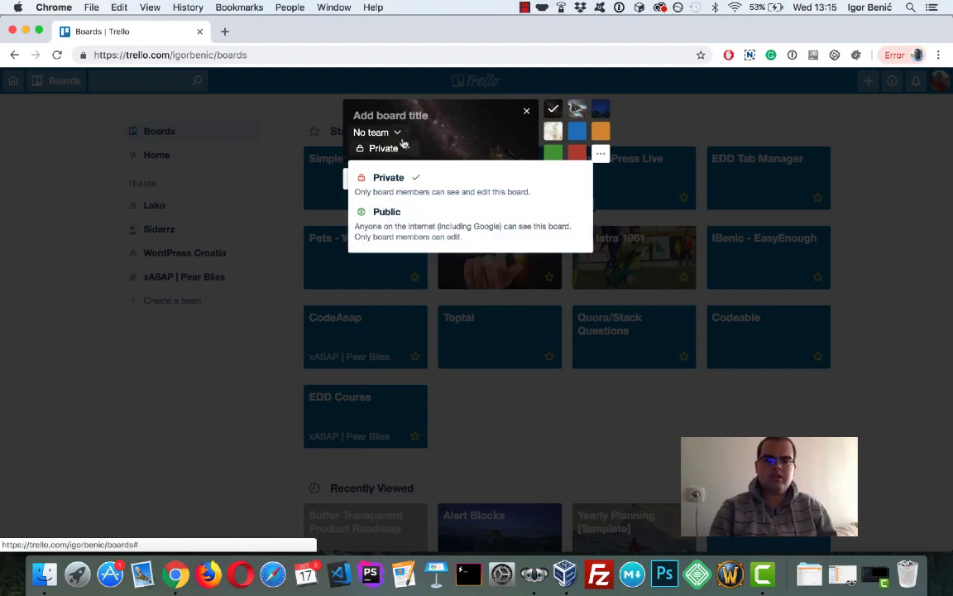
left_click(388, 177)
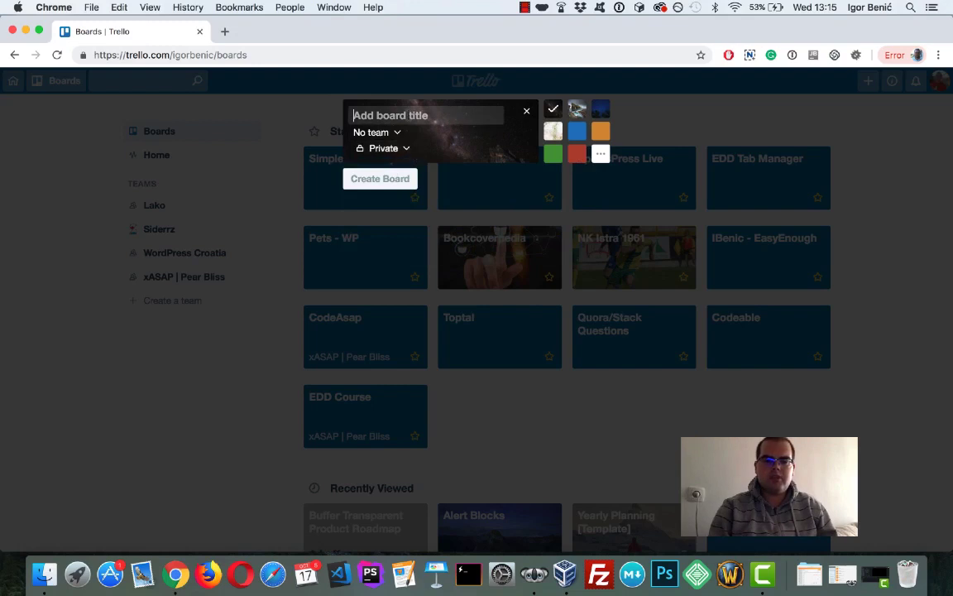
Step: Name the board 'My new Plugin', choose the blue background and create it
type("My new Plugin")
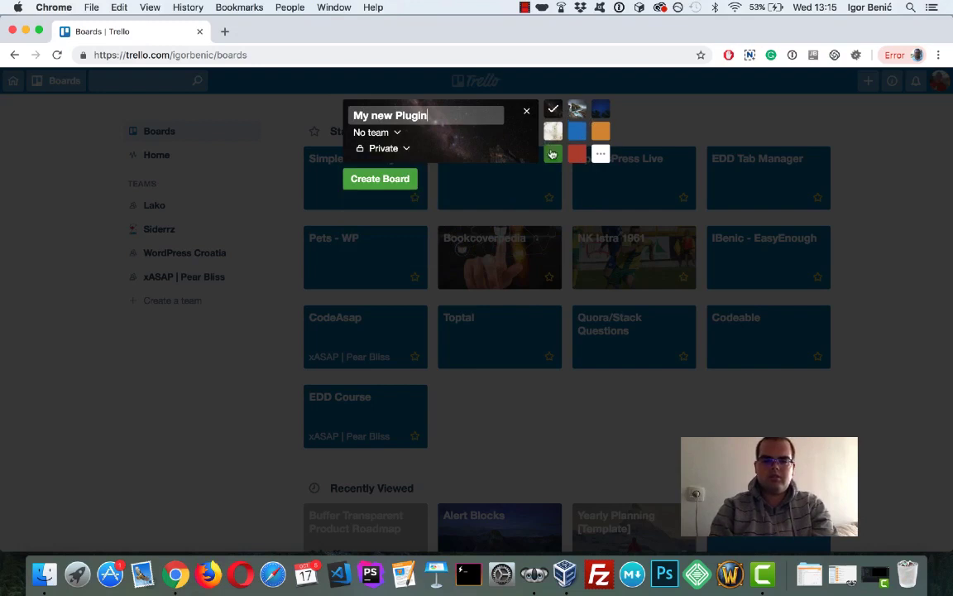
left_click(577, 130)
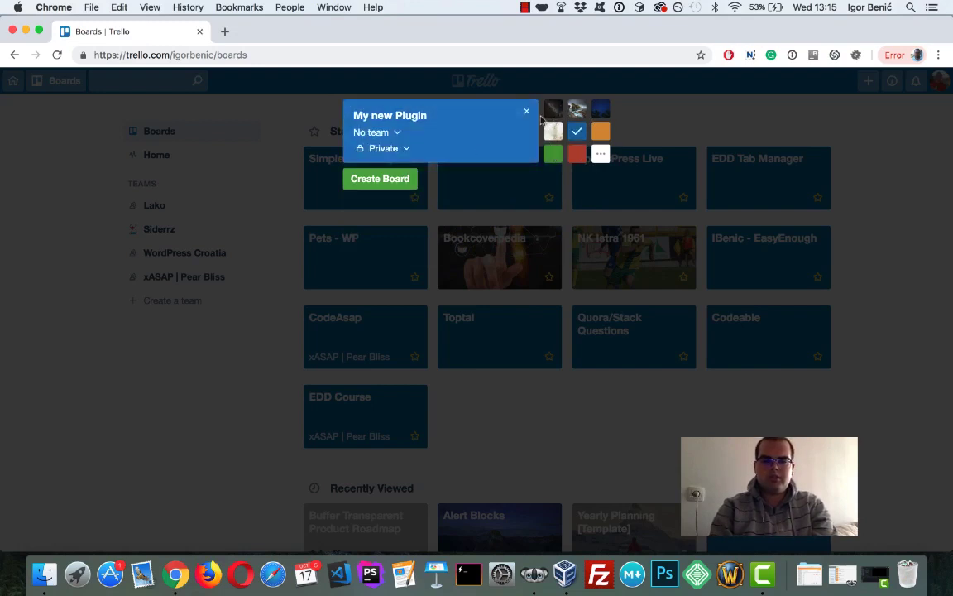
left_click(379, 179)
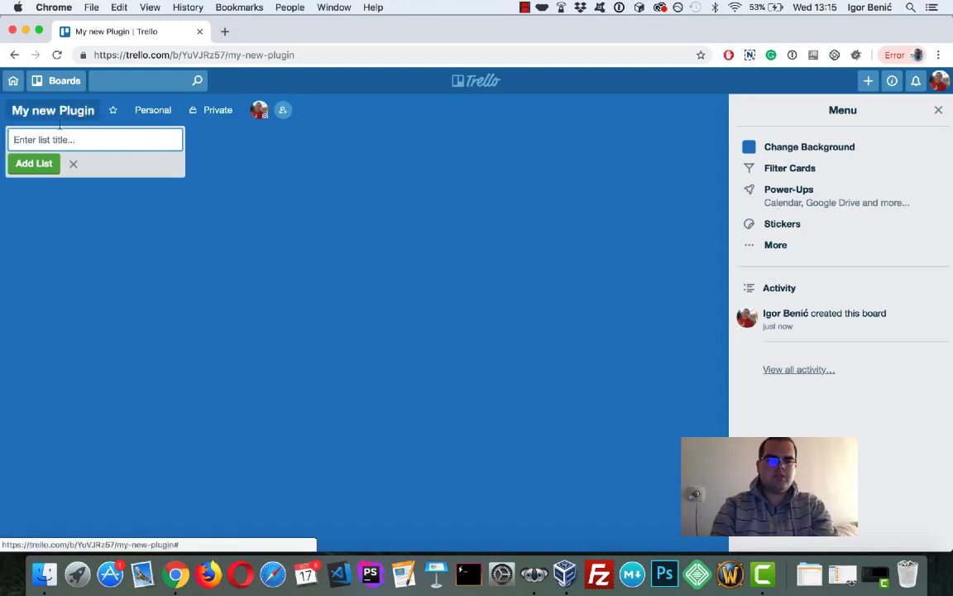
mouse_move(113, 190)
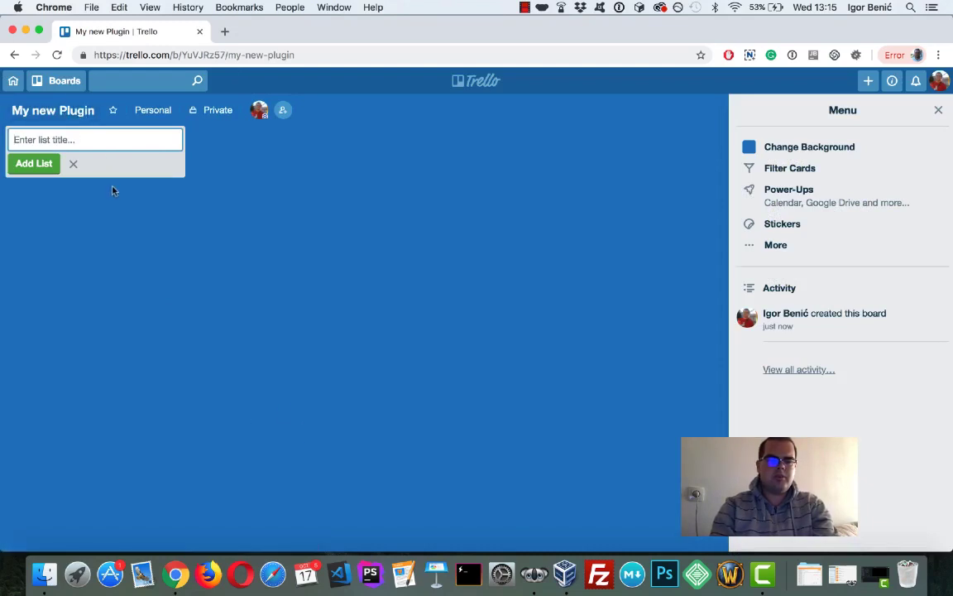
mouse_move(110, 174)
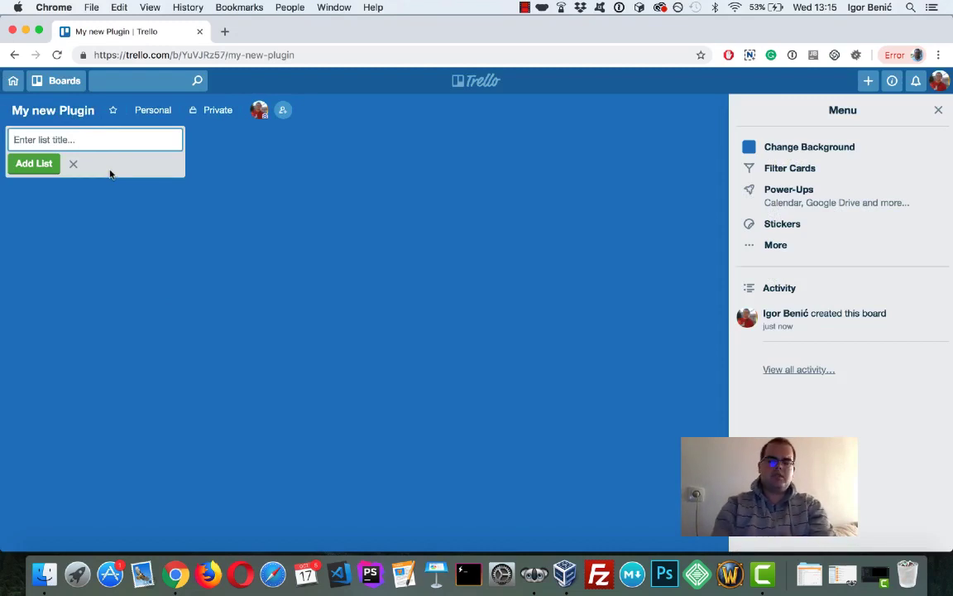
Step: Add a General Information list and rename it to Info
type("General Information")
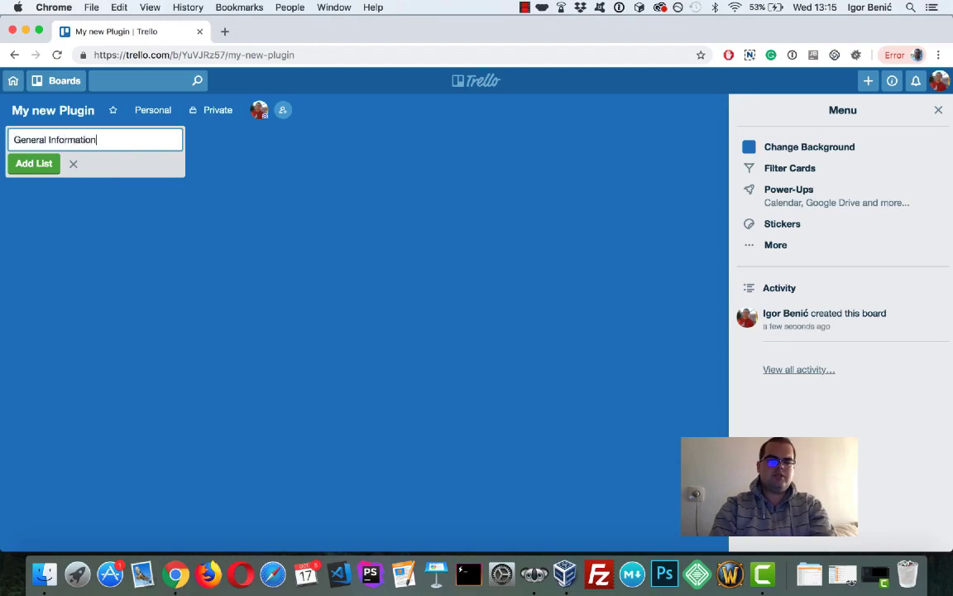
left_click(33, 163)
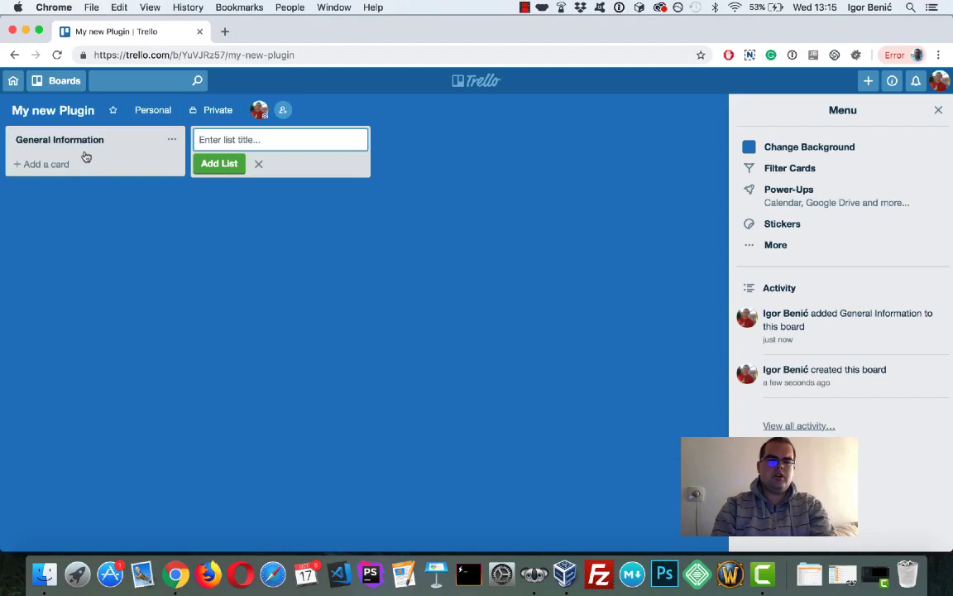
left_click(60, 139)
type("Info")
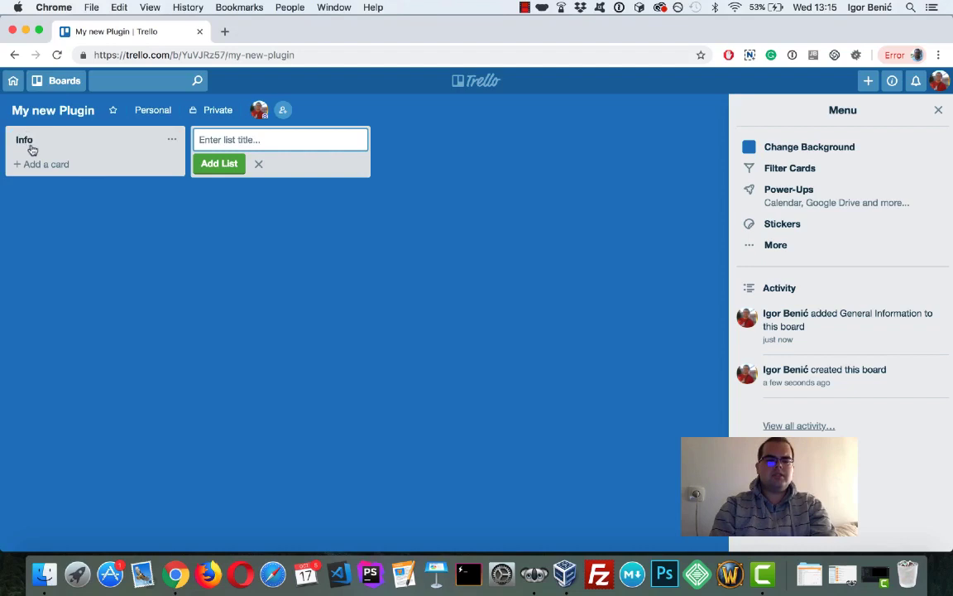
mouse_move(47, 164)
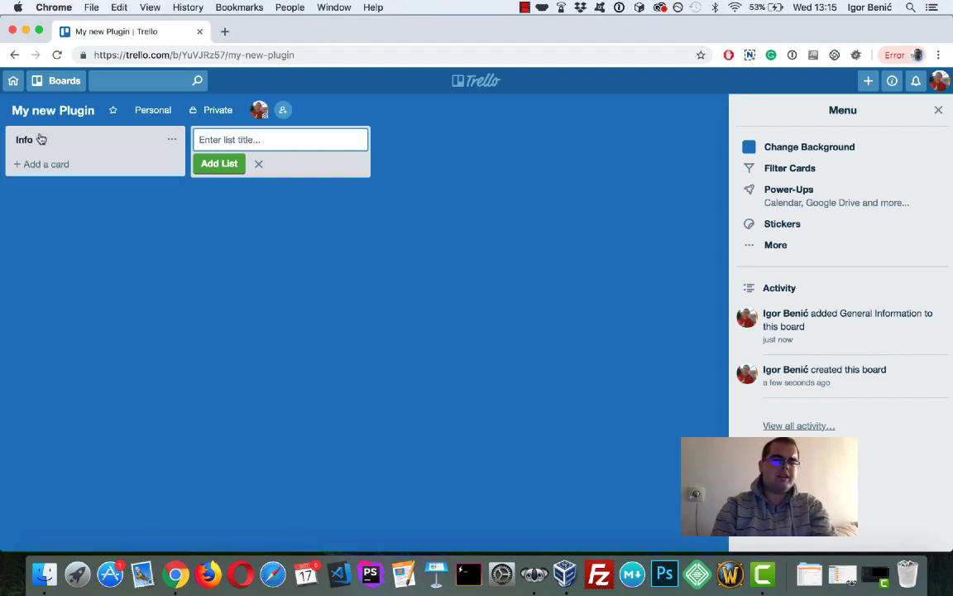
left_click(46, 164)
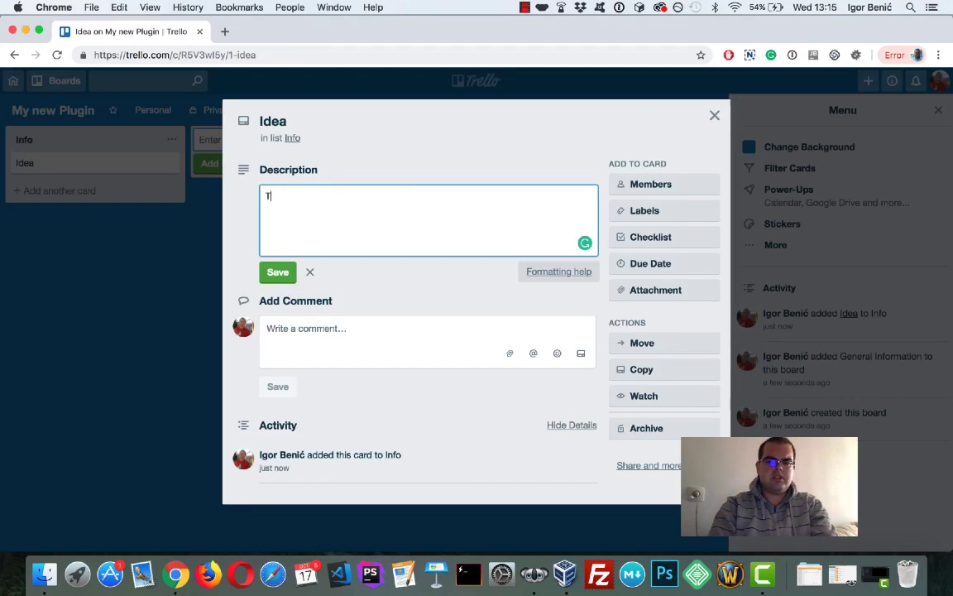
Step: Give the Idea card the description 'Idea of the plugin.' and save it
type("Idea of the plugin.")
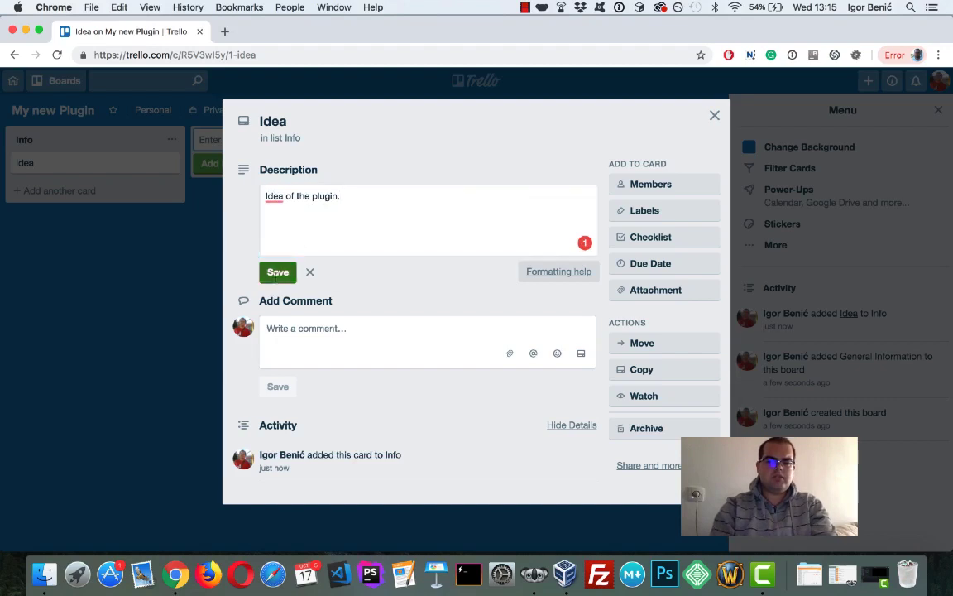
left_click(714, 115)
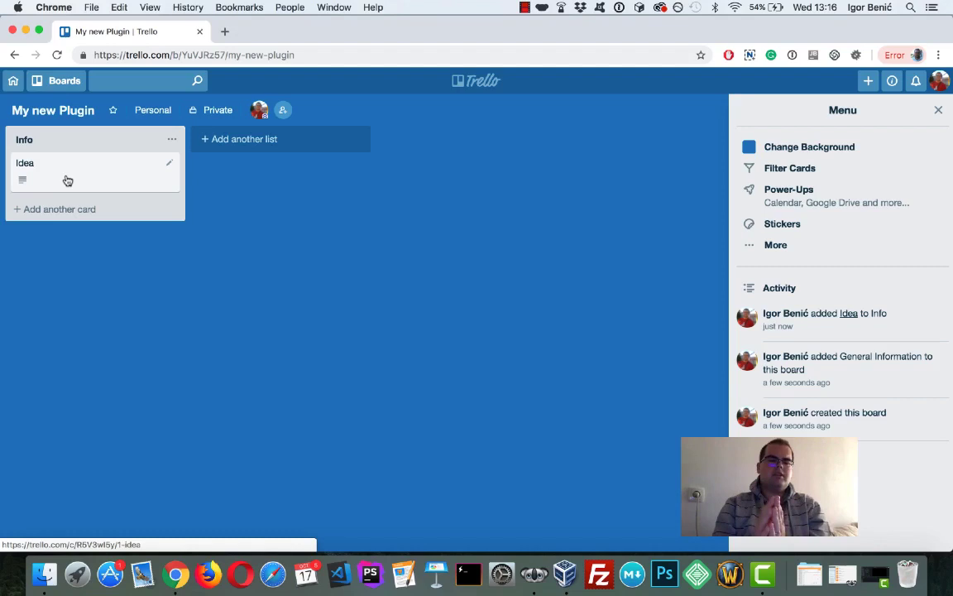
Step: Add an 'Alternatives | Existing Plugins' card to Info and open its details
left_click(59, 208)
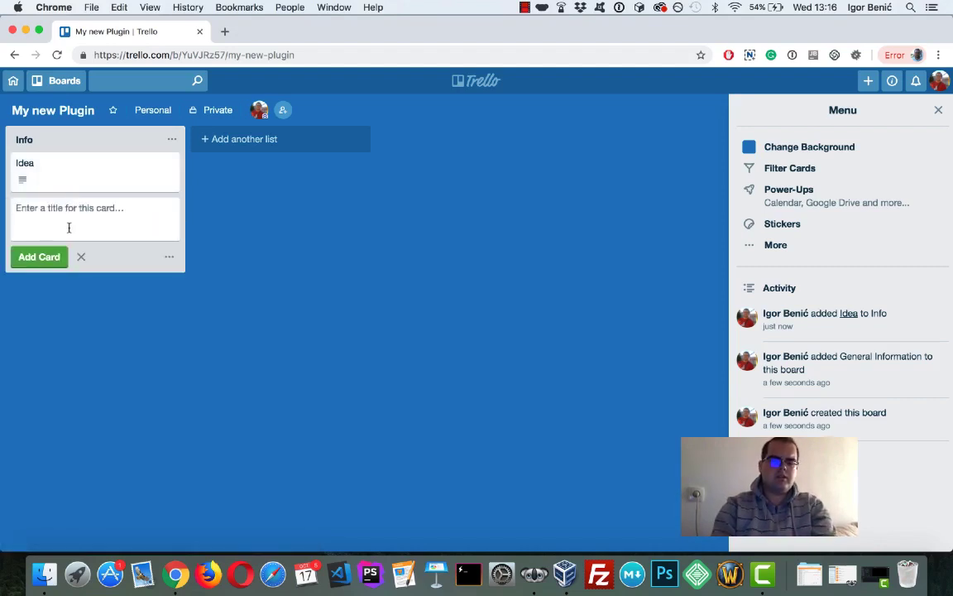
type("Alternatives | E")
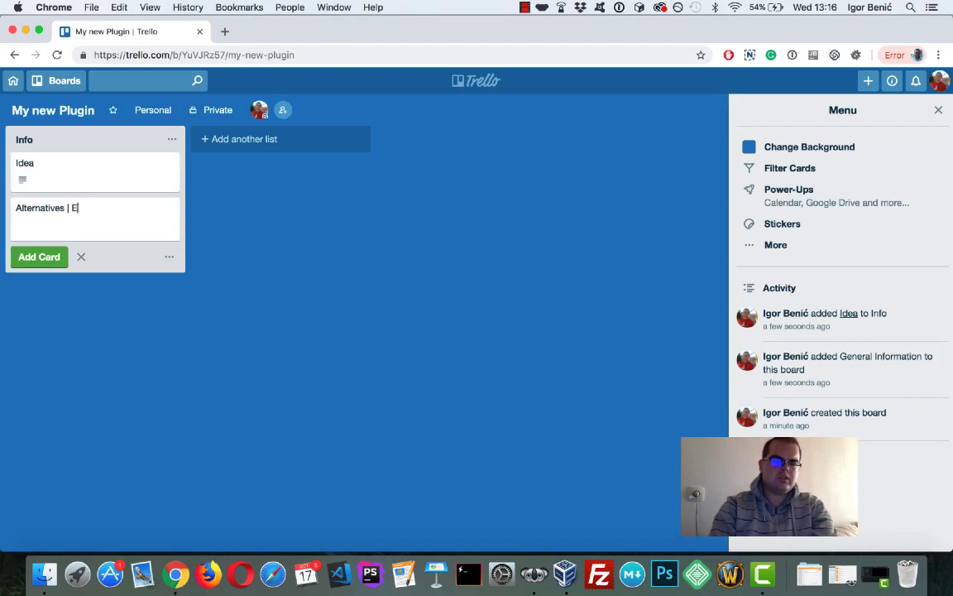
type("xisting Ide")
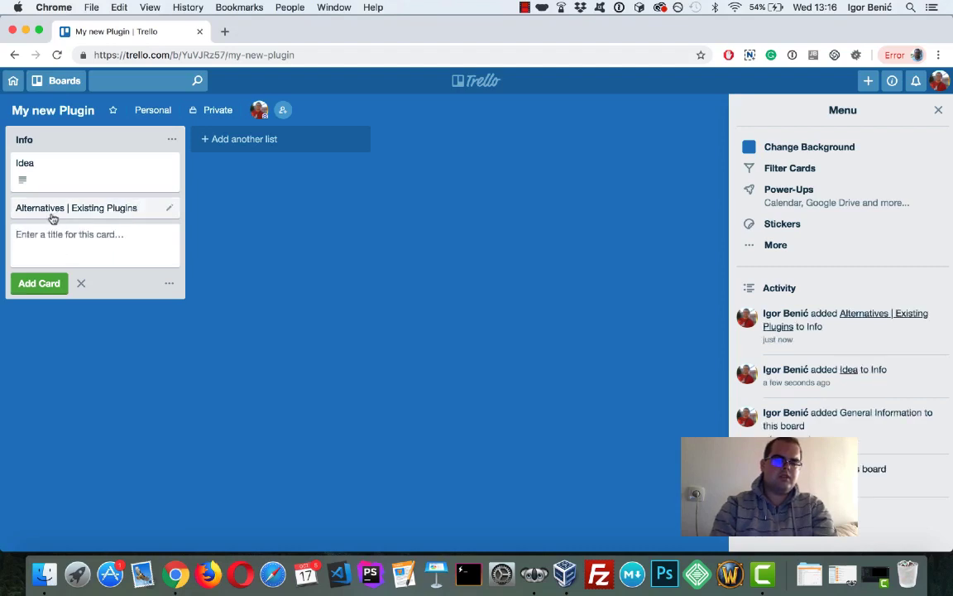
left_click(76, 208)
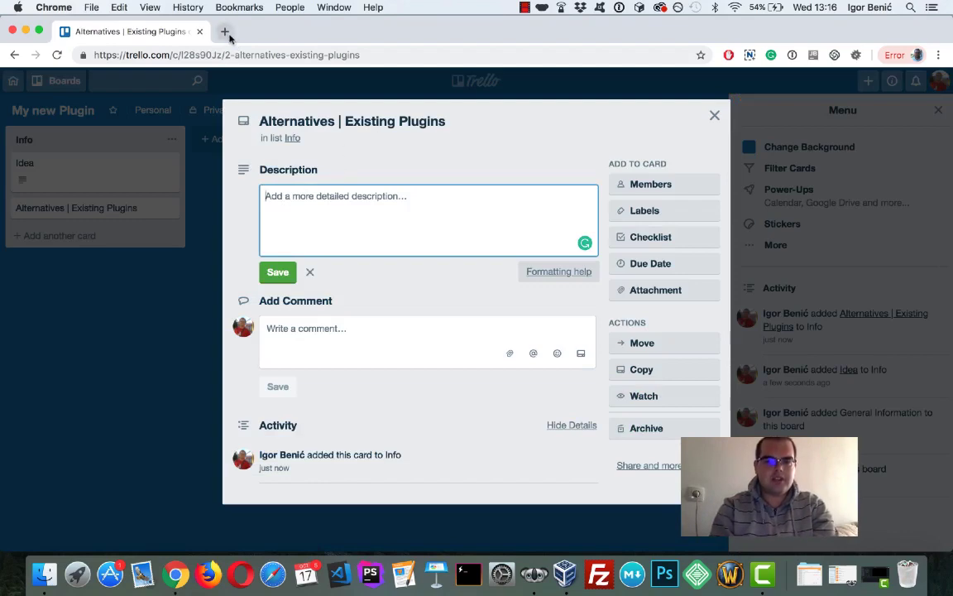
Step: Search Google for the WooCommerce plugin and open its WordPress.org page
left_click(224, 32)
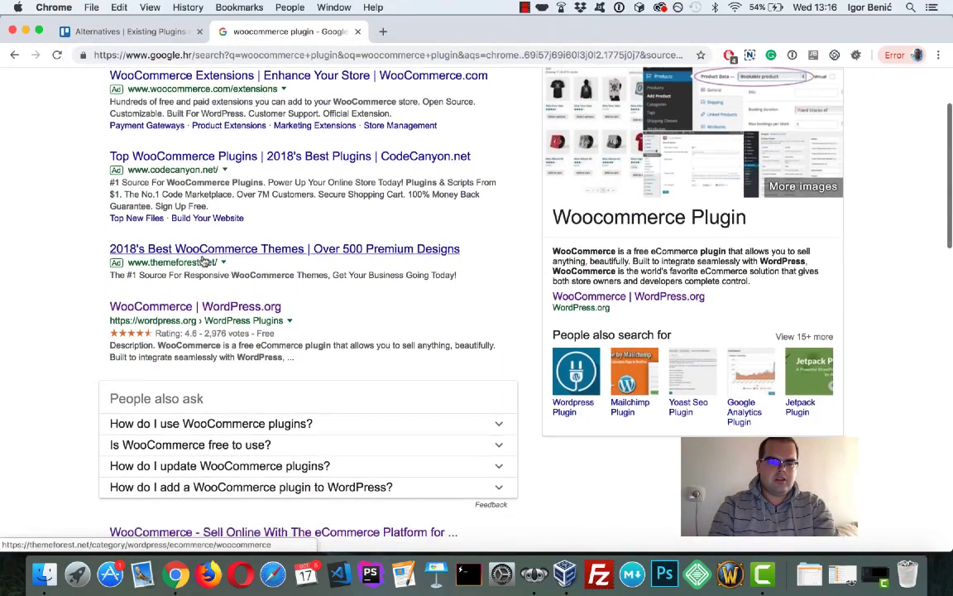
left_click(194, 306)
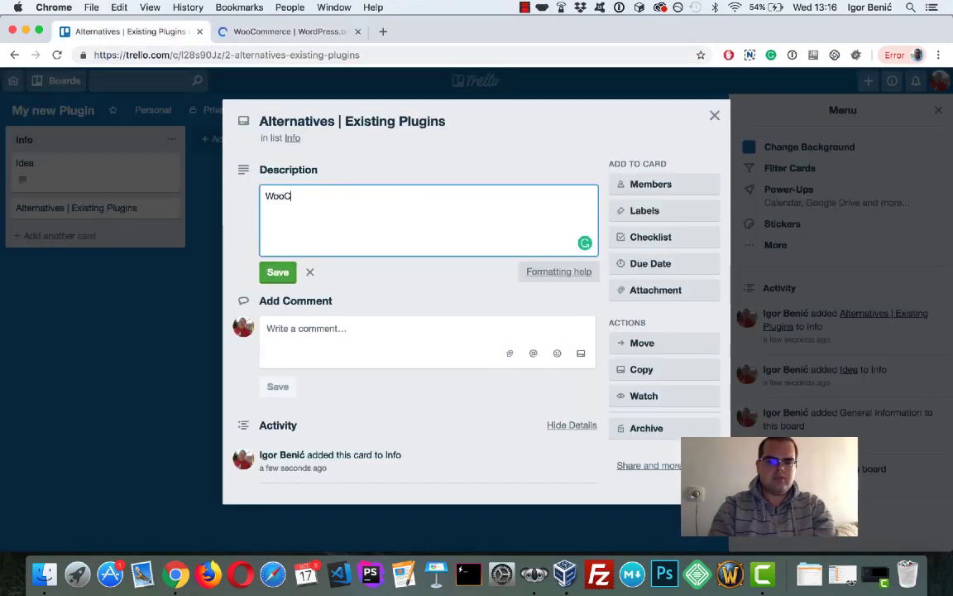
Step: Describe the card with the WooCommerce and EDD plugin links, save it and close the card
type("ommerce: https://wordpress.org/plugins/woocommerce/")
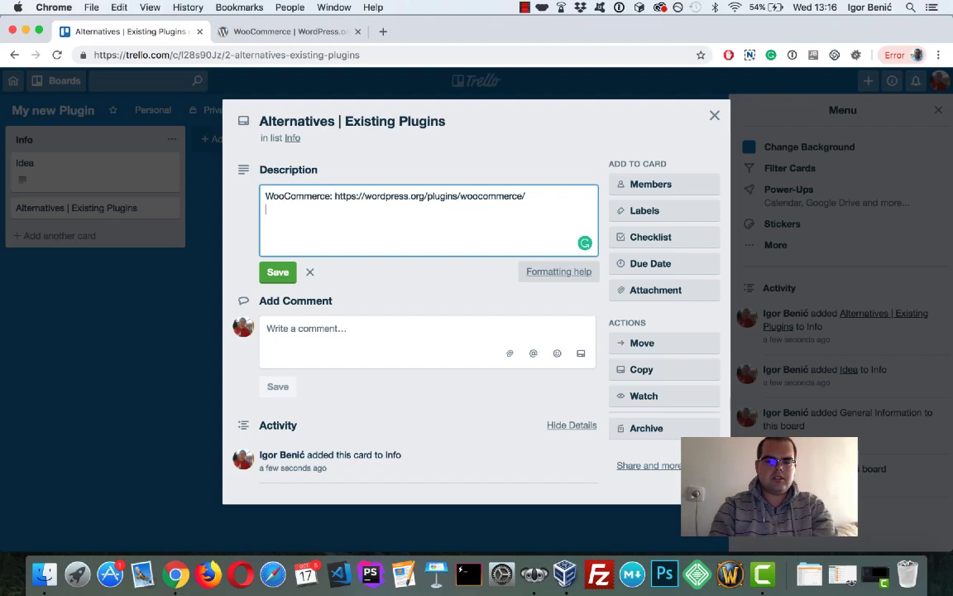
type("EDD : https:")
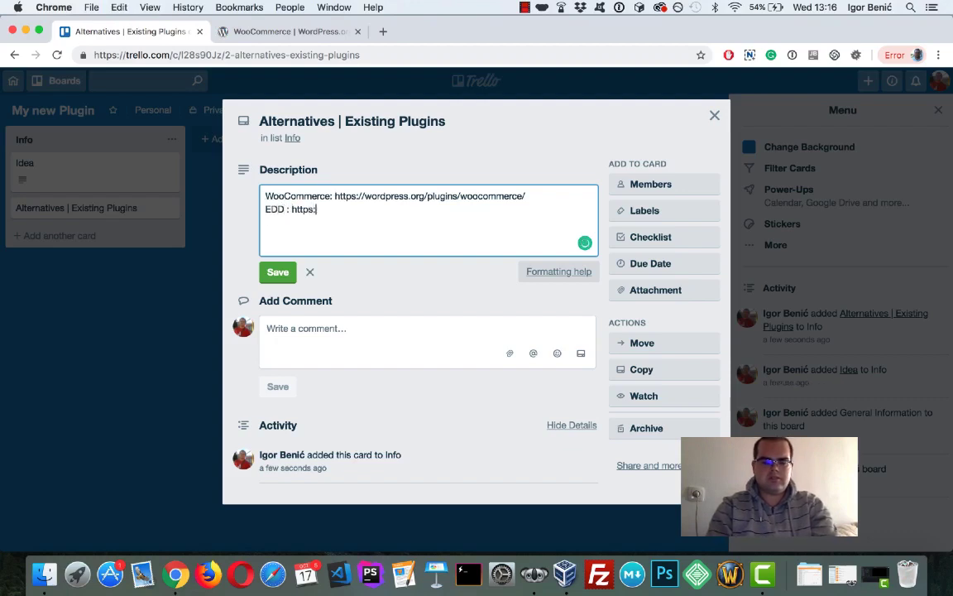
type("easyd")
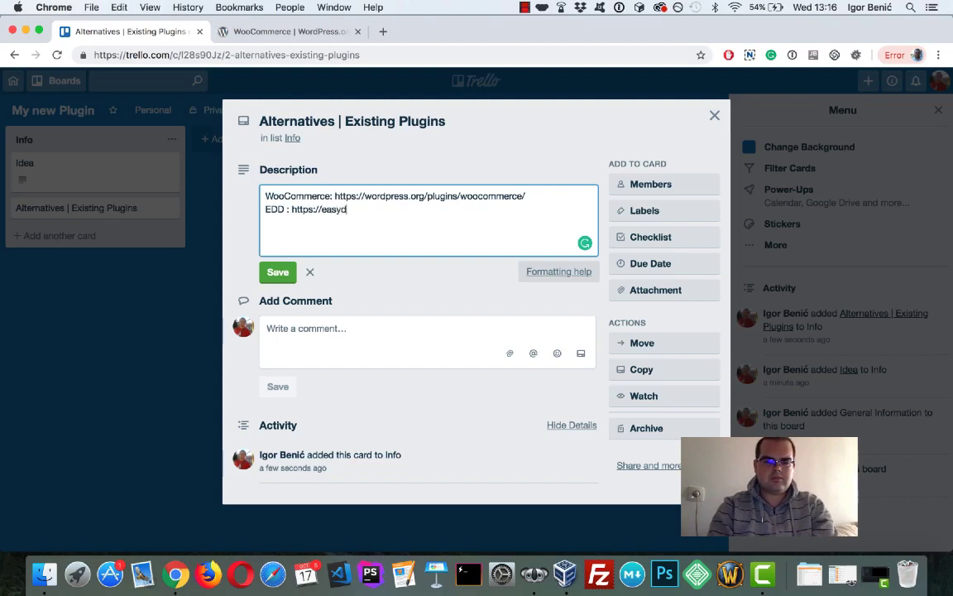
type("igitaldownloads.com")
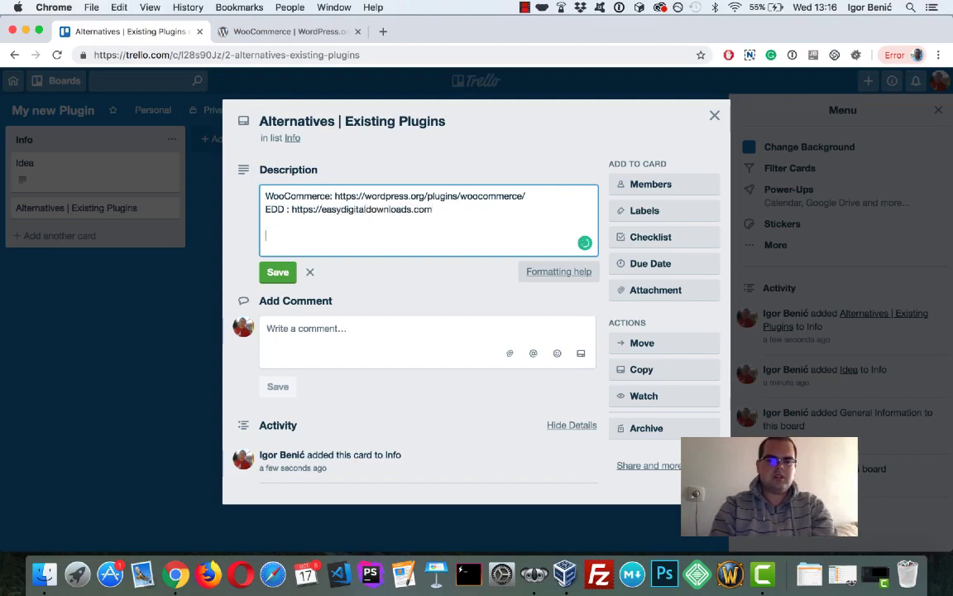
type("---")
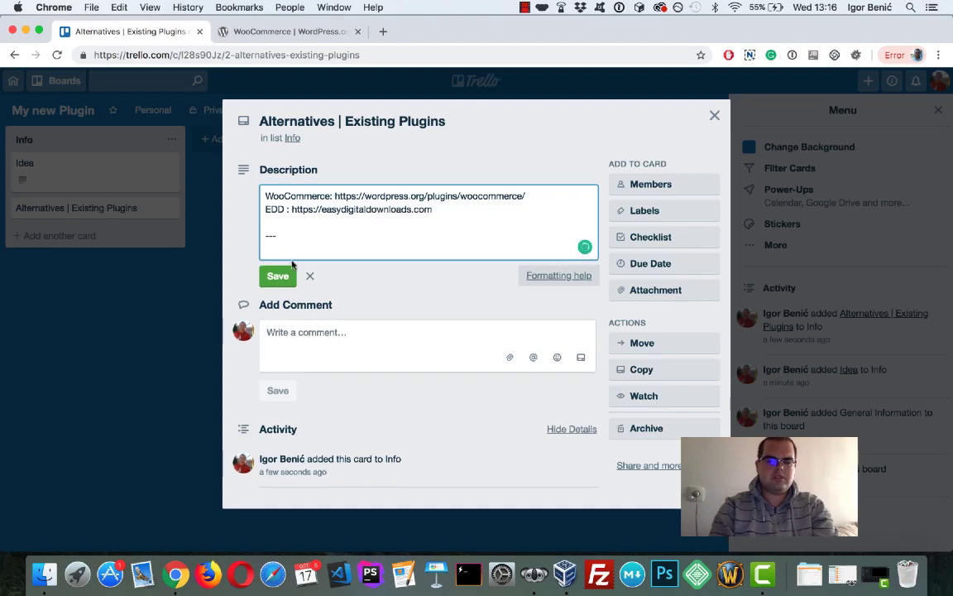
left_click(277, 276)
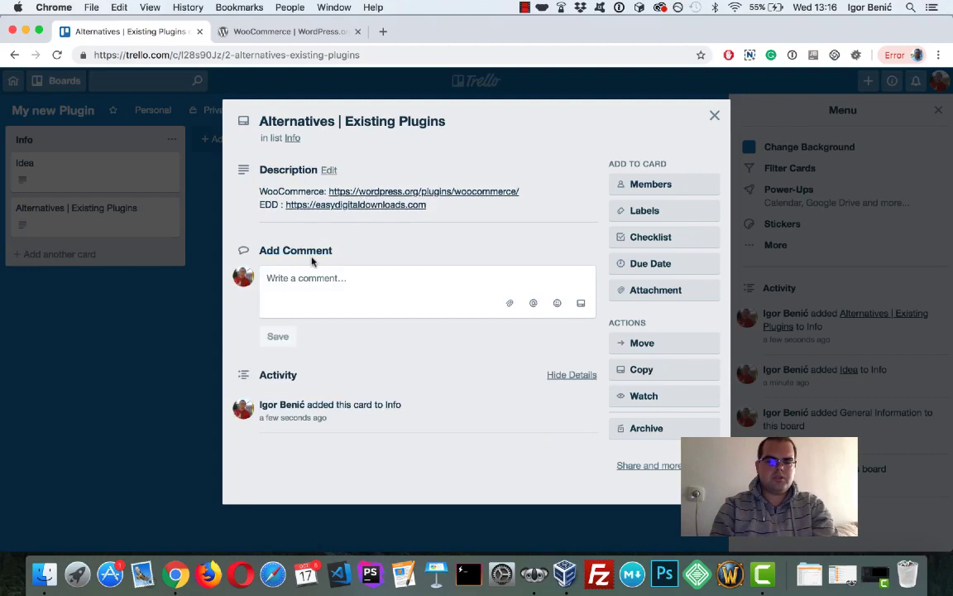
mouse_move(339, 265)
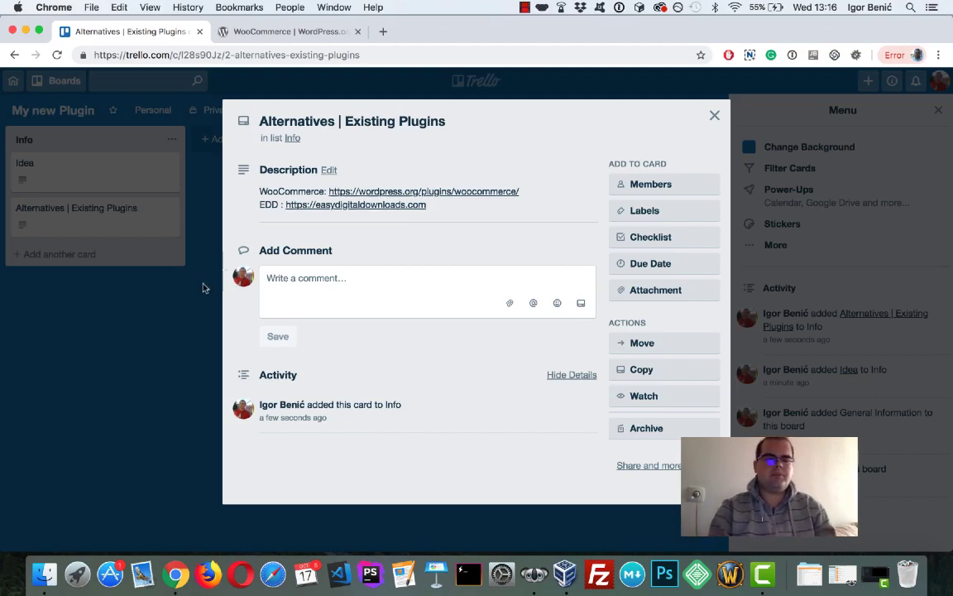
left_click(714, 115)
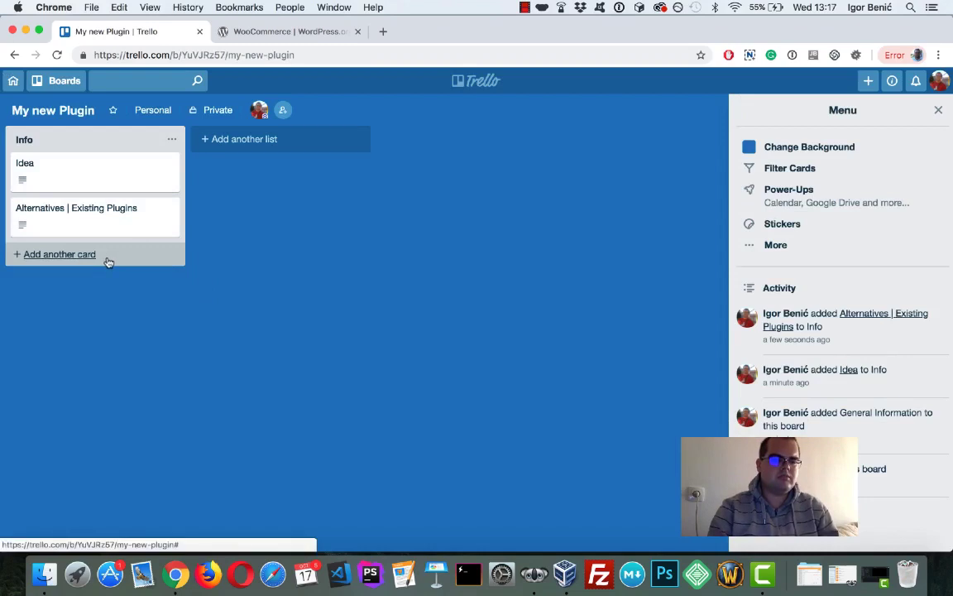
Step: Add Colors and Logo and Icons cards to Info and open the Logo and Icons card
left_click(60, 254)
type("L")
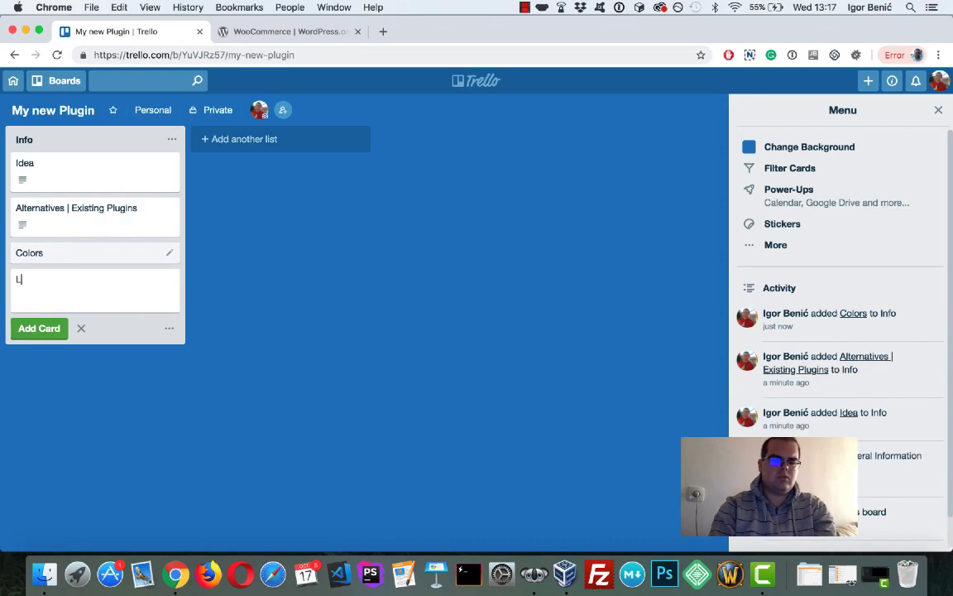
type("ogo and")
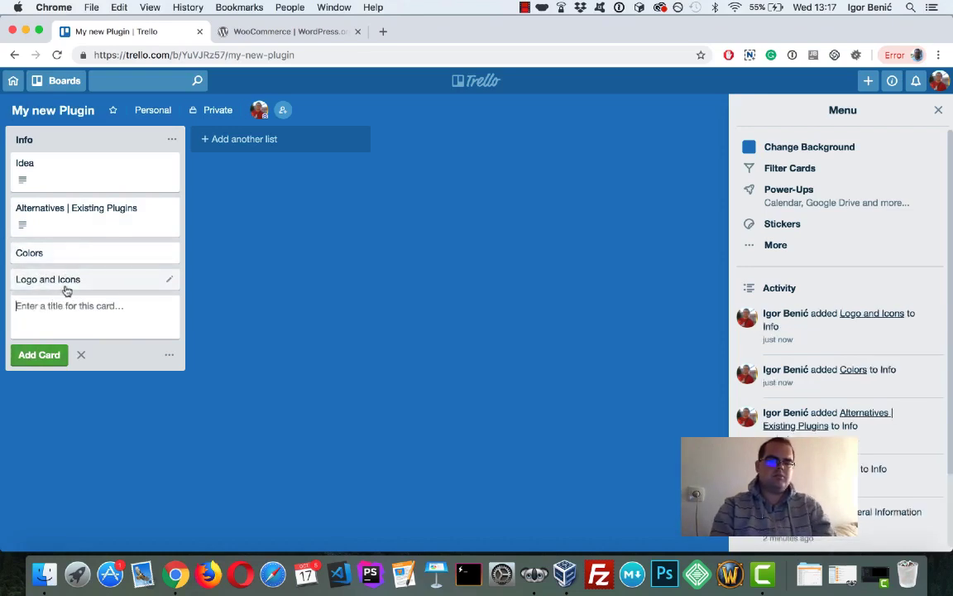
left_click(48, 279)
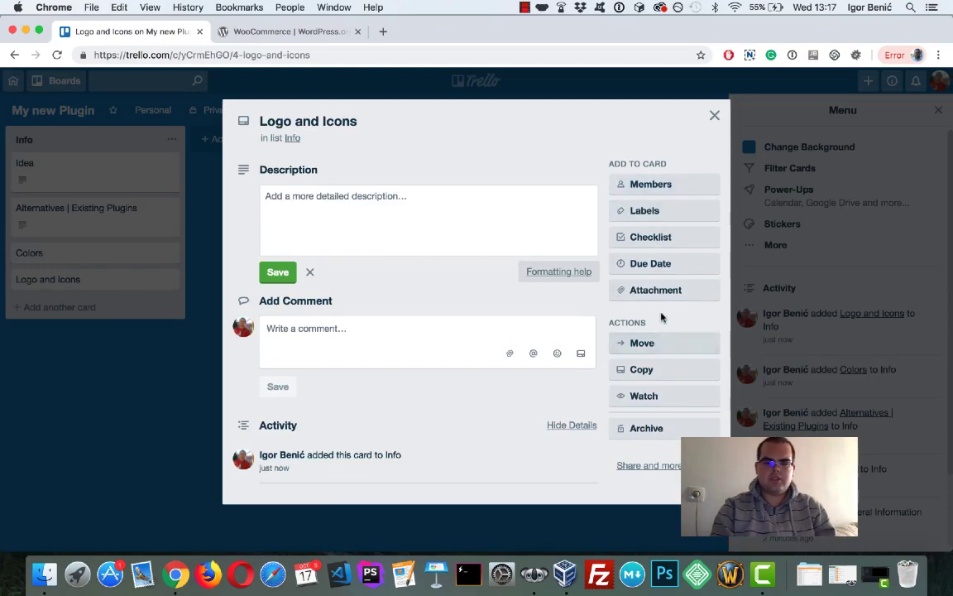
left_click(310, 272)
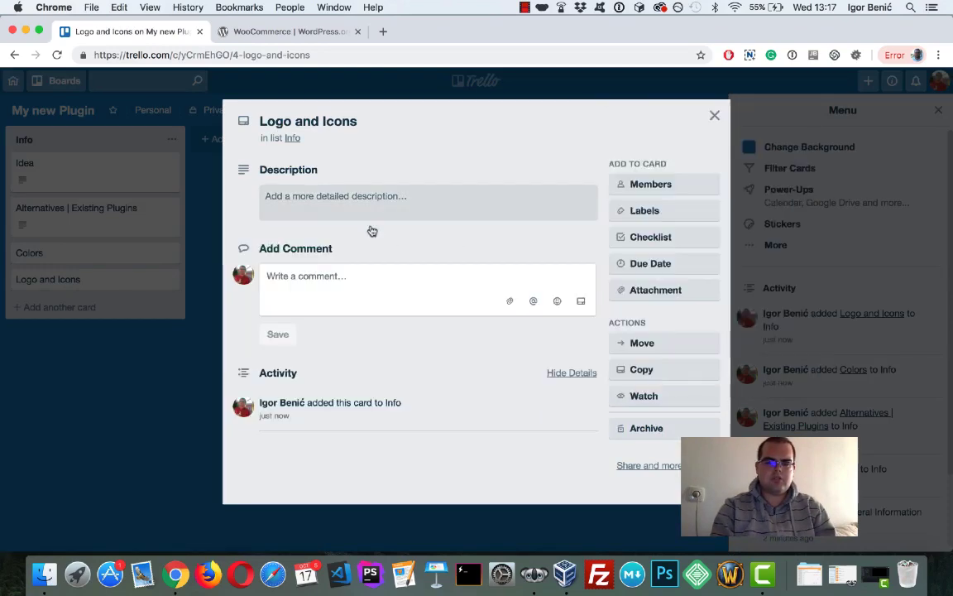
Step: Create a Backlog list with a Feature #1 card and open that card
left_click(714, 115)
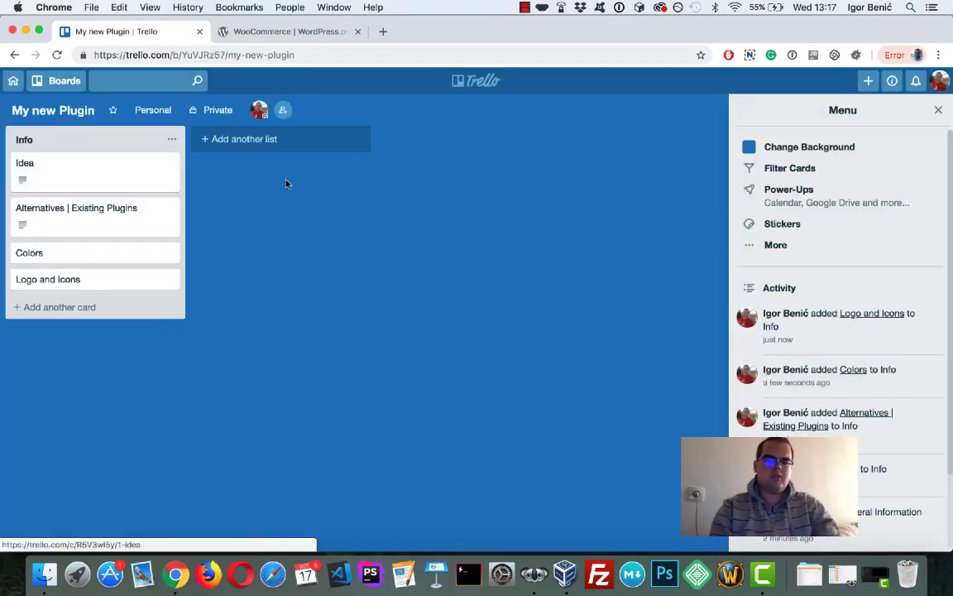
left_click(245, 139)
type("Backlog")
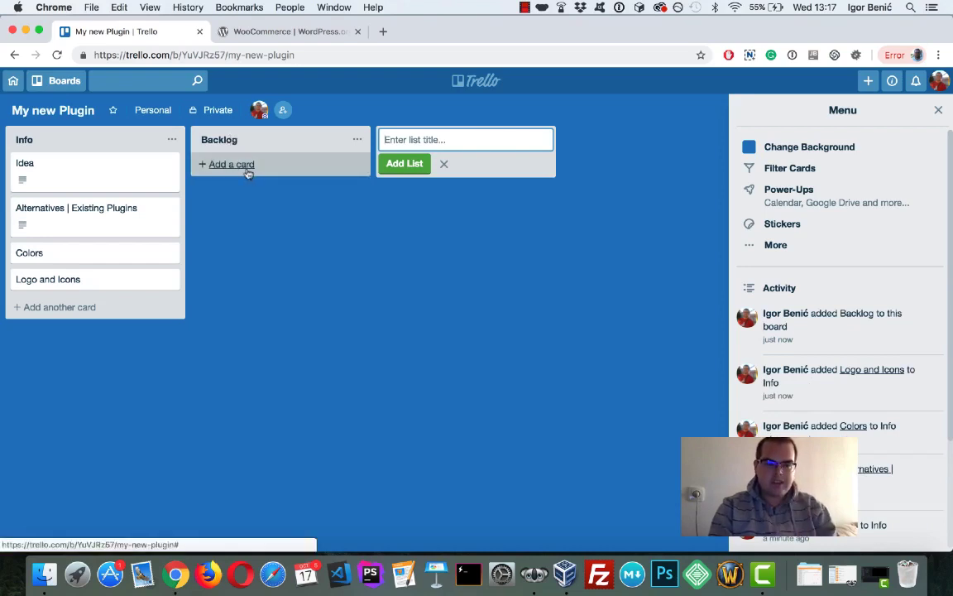
left_click(231, 163)
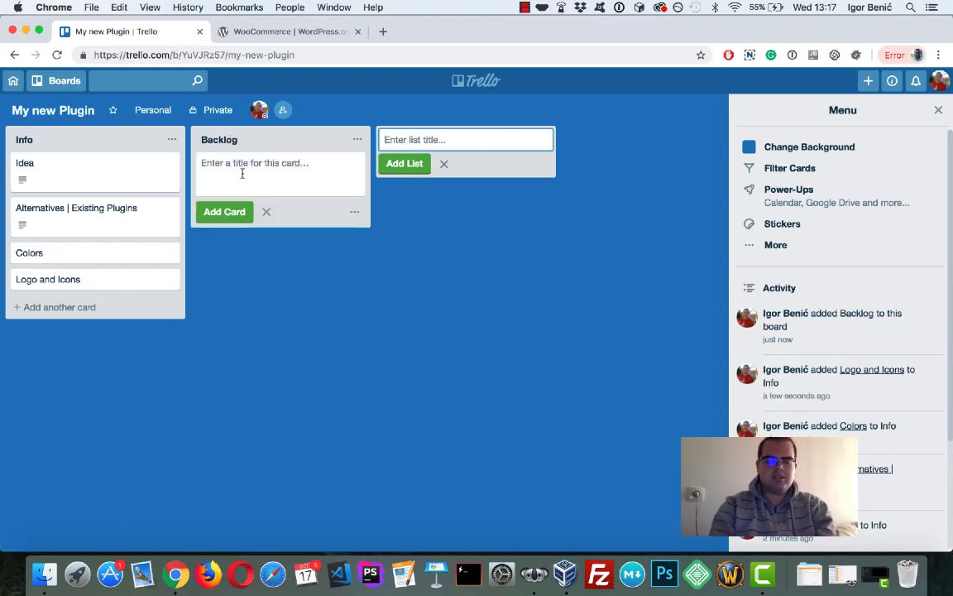
type("Feature |")
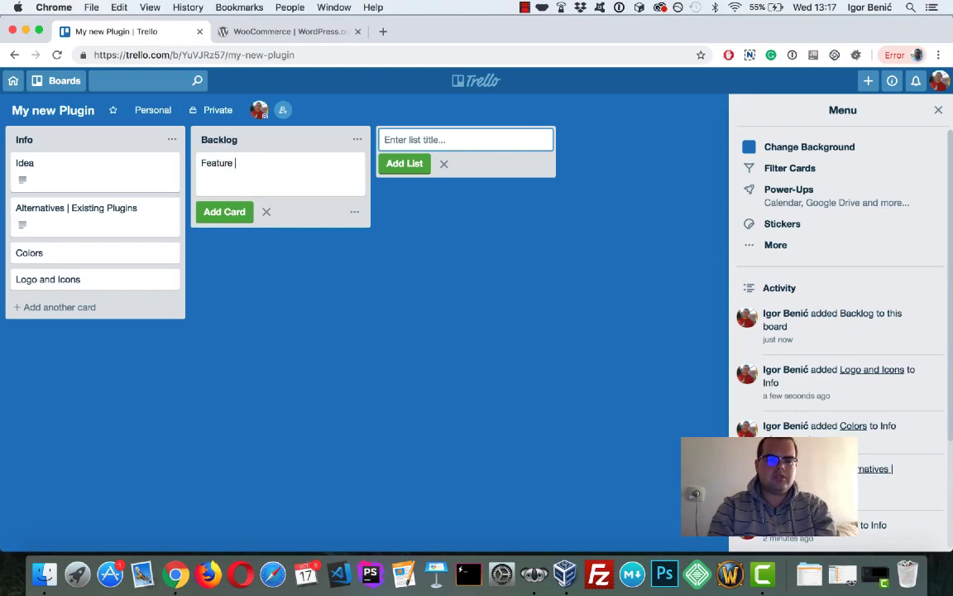
type("#!")
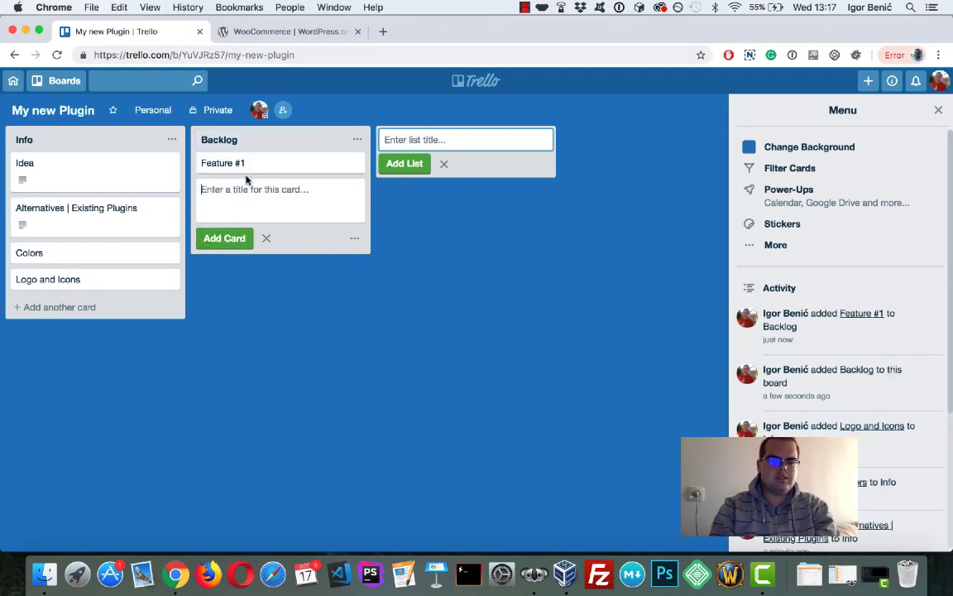
left_click(222, 163)
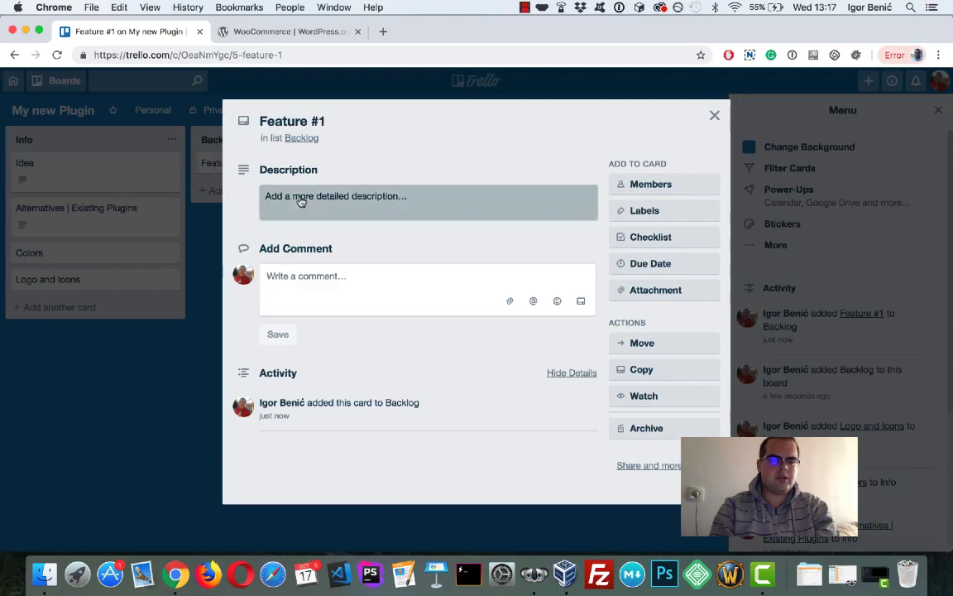
Step: Rename the Feature #1 card to 'Feature #1 - Products'
left_click(292, 121)
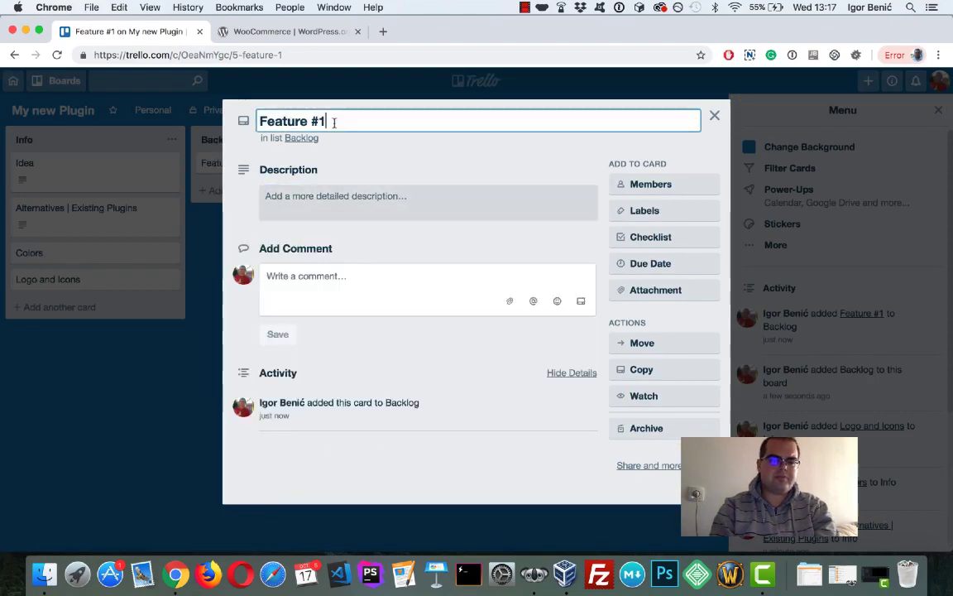
type("-")
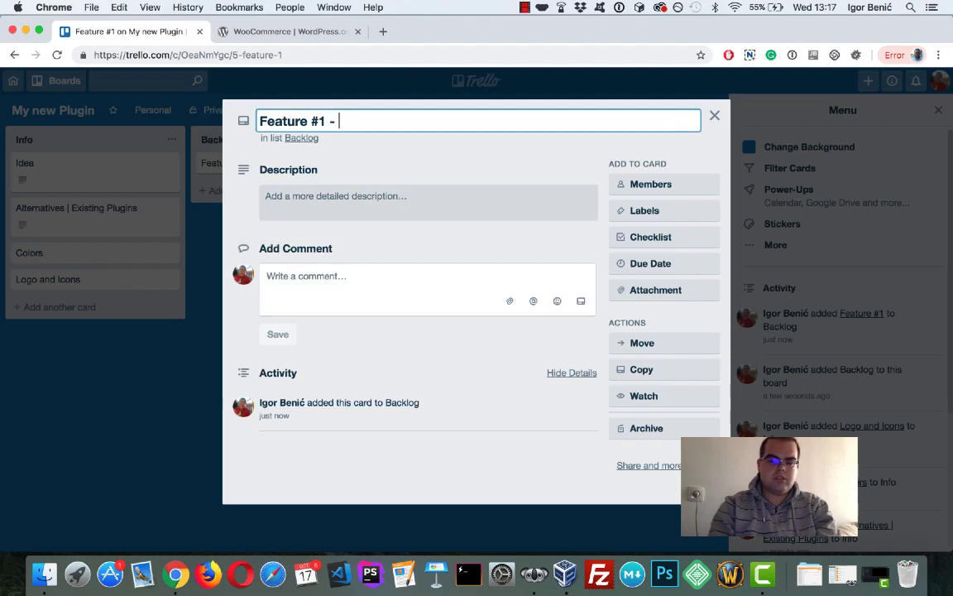
mouse_move(140, 204)
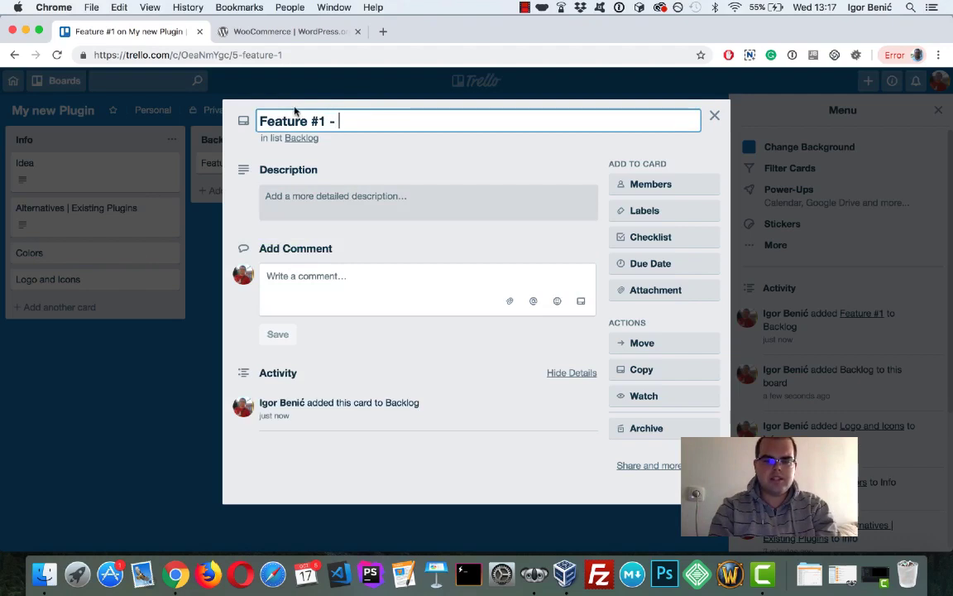
type("Products")
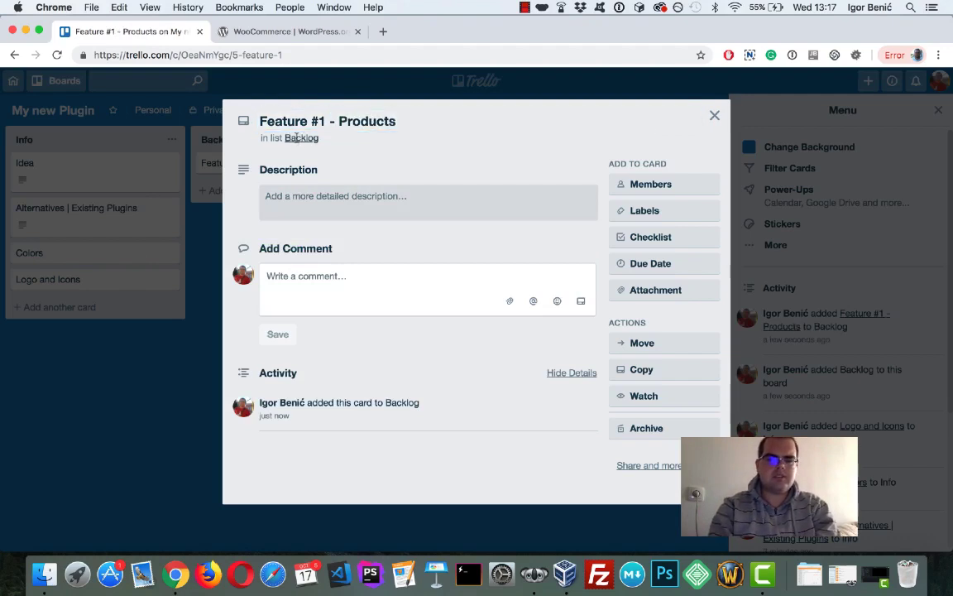
left_click(714, 115)
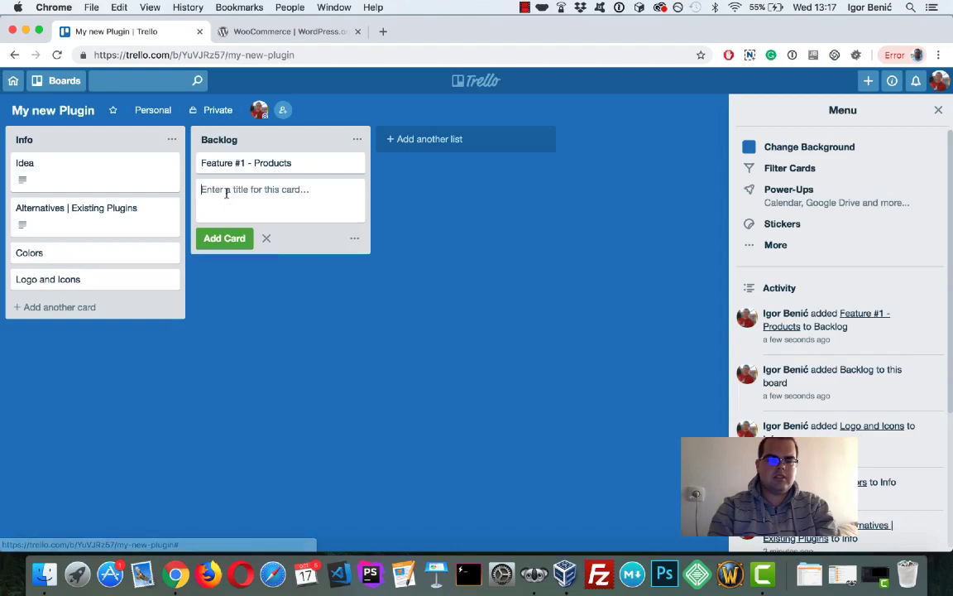
Step: Add 'Feature #2 - Variations' and 'Feature #3 - User Page' cards to the Backlog list
type("Feature #2 -")
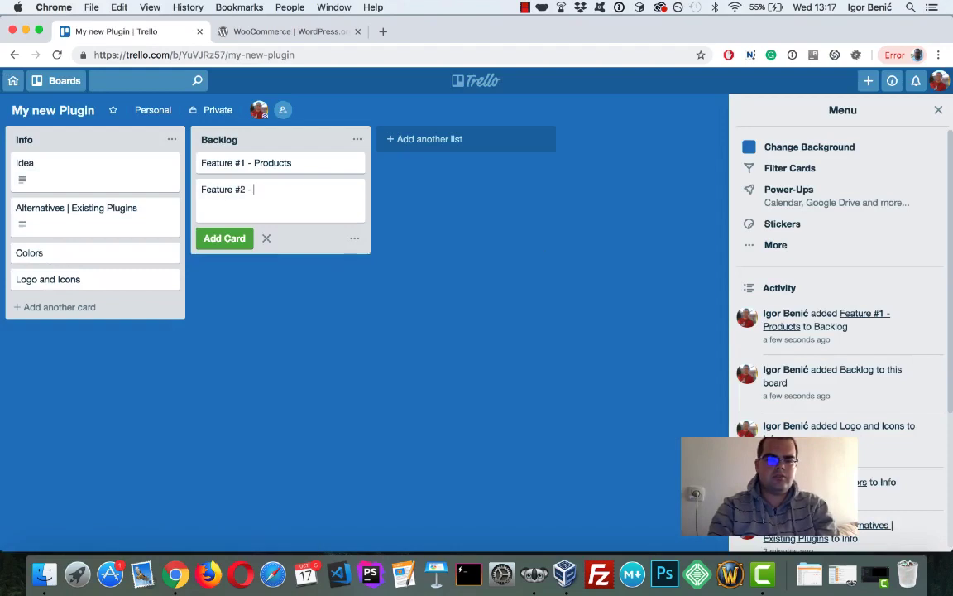
type("Variations")
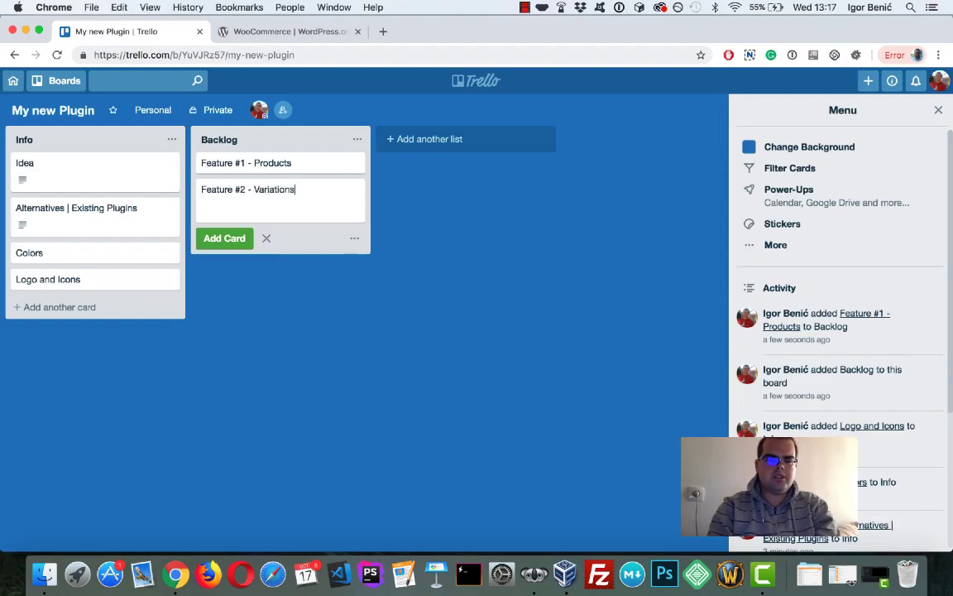
left_click(224, 239)
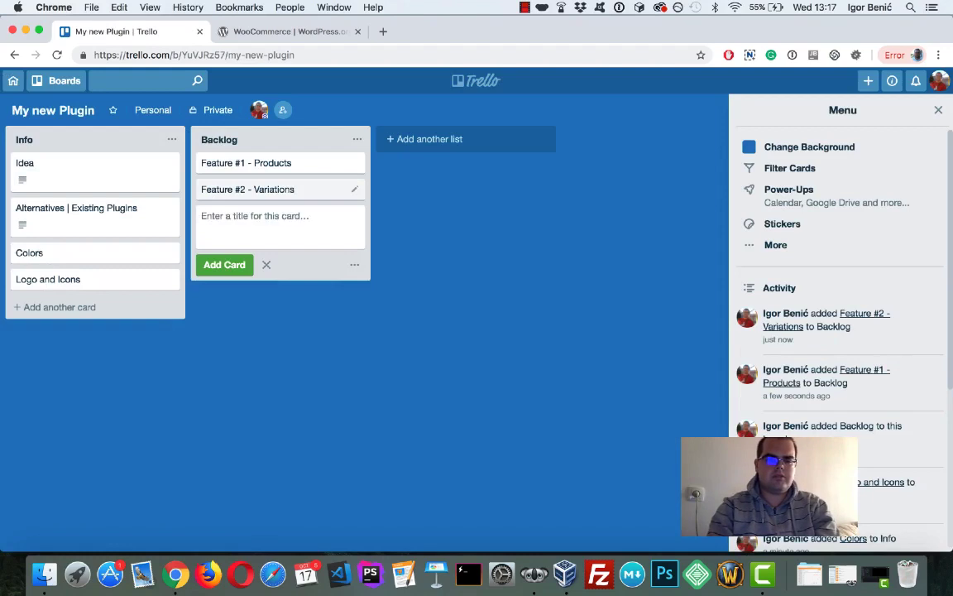
type("Feature #3 - U")
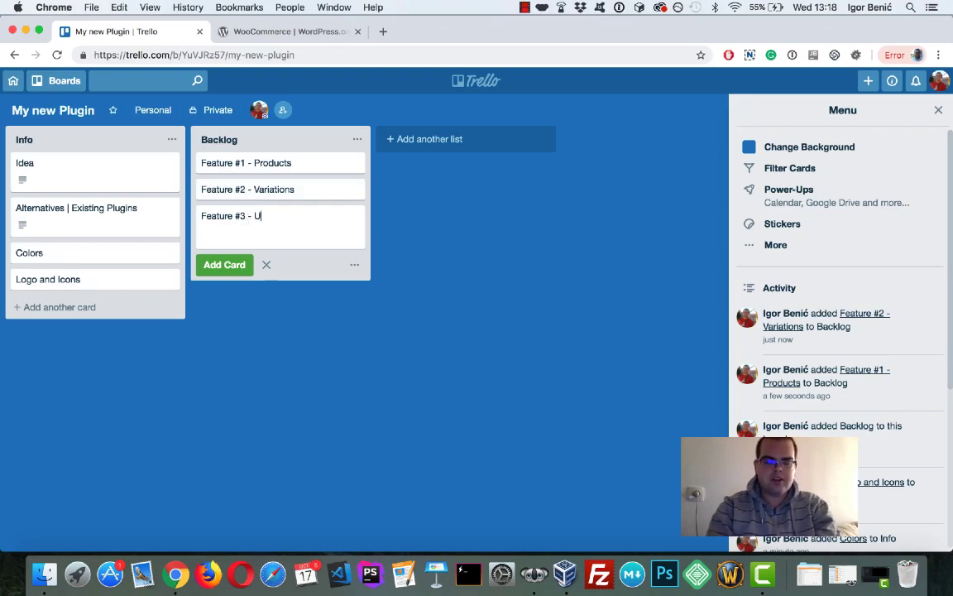
type("ser Pa")
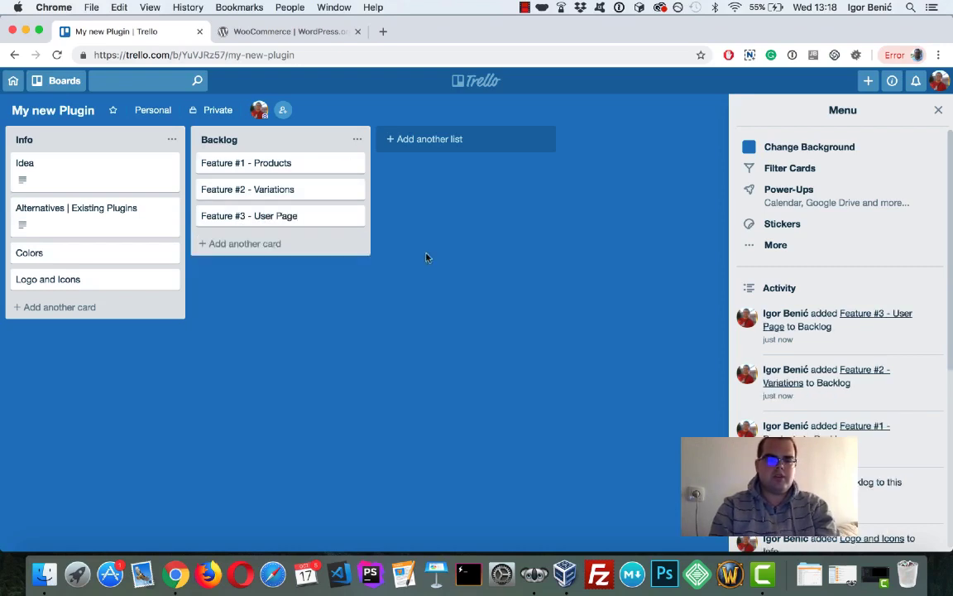
Step: Create a 'Feature Requests' list and place it before the Backlog list
left_click(429, 139)
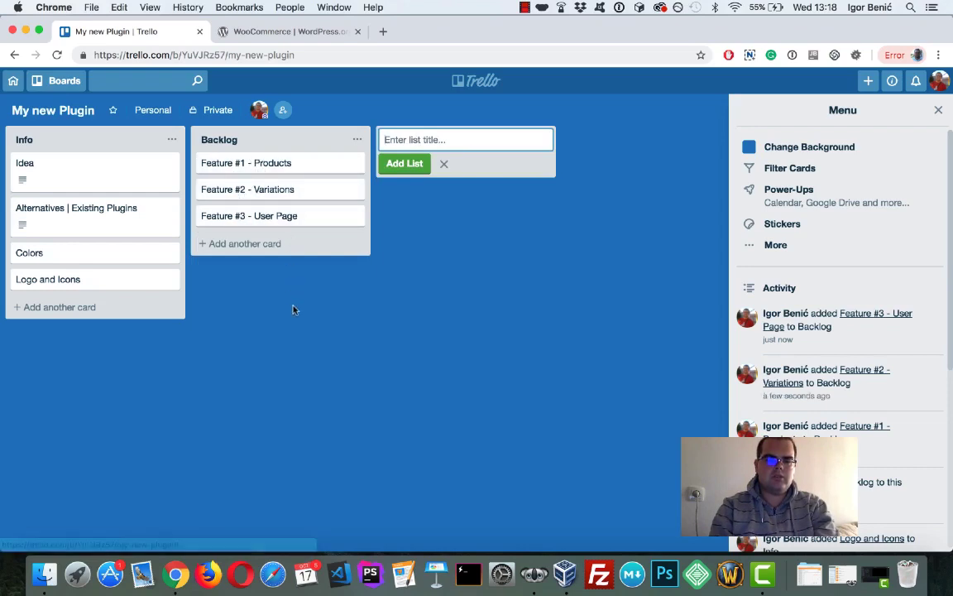
left_click(443, 163)
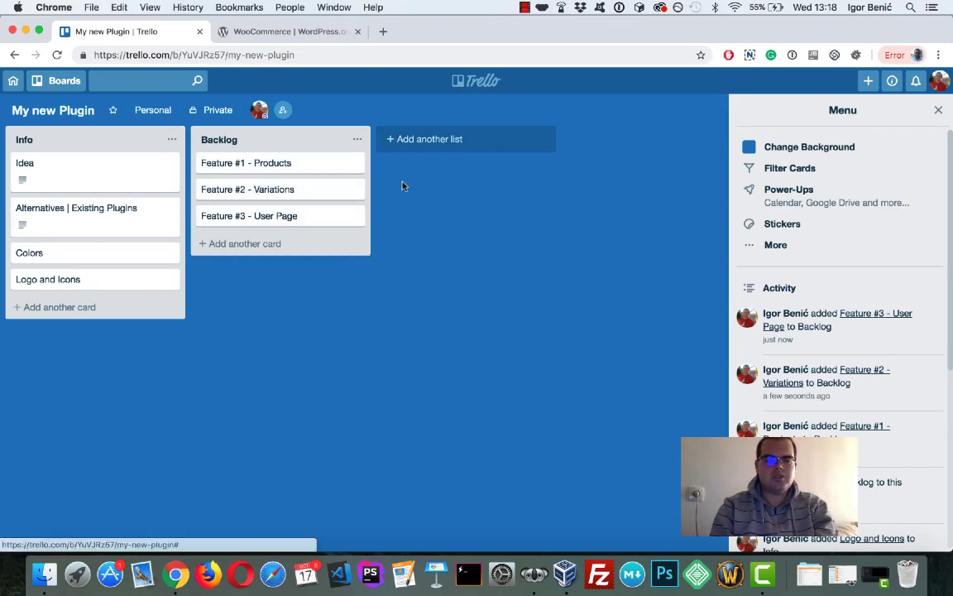
type("Featu")
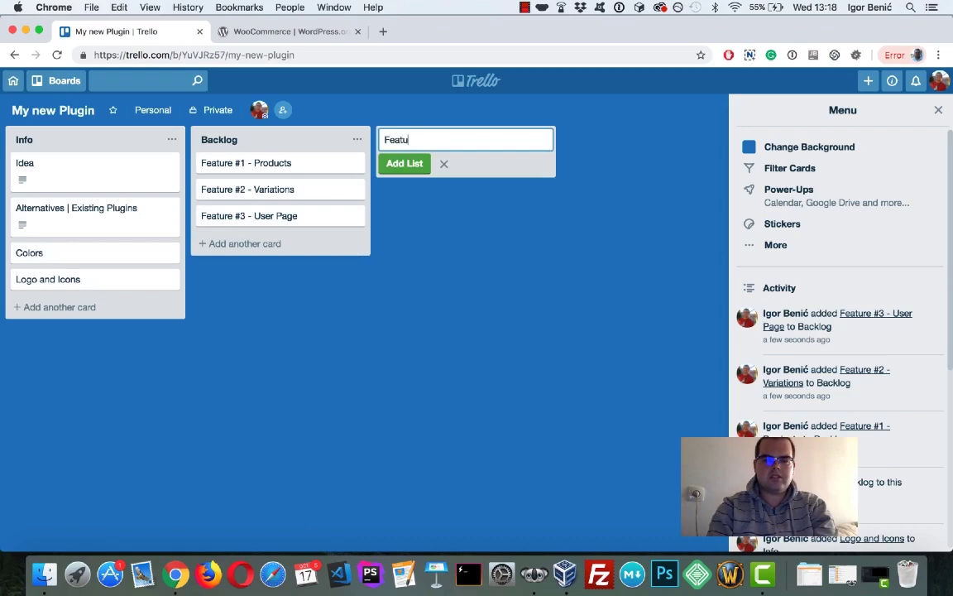
left_click(405, 163)
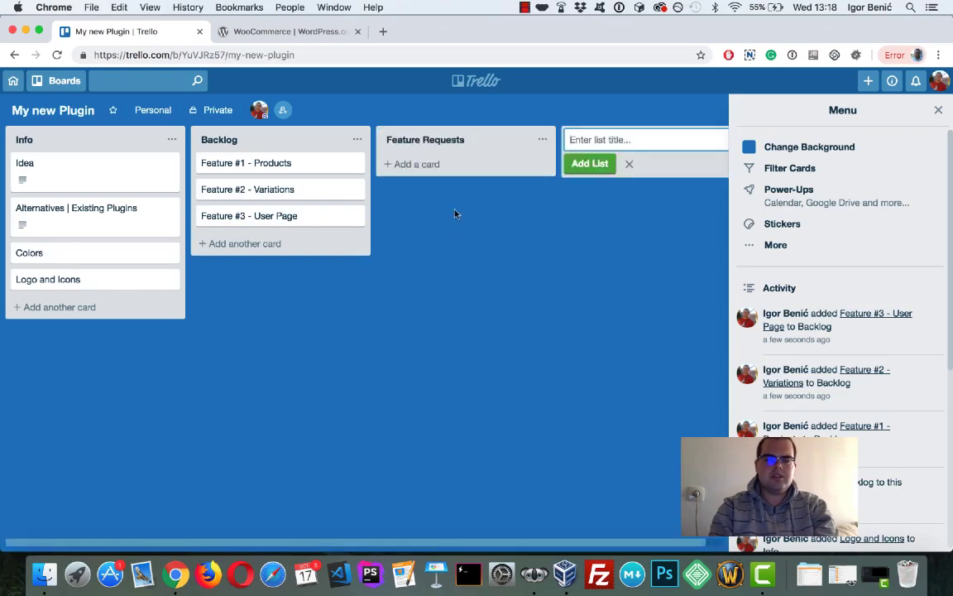
left_click(590, 163)
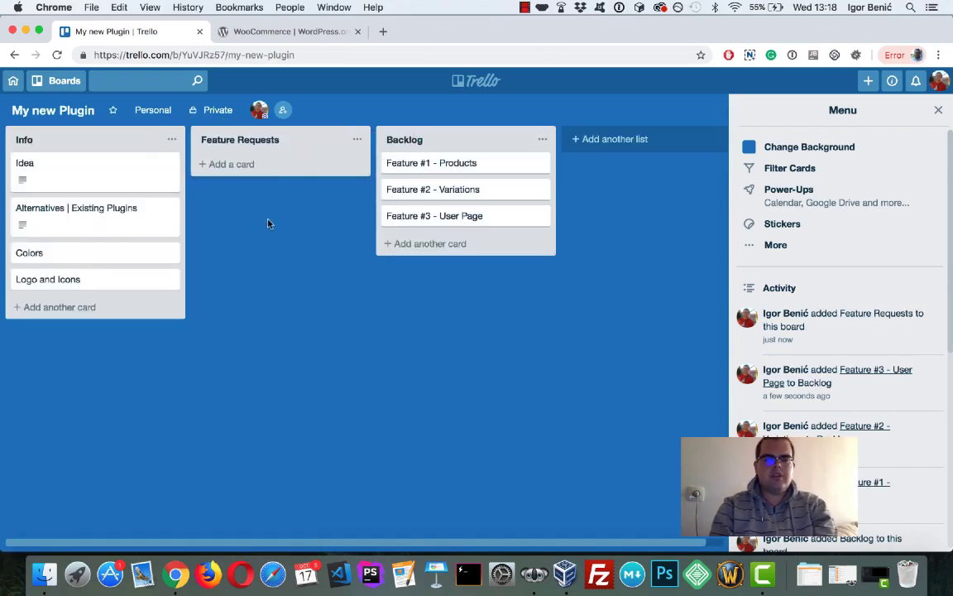
mouse_move(268, 263)
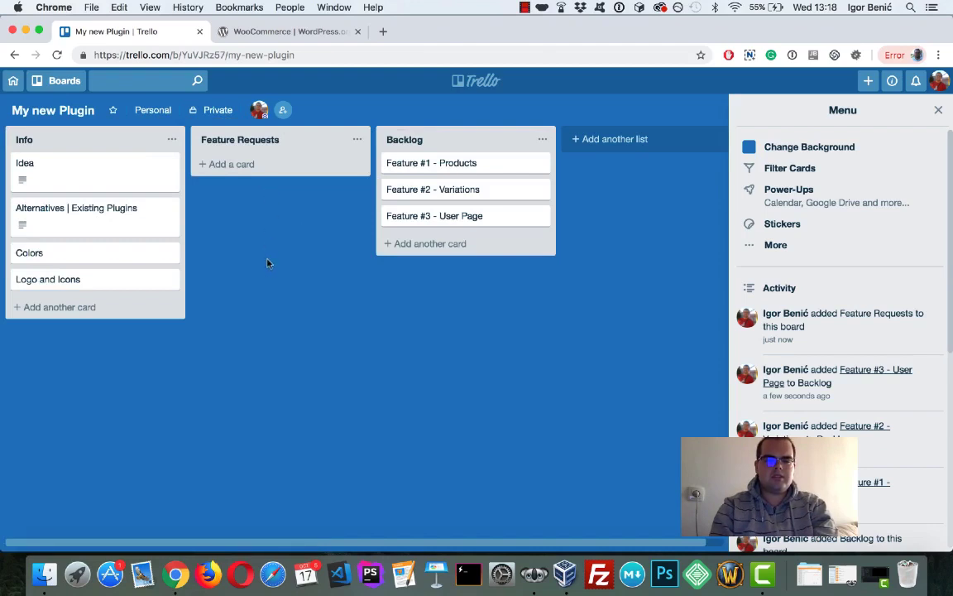
mouse_move(181, 379)
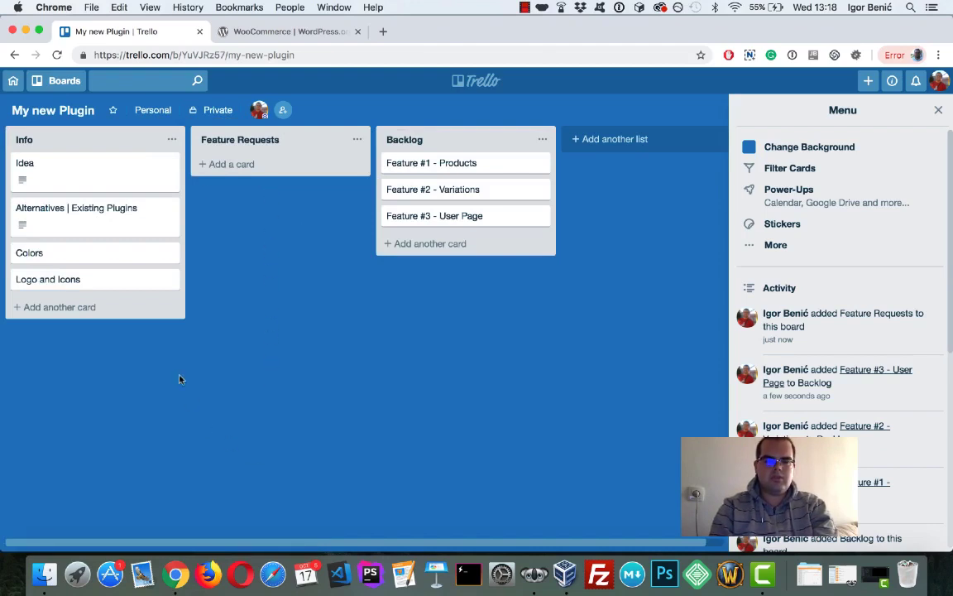
Step: Add an 'Add User Picture' card to the Feature Requests list
left_click(232, 163)
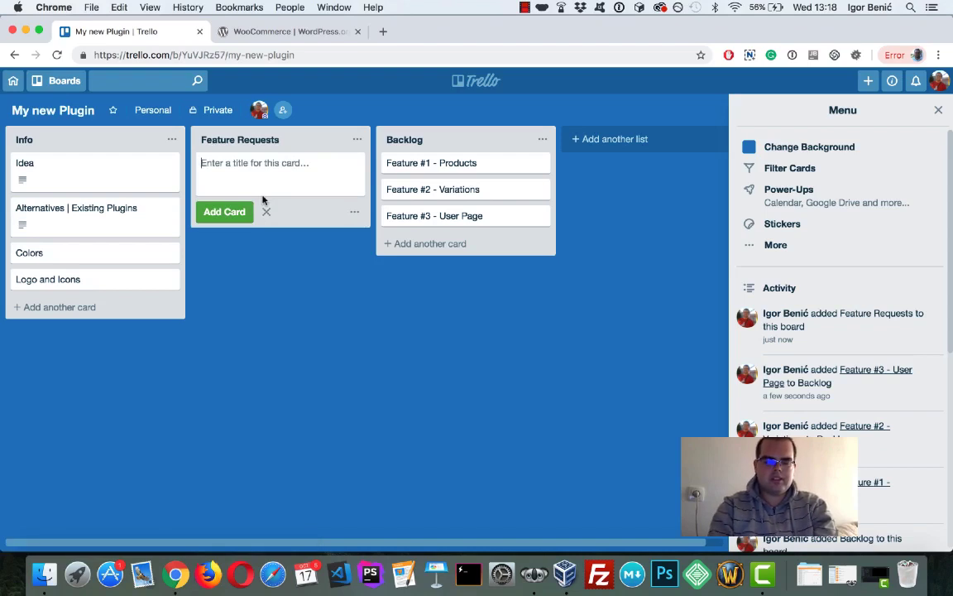
type("Add User Picture")
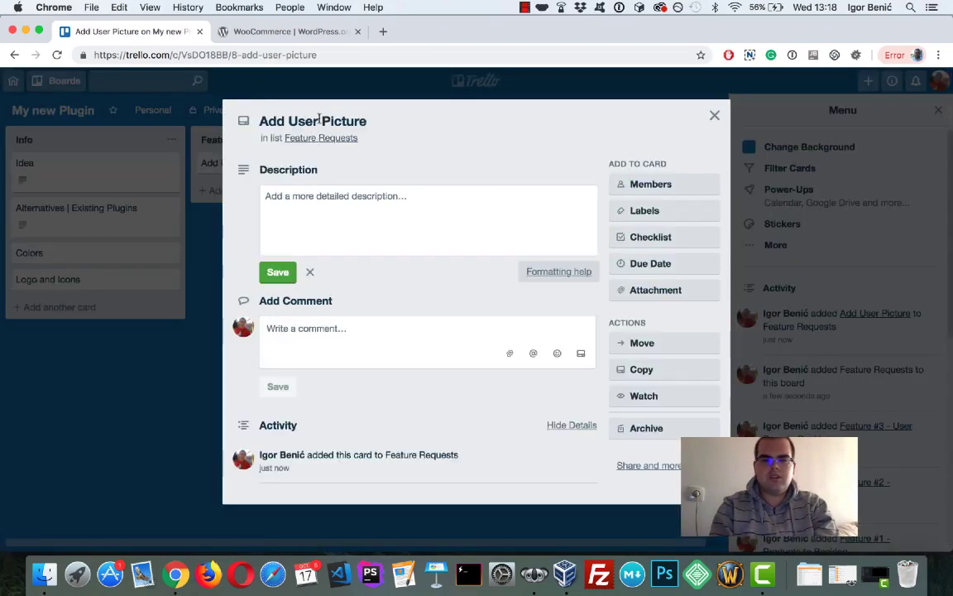
left_click(414, 219)
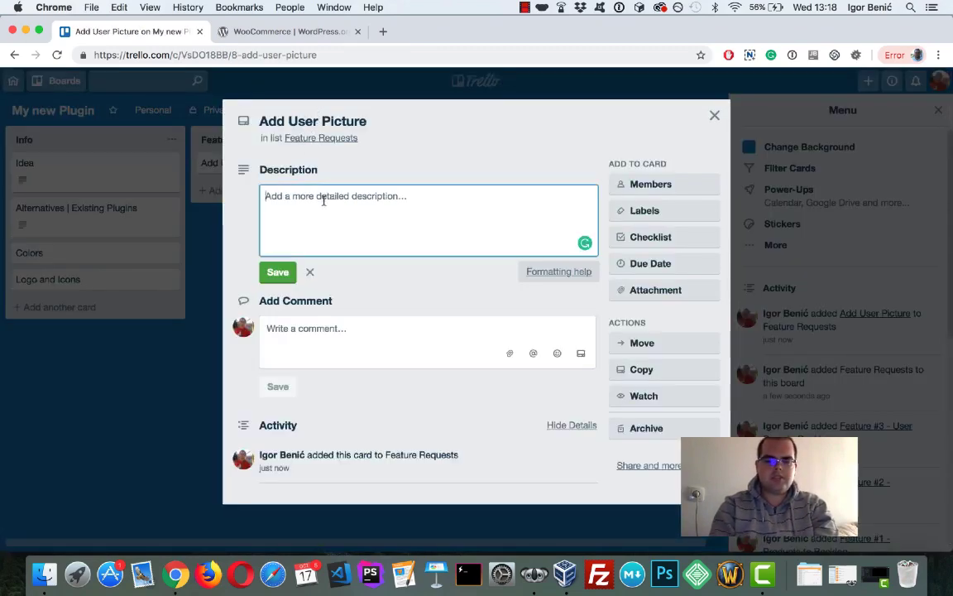
Step: Describe it as a user wanting a profile picture, with an https feature-request link, and save
type("A user wants a user picture in the profile area.")
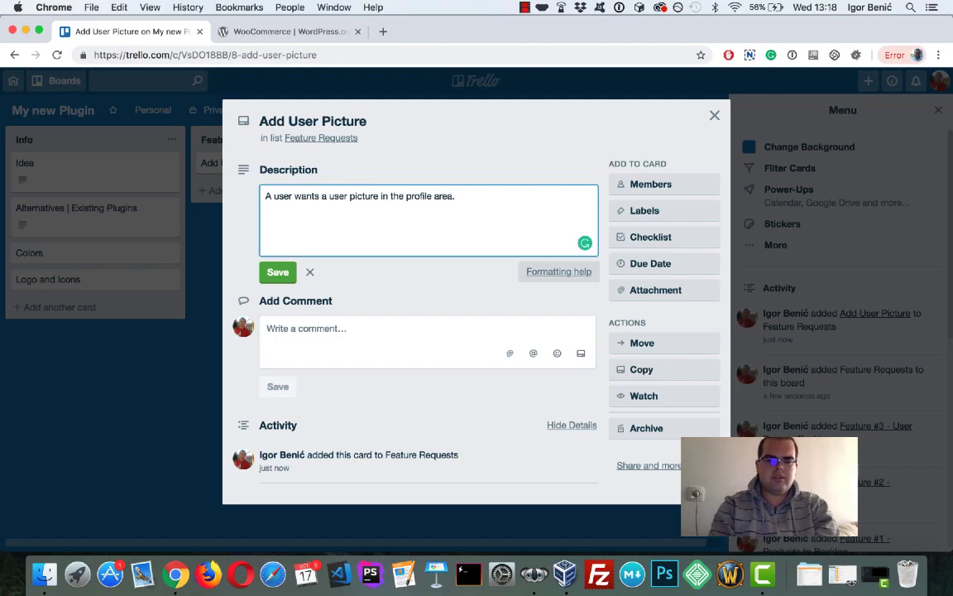
type("https:/")
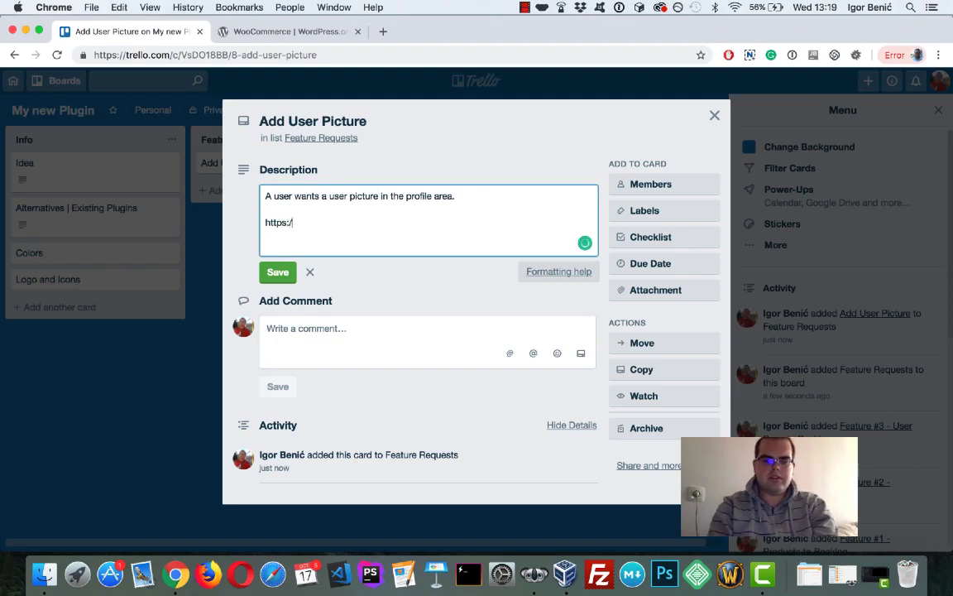
type("feature")
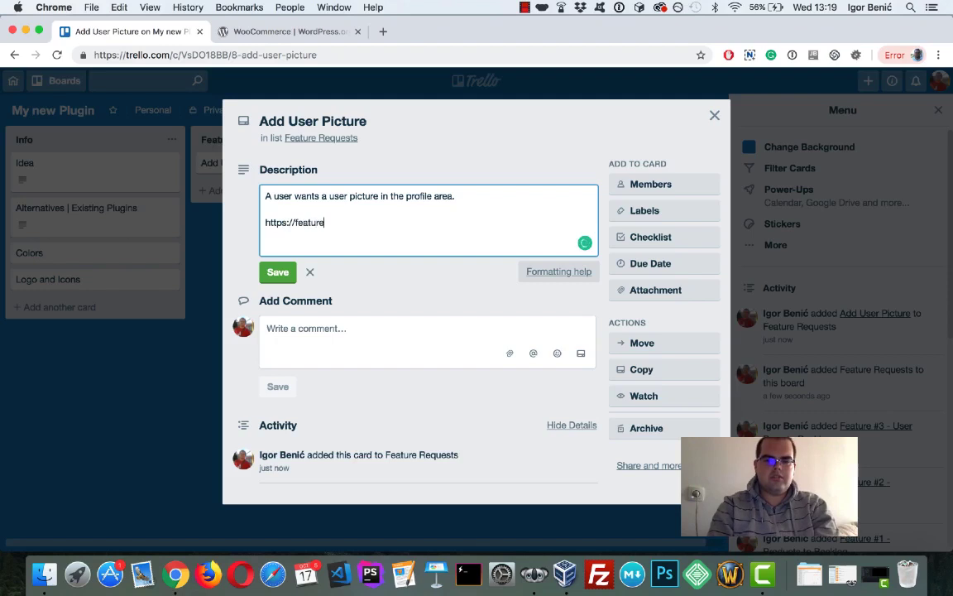
type("-request-link")
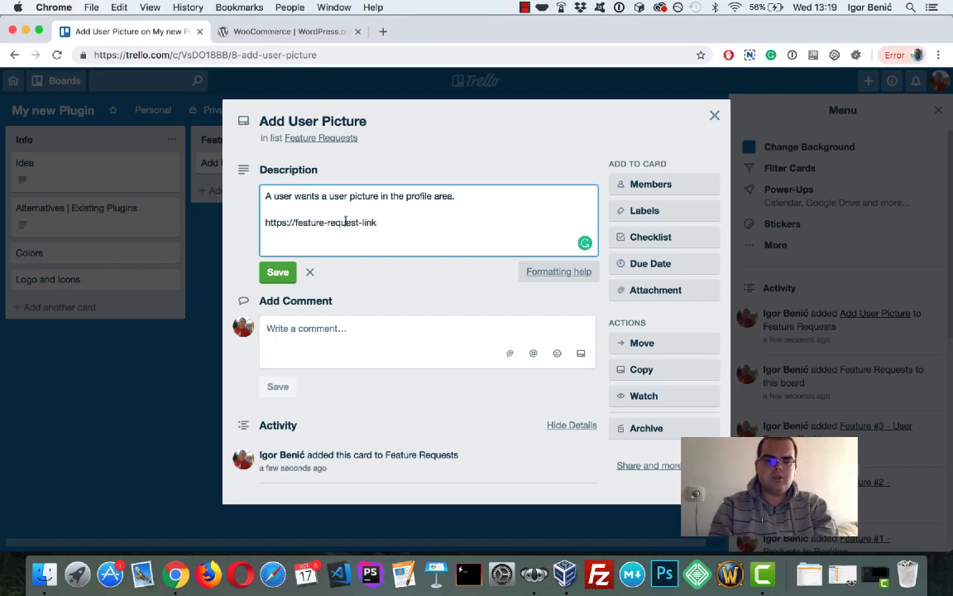
left_click(277, 271)
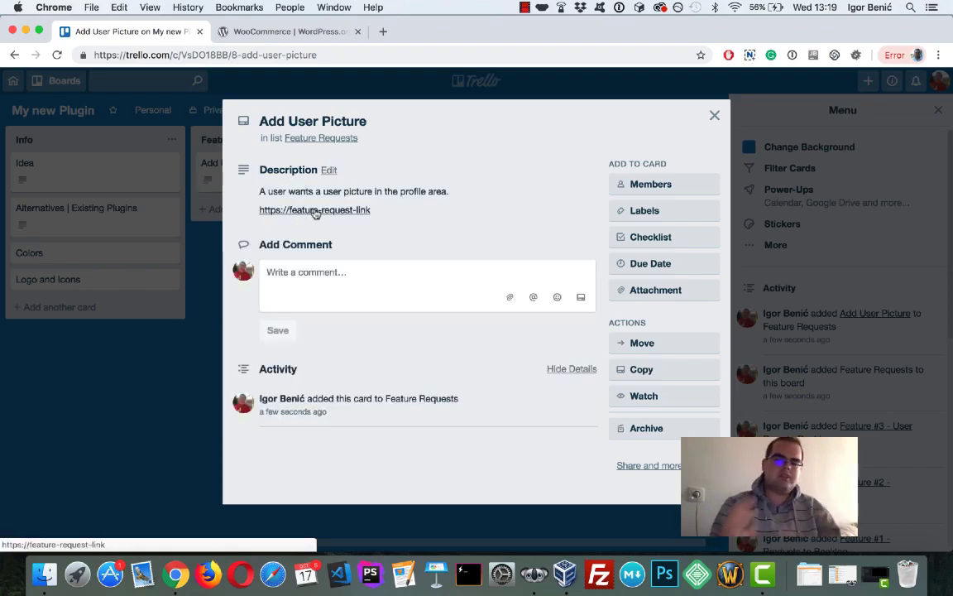
mouse_move(312, 191)
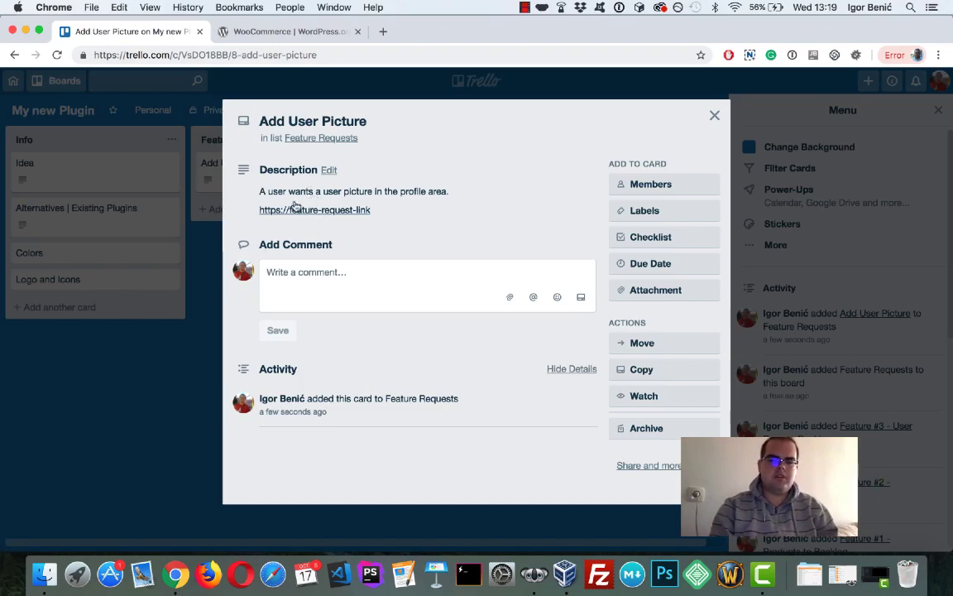
left_click(714, 115)
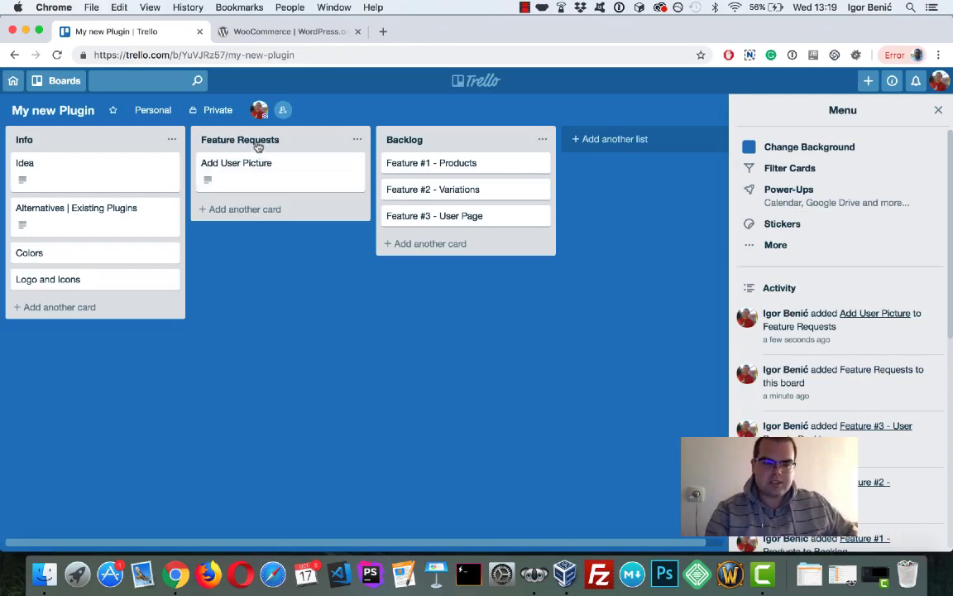
mouse_move(310, 141)
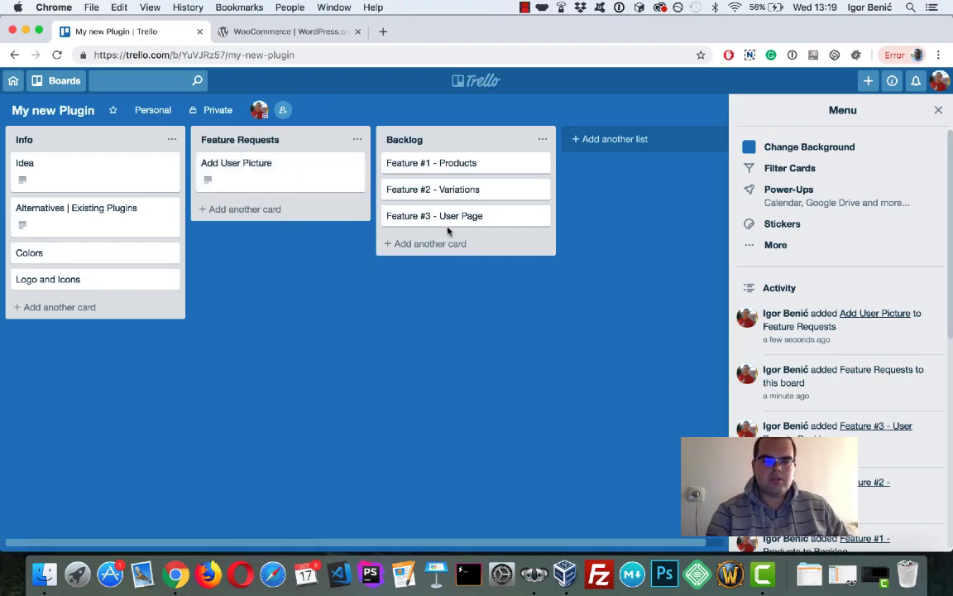
Step: Hide the board menu, review the activity feed once more, then hide it again
left_click(938, 109)
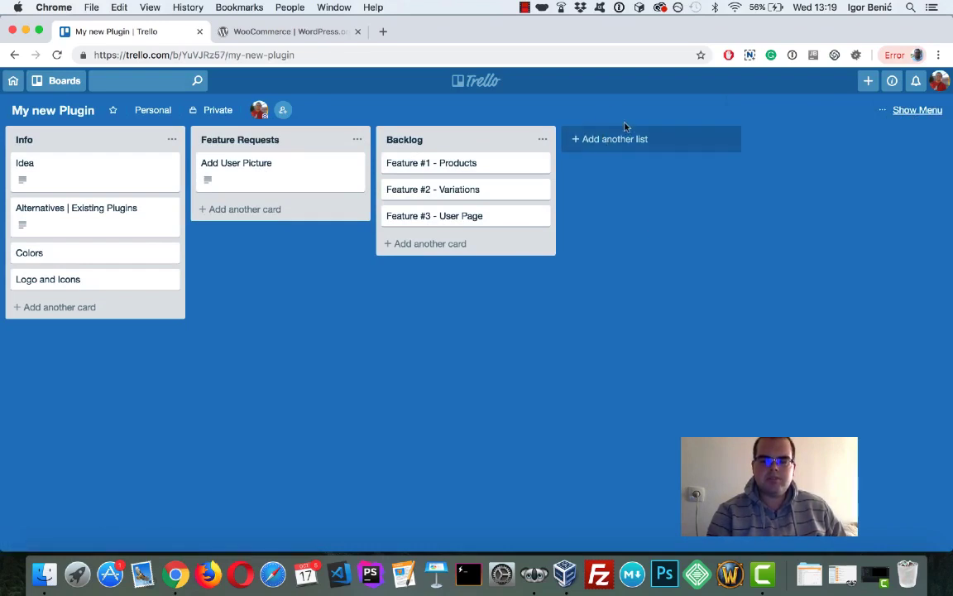
mouse_move(662, 239)
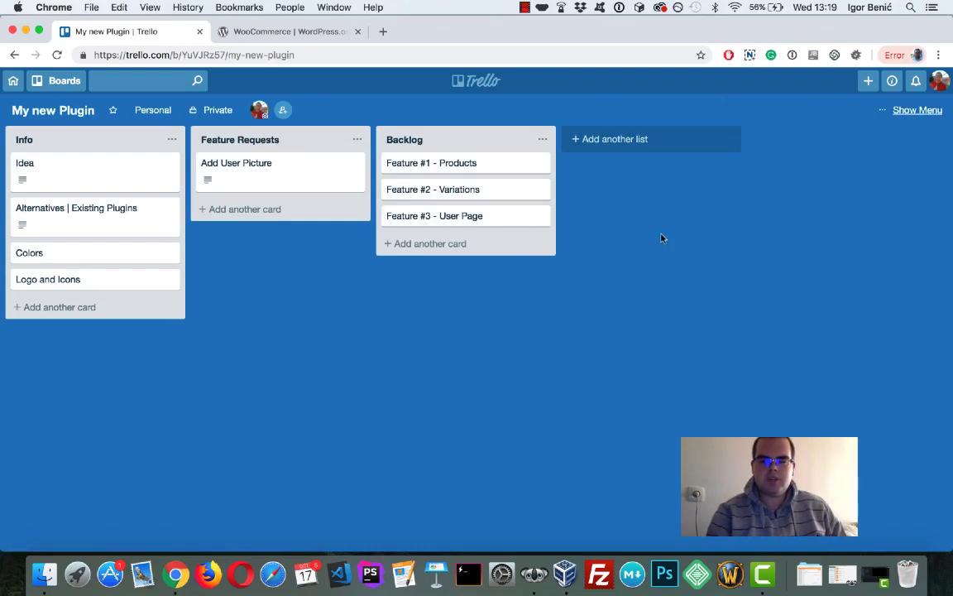
mouse_move(430, 243)
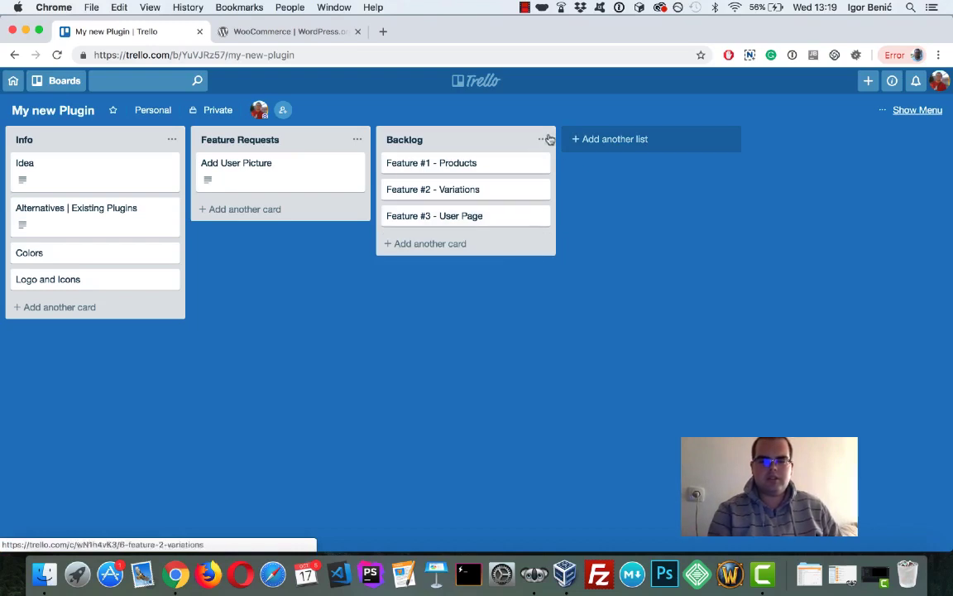
mouse_move(474, 96)
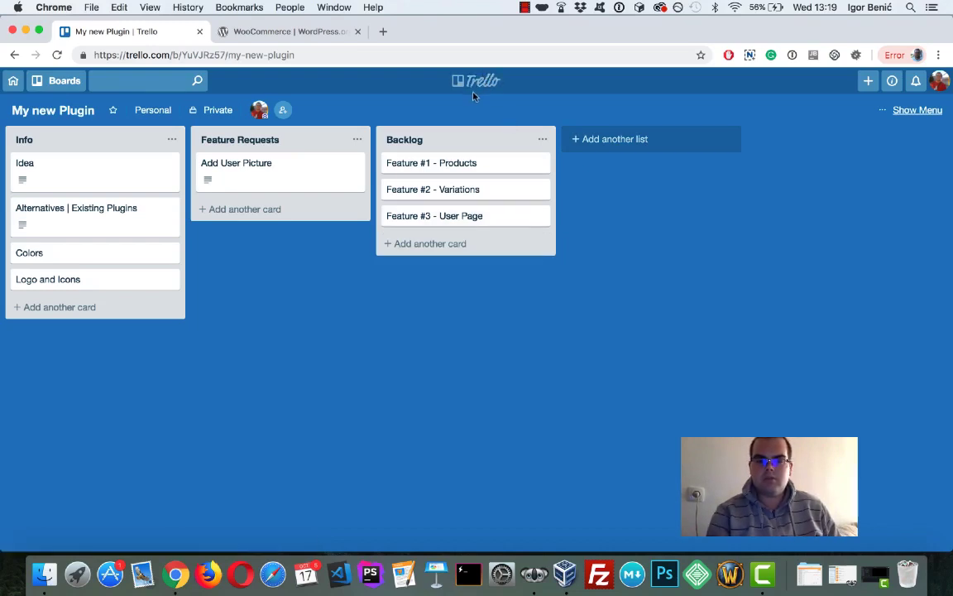
mouse_move(455, 106)
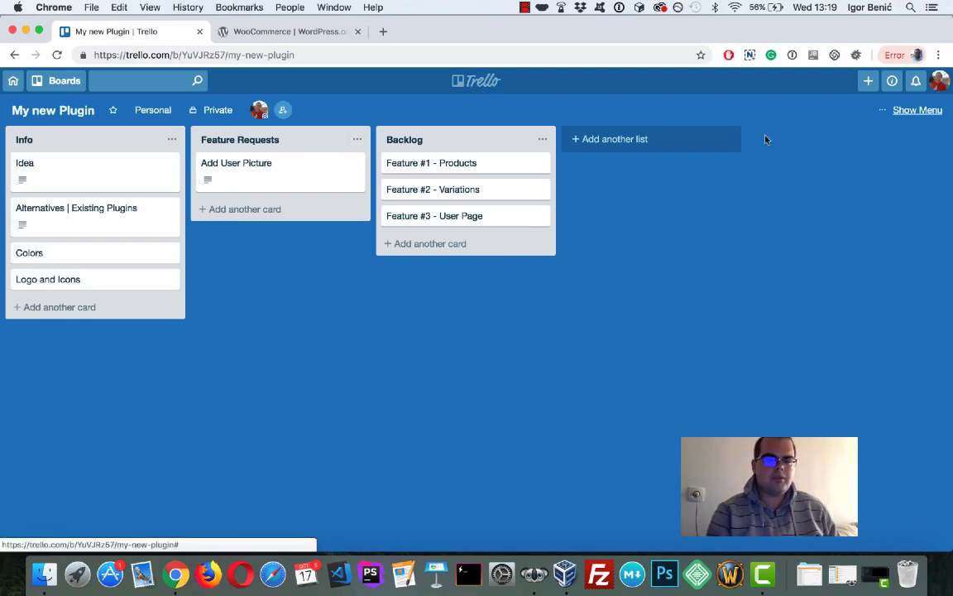
left_click(917, 109)
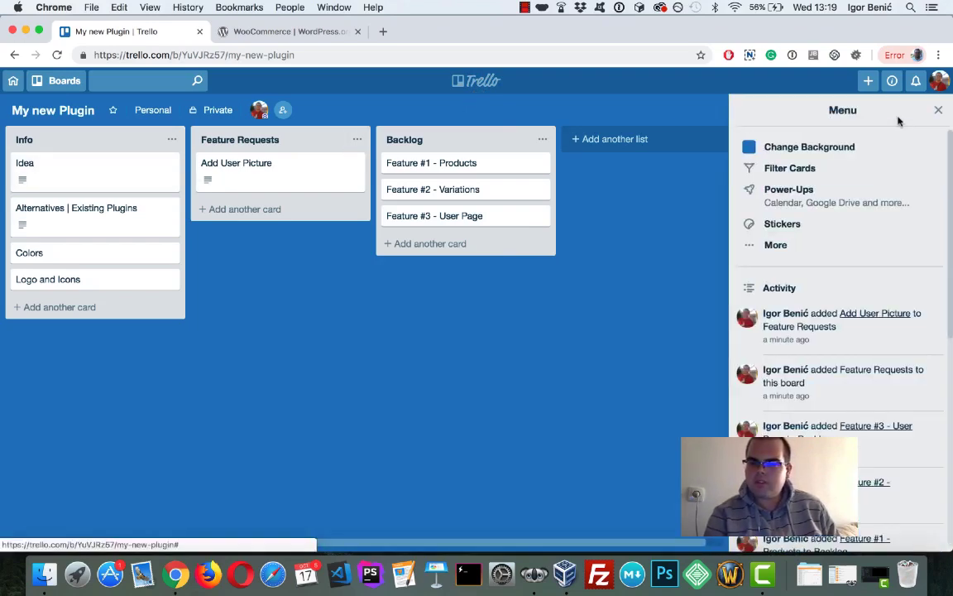
left_click(938, 109)
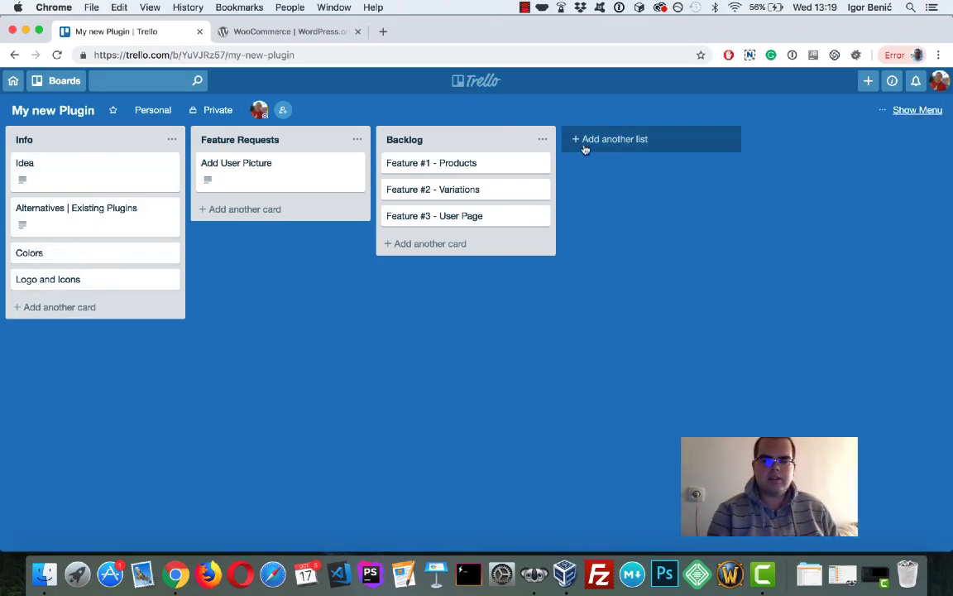
mouse_move(304, 180)
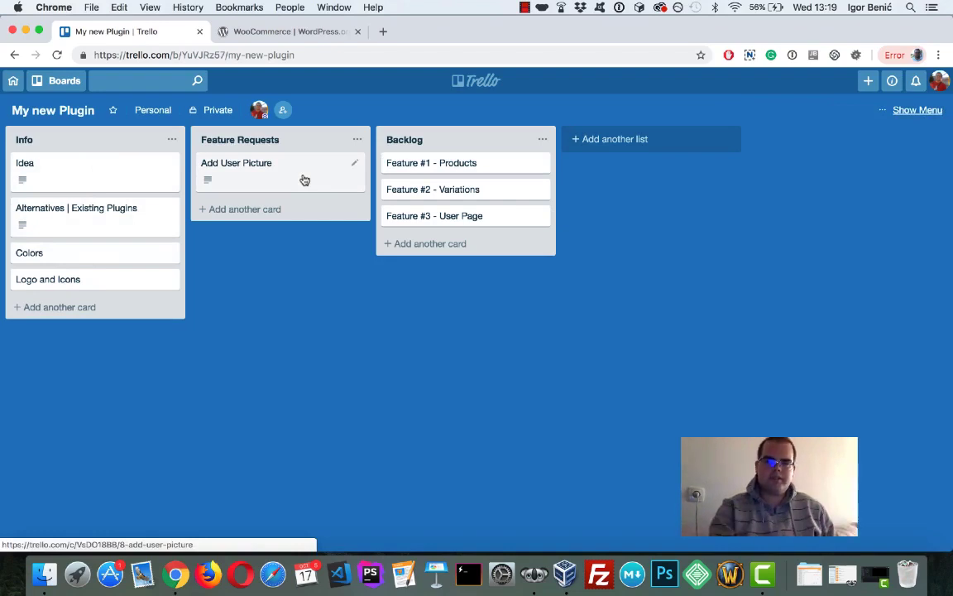
mouse_move(271, 163)
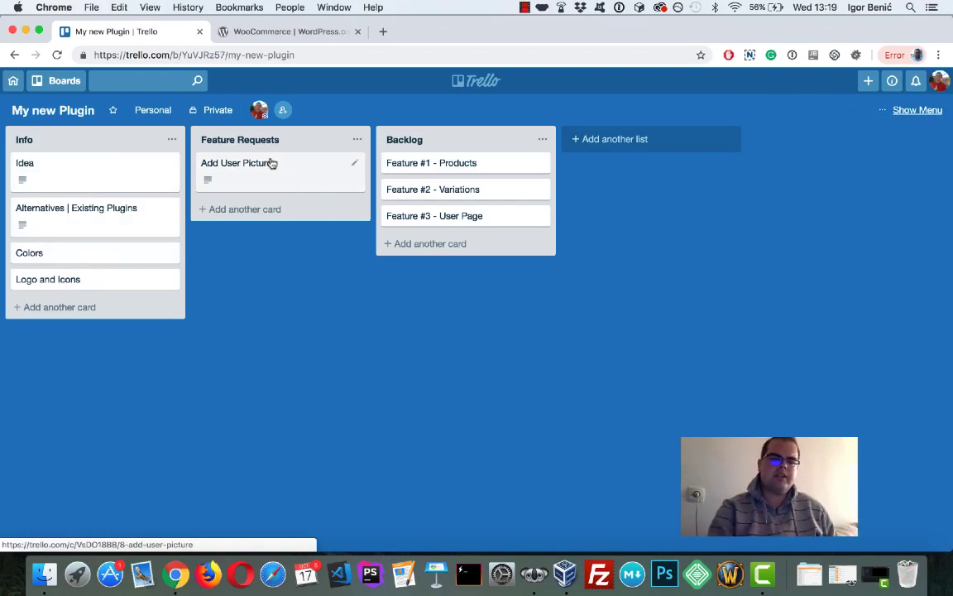
mouse_move(630, 160)
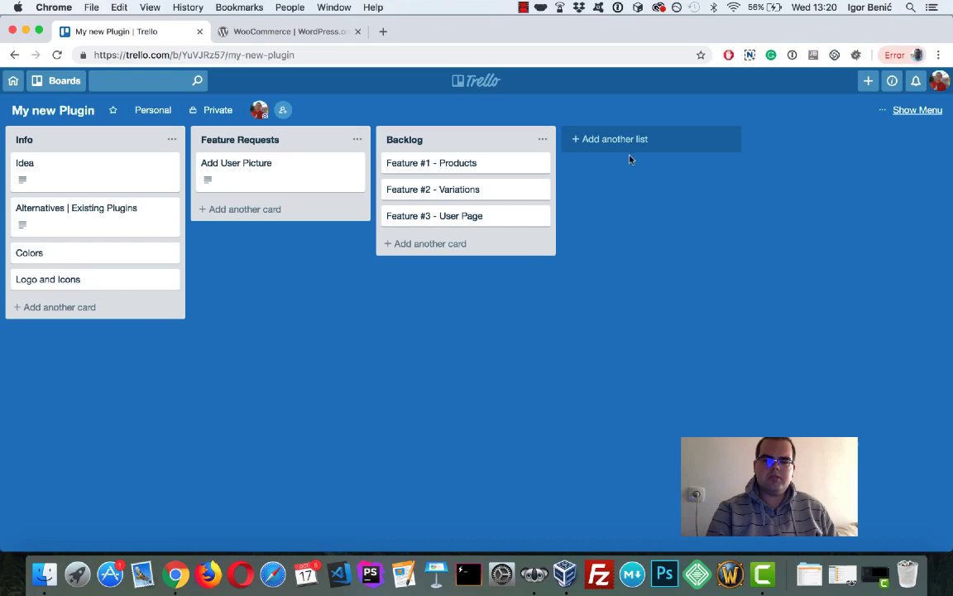
mouse_move(927, 126)
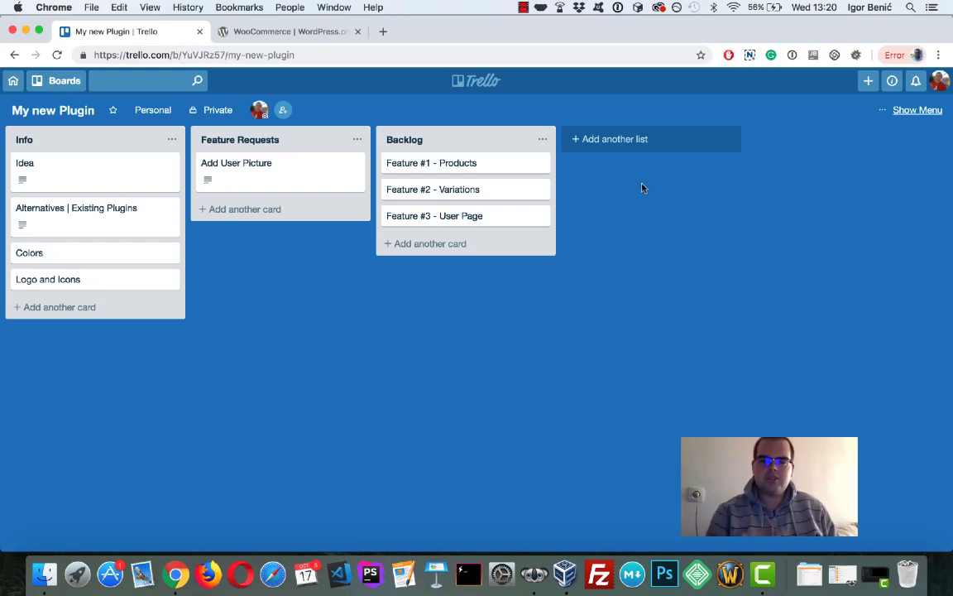
Step: Create a '0.1.0' list and move Feature #1 - Products and Feature #2 - Variations into it
left_click(614, 139)
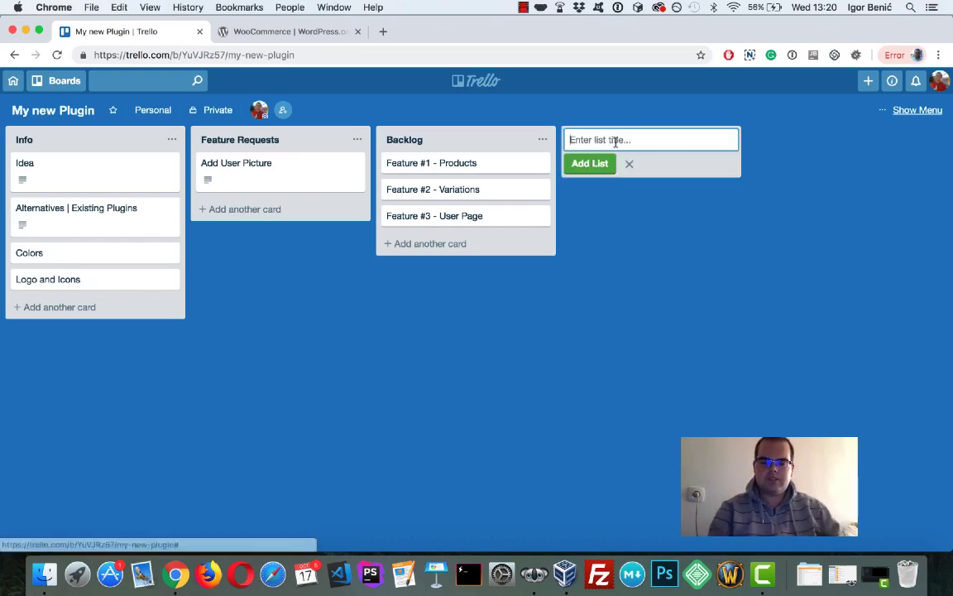
type("0.")
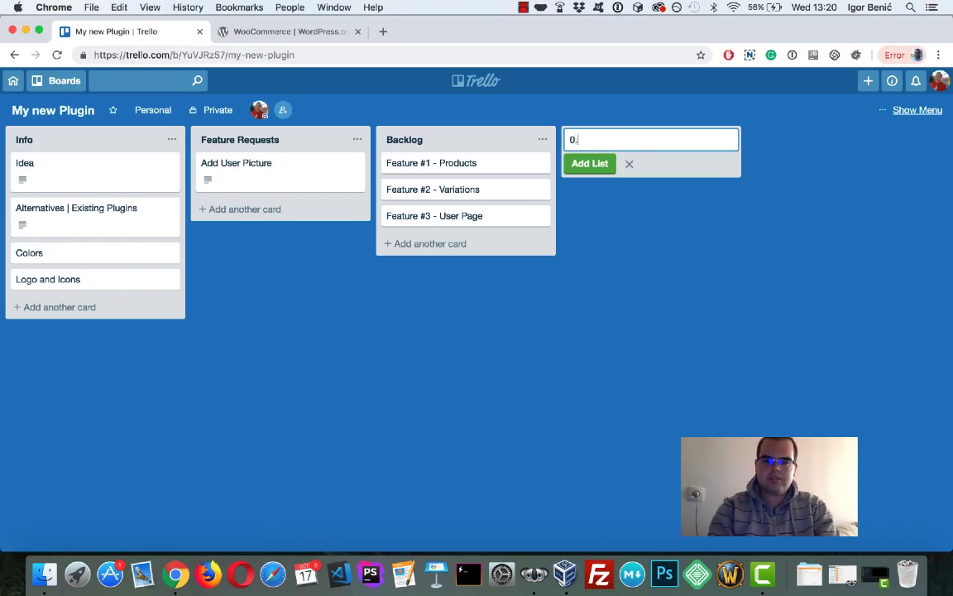
left_click(589, 163)
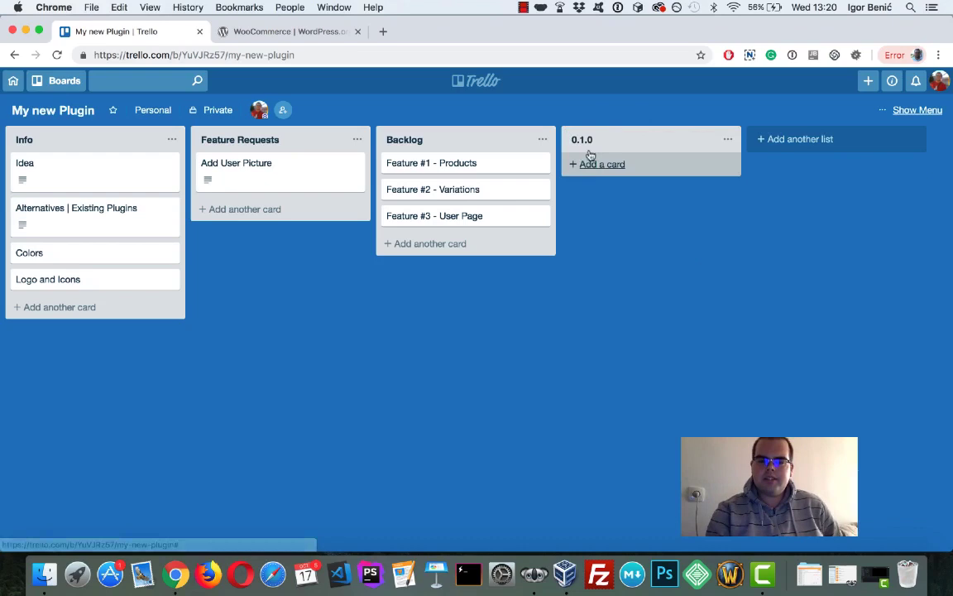
left_click(601, 164)
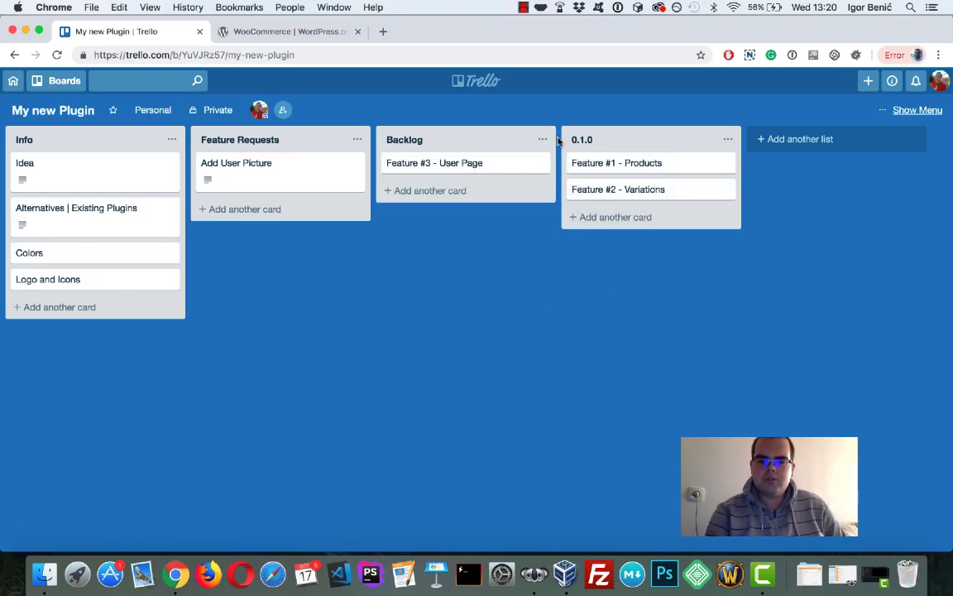
left_click(794, 138)
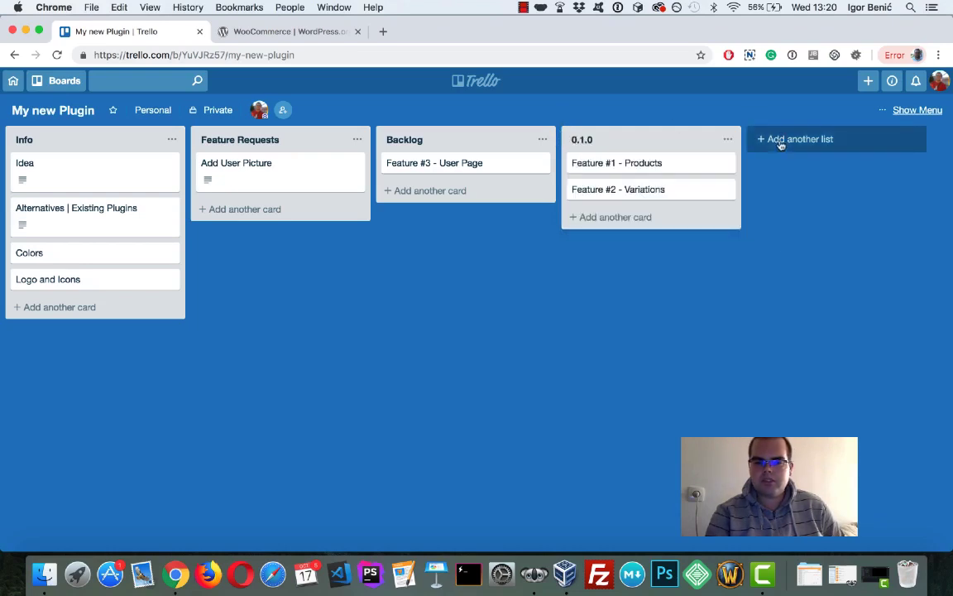
Step: Create a '0.2.0' list before 0.1.0 and move Feature #3 - User Page into it
left_click(800, 139)
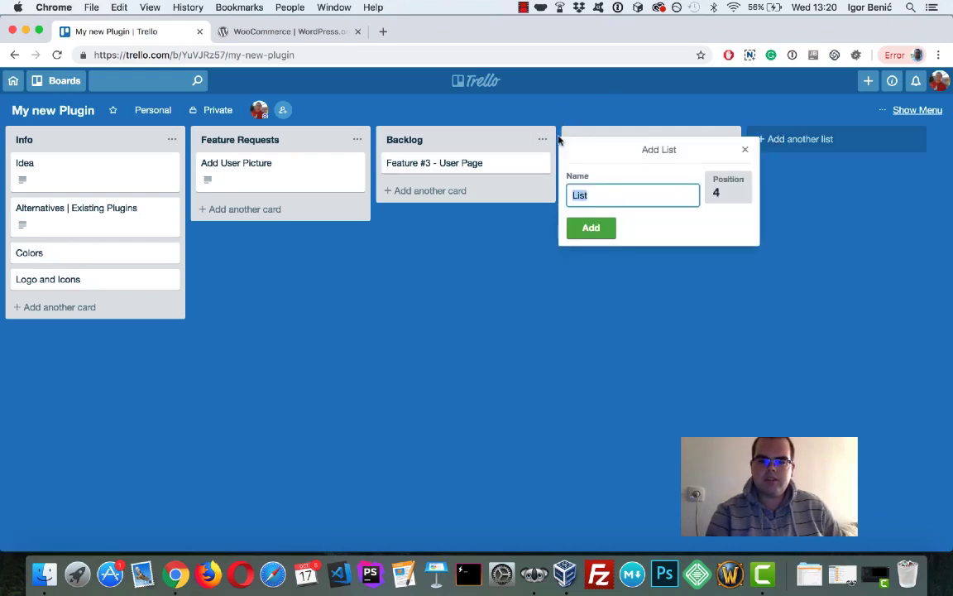
type("0.2.0")
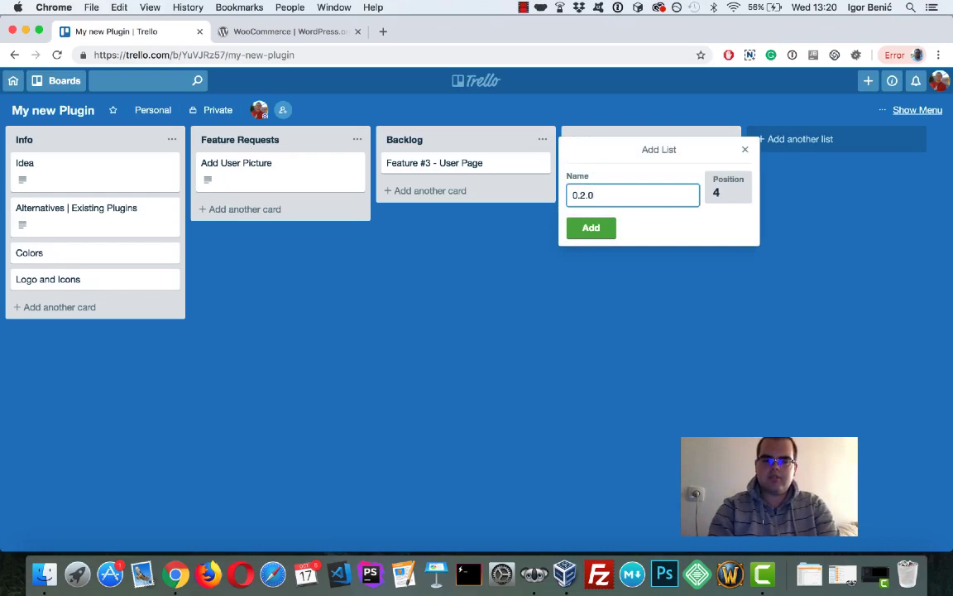
left_click(591, 228)
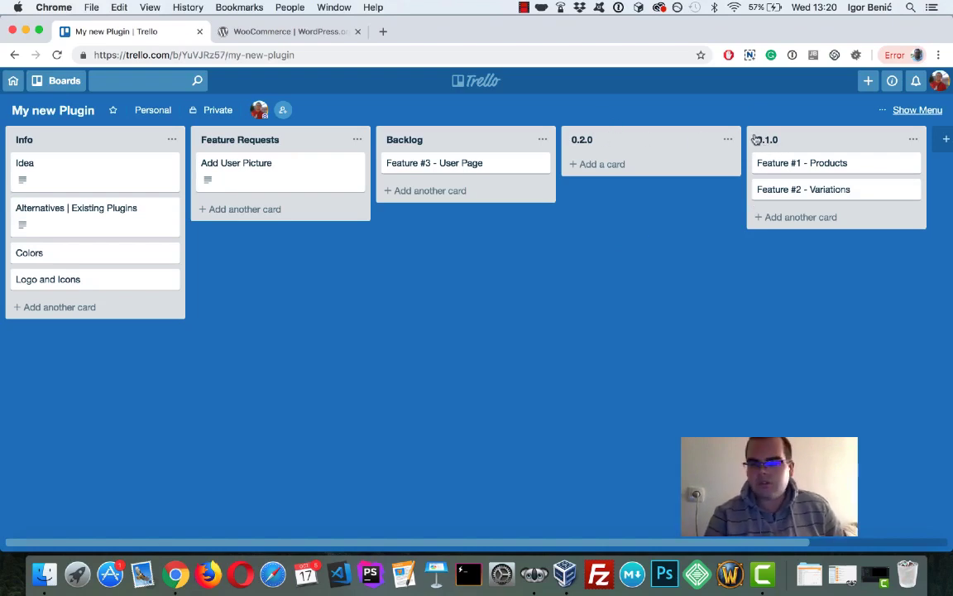
mouse_move(681, 152)
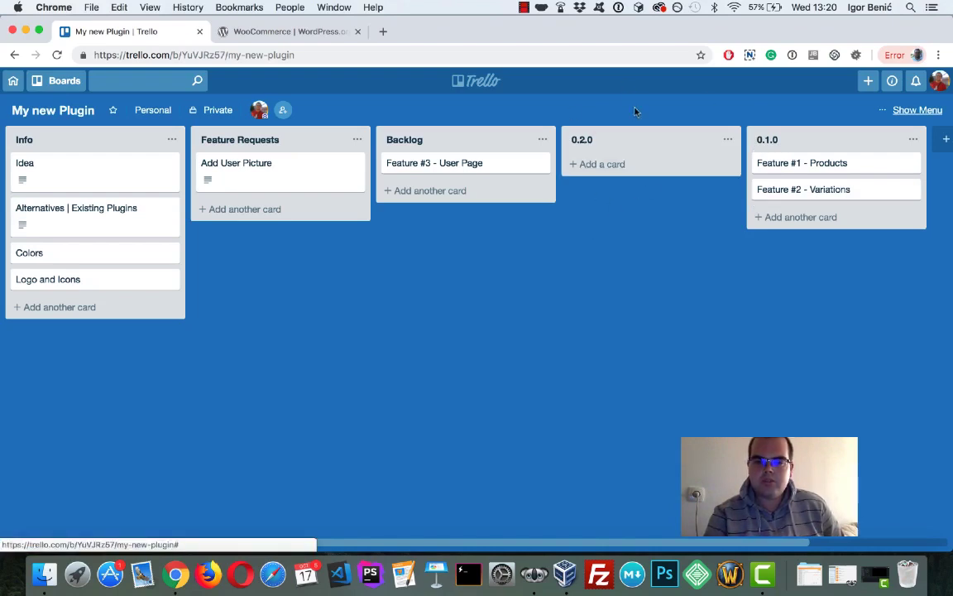
mouse_move(716, 130)
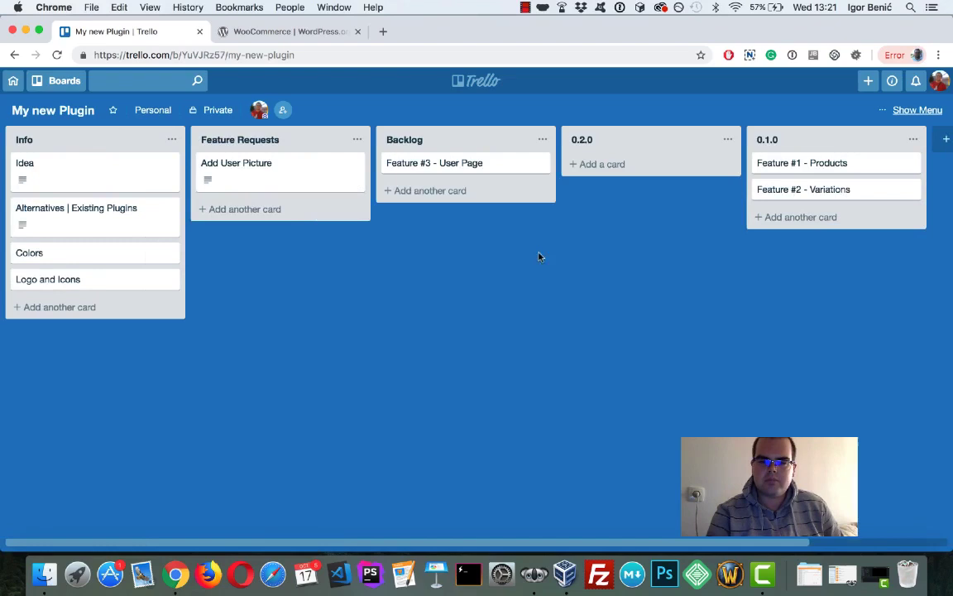
mouse_move(602, 164)
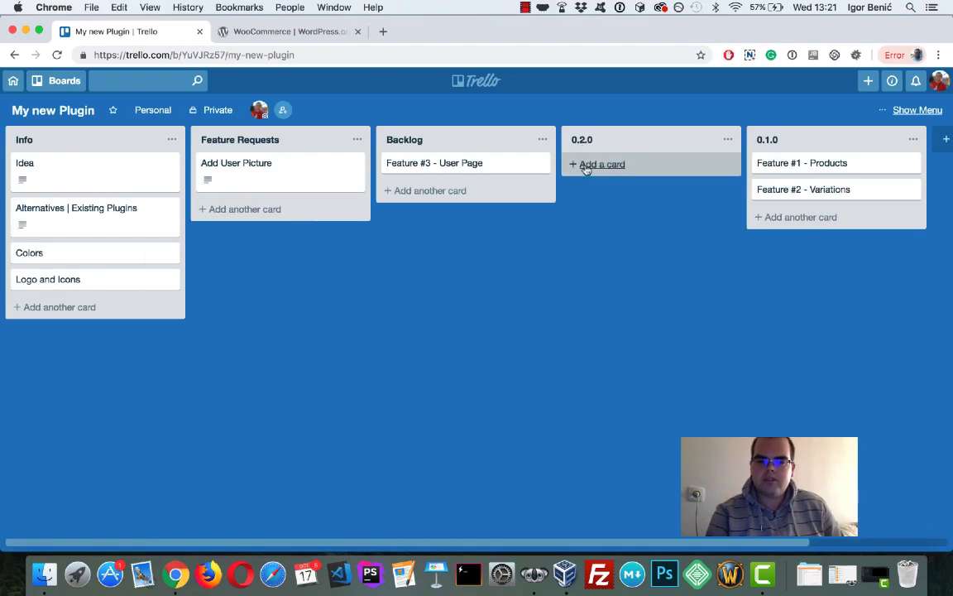
left_click(601, 164)
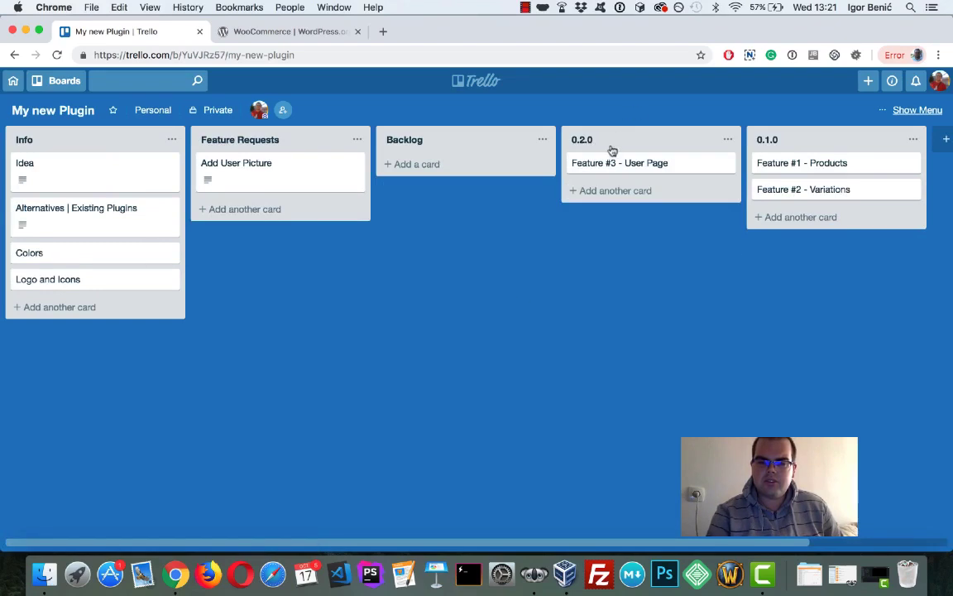
mouse_move(427, 450)
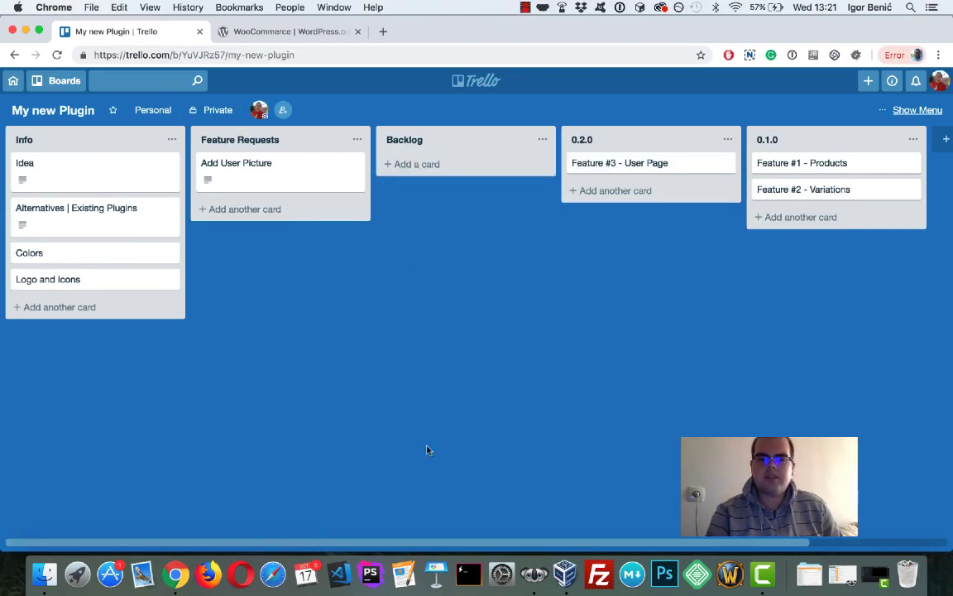
mouse_move(404, 320)
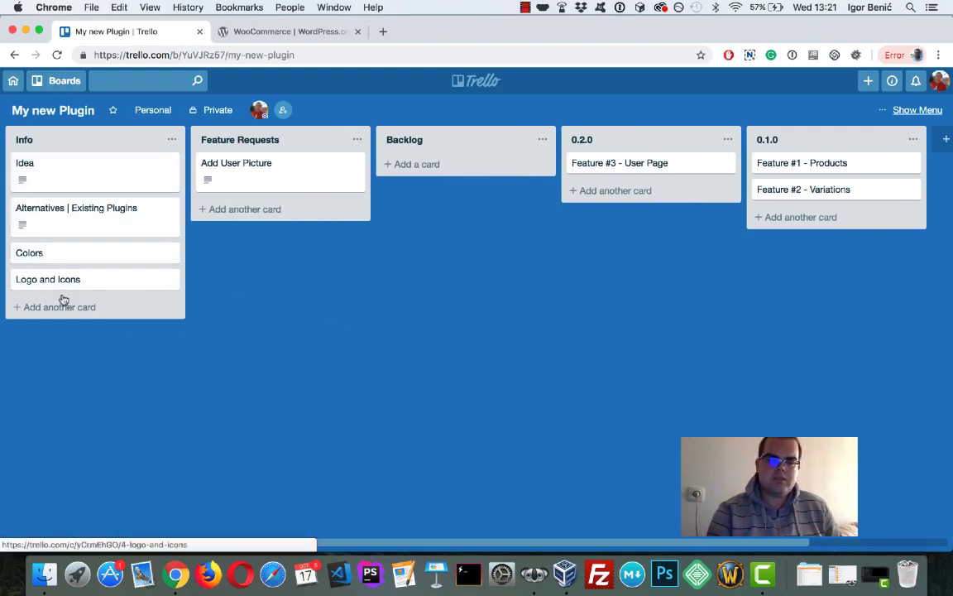
Step: Add a 'WordPress SVN' card at the bottom of the Info list
left_click(58, 307)
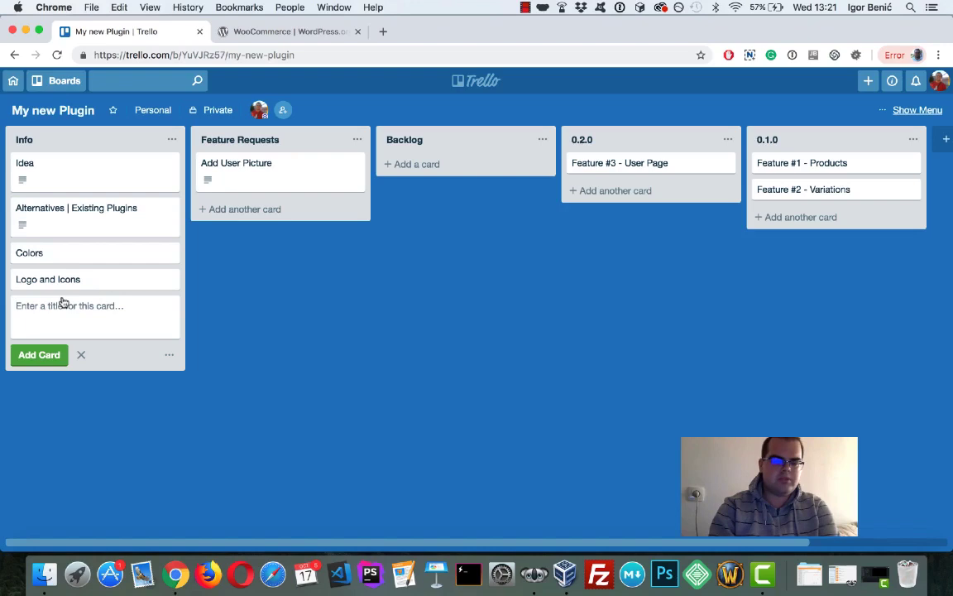
type("WordPress")
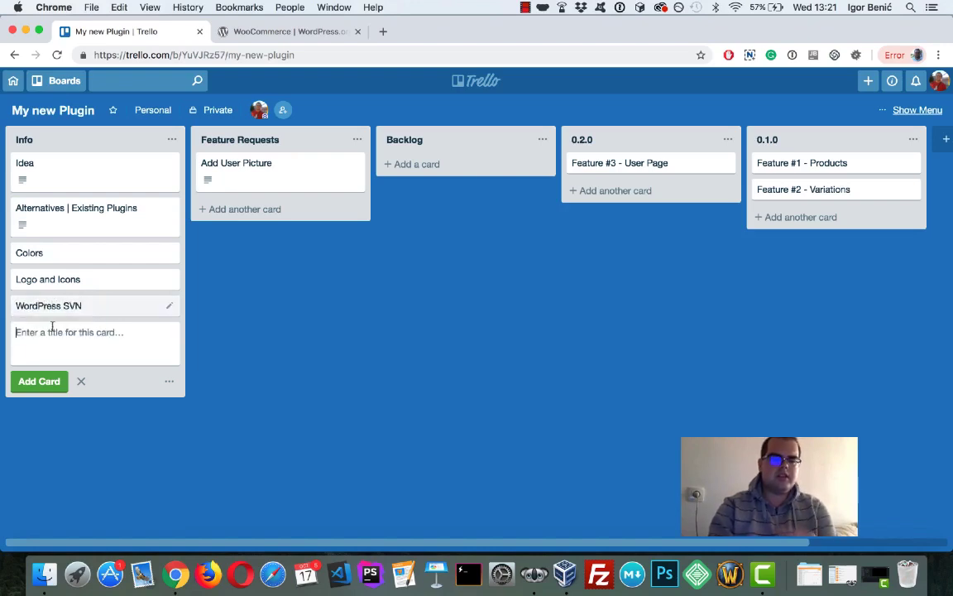
left_click(48, 305)
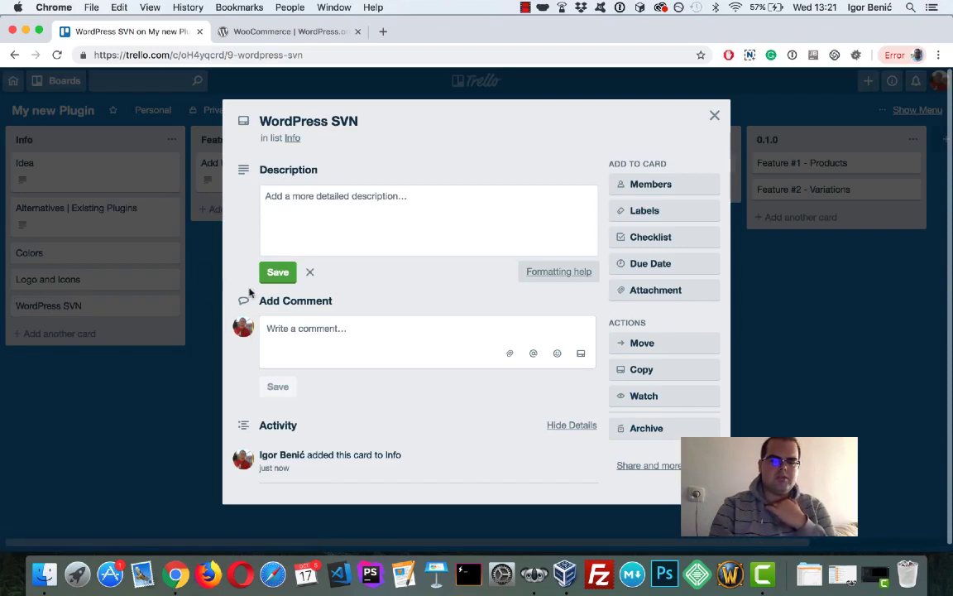
left_click(714, 115)
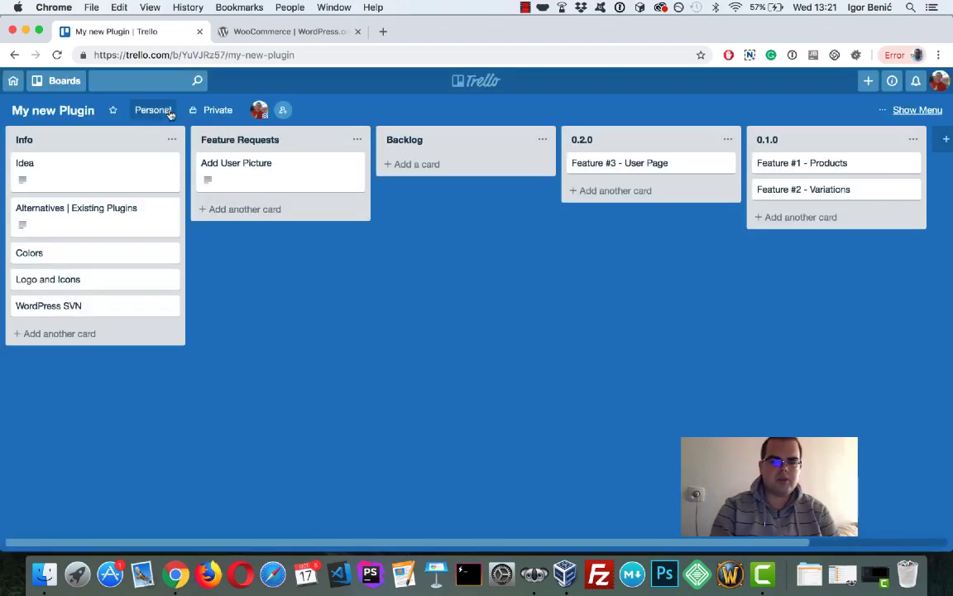
left_click(217, 110)
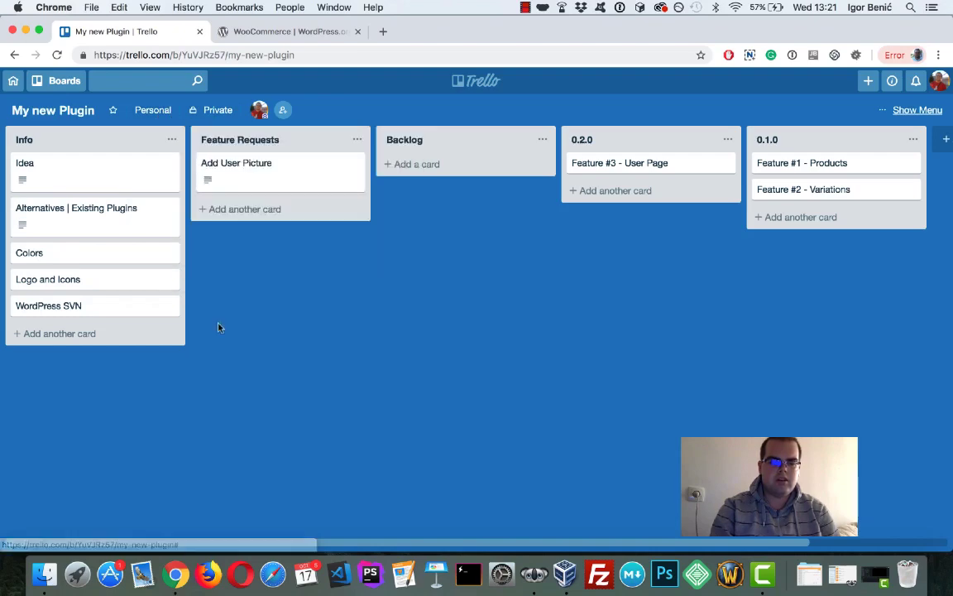
Step: Review the WordPress SVN card's details, leaving its description empty
left_click(48, 305)
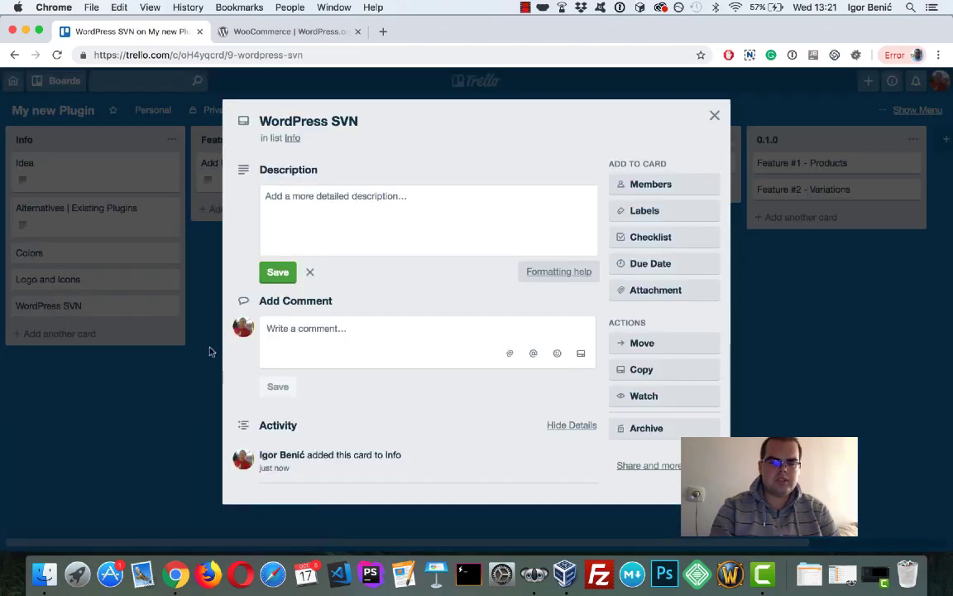
left_click(309, 271)
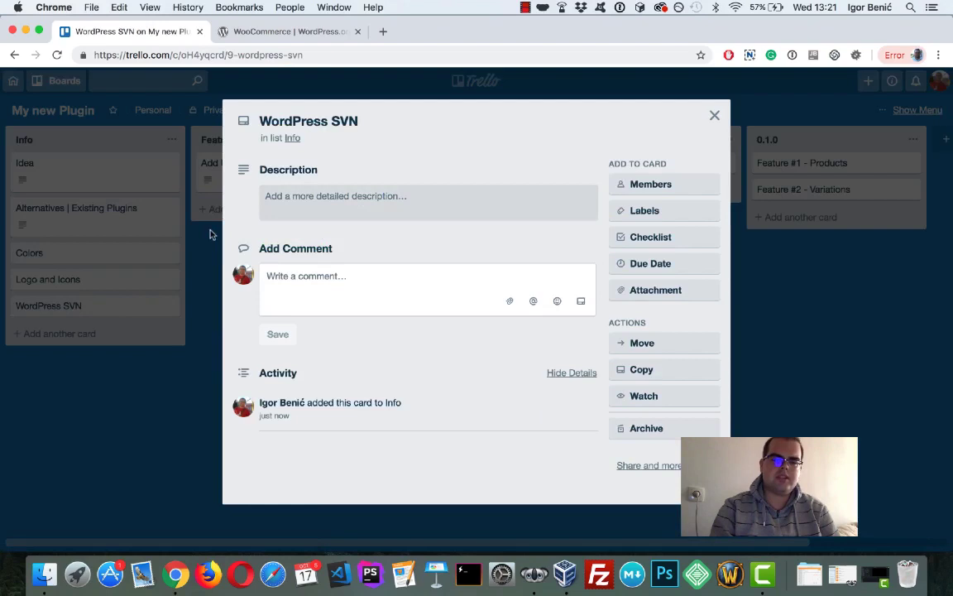
left_click(714, 115)
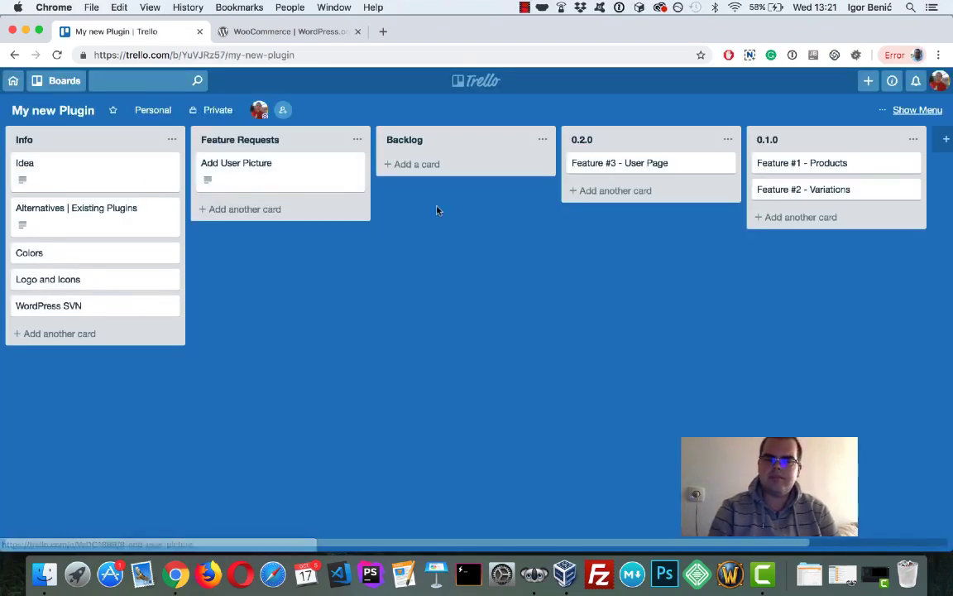
left_click(48, 305)
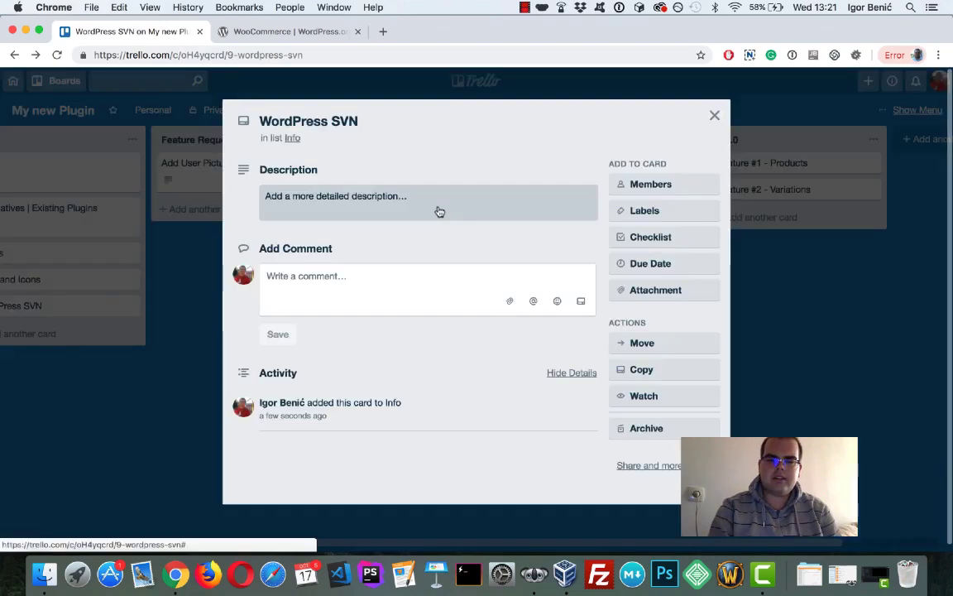
left_click(714, 115)
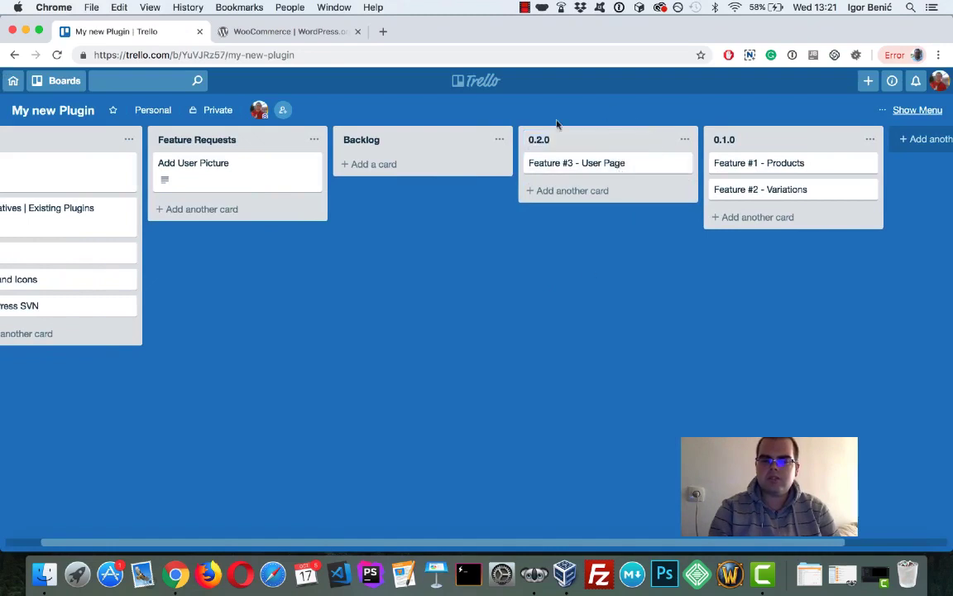
Step: Assign your account as a member of Feature #1 - Products, then bring up Feature #2 - Variations
left_click(577, 162)
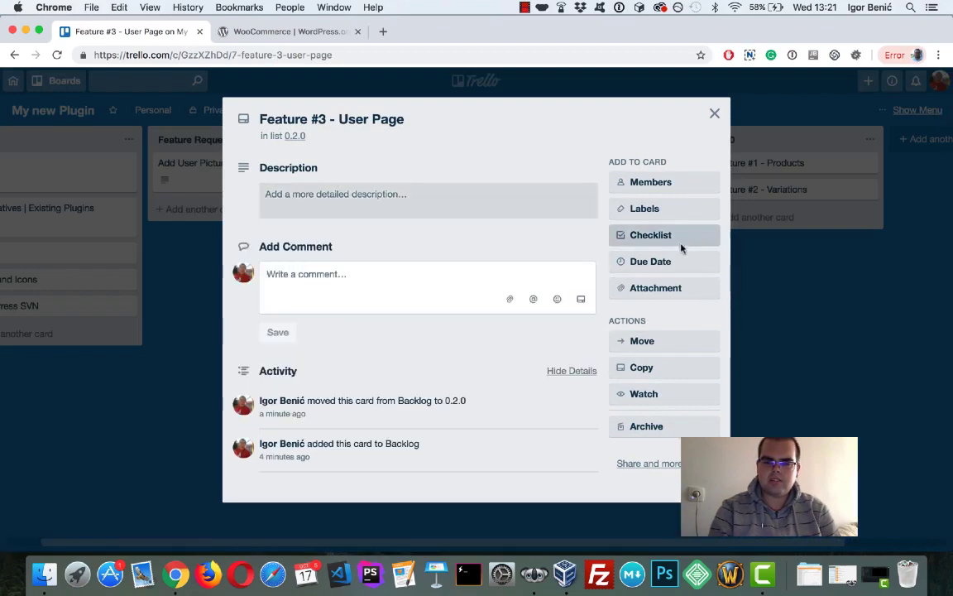
mouse_move(677, 258)
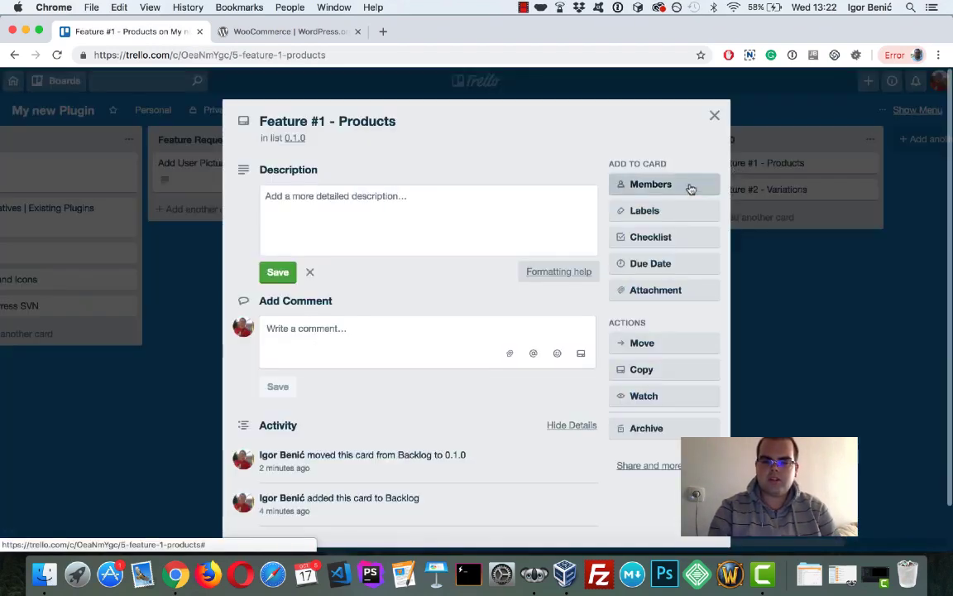
left_click(714, 115)
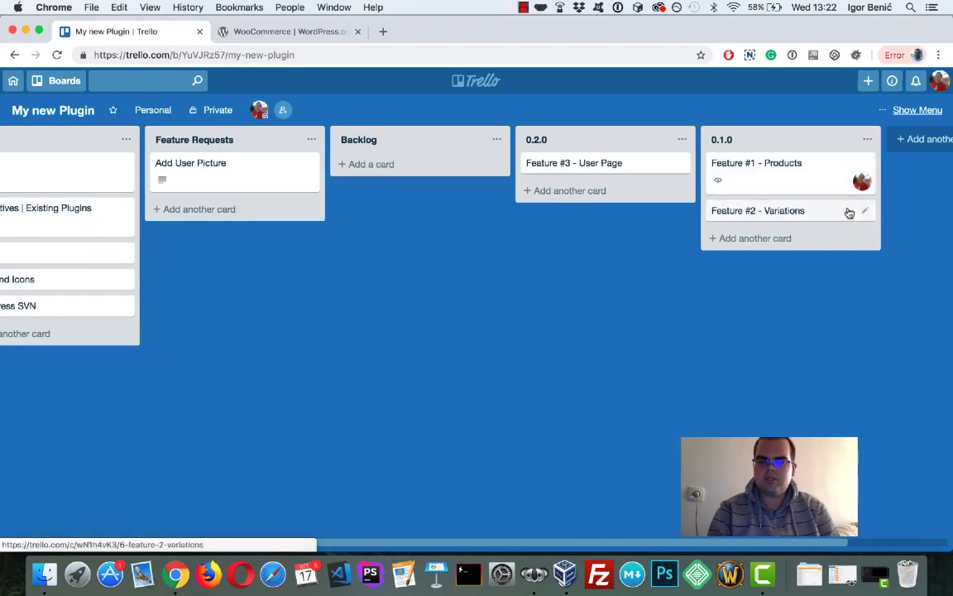
left_click(757, 210)
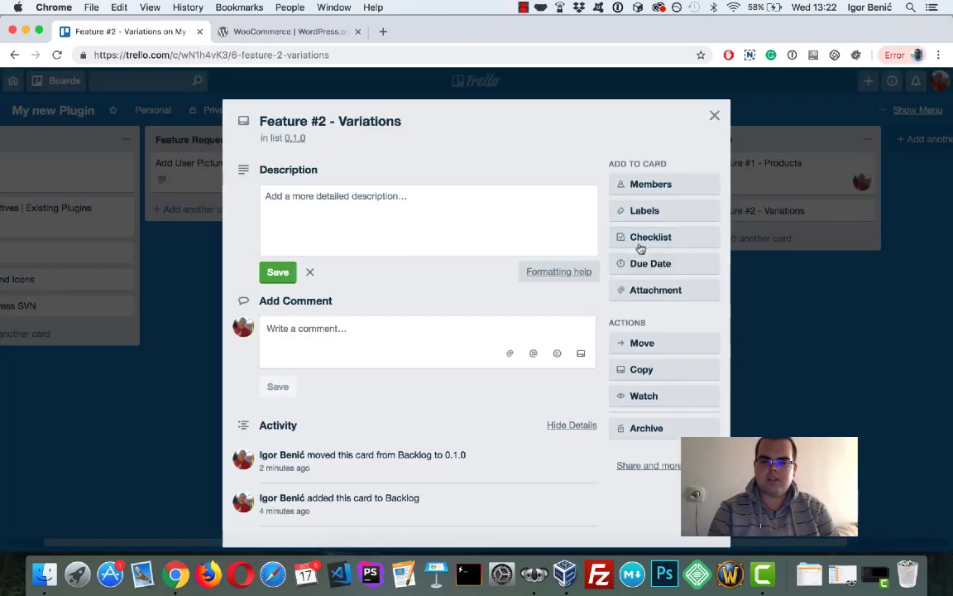
Step: Add a checklist with 'Repeatable Field for Variaitons' and 'Database Refactored' items
left_click(650, 237)
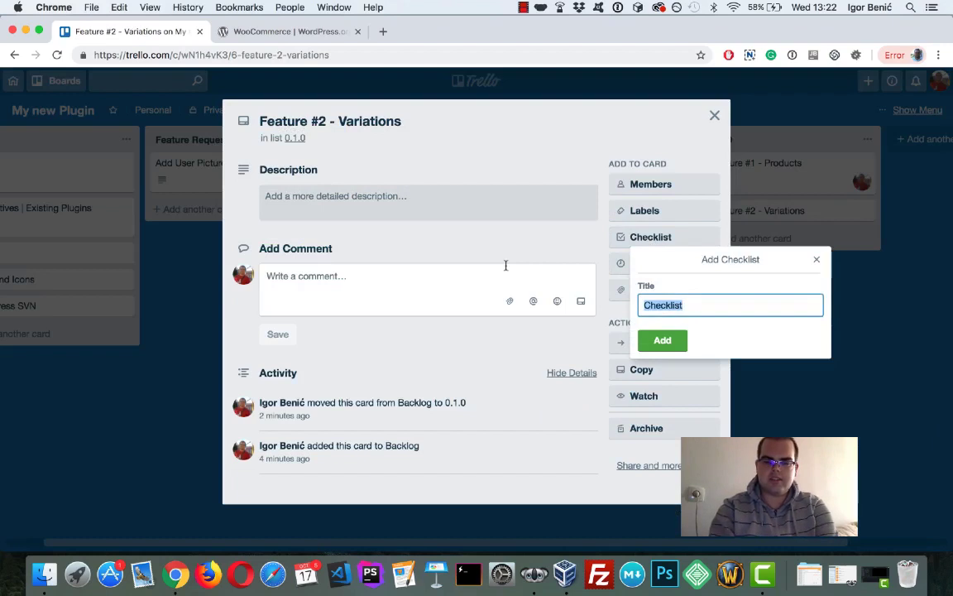
left_click(662, 340)
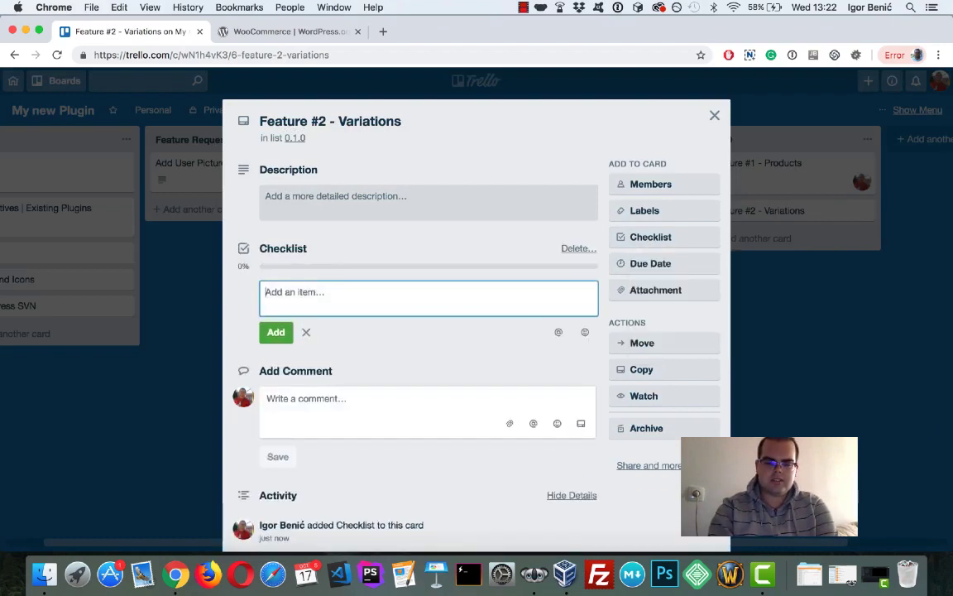
type("Repeatable Field fo")
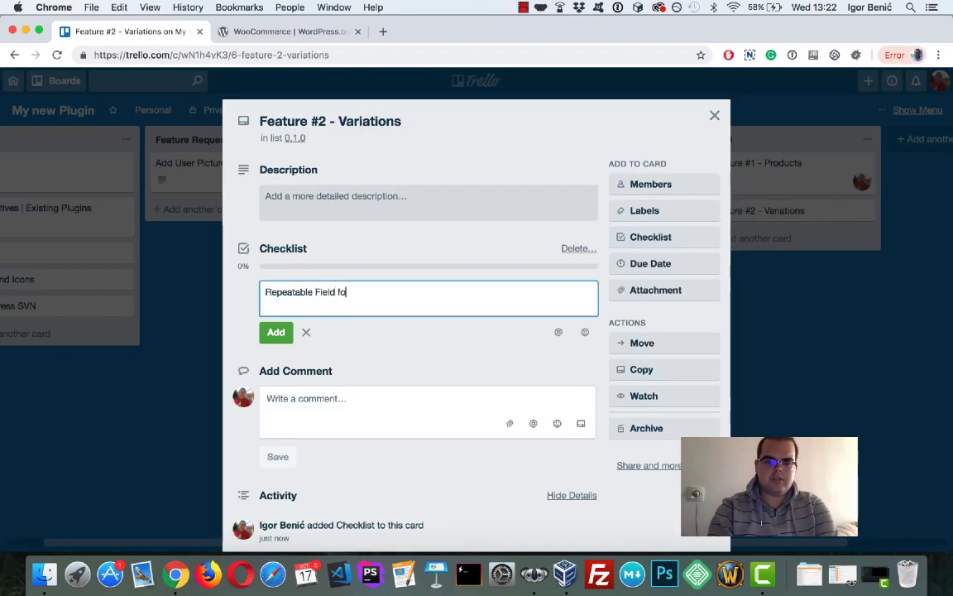
left_click(275, 332)
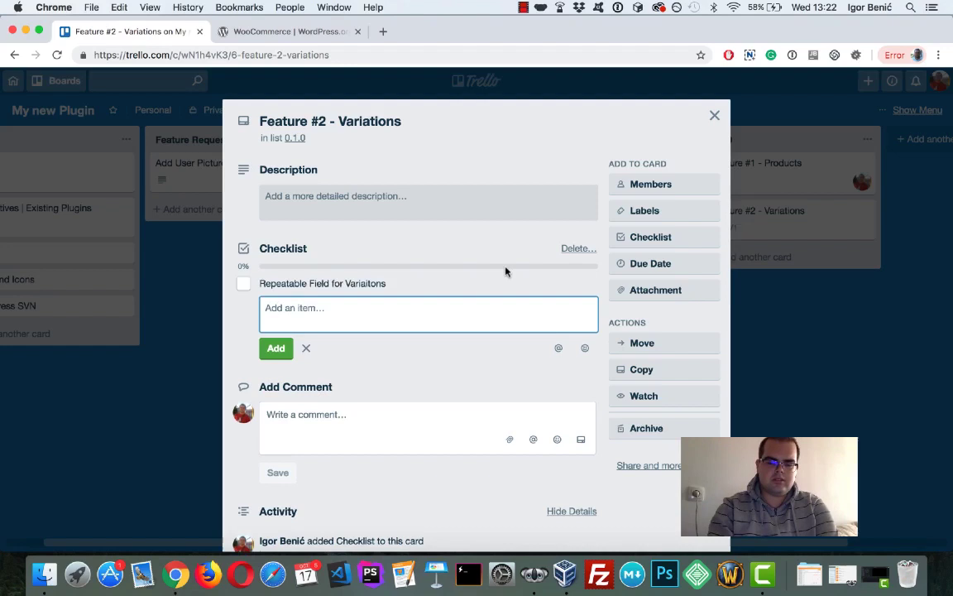
type("Database")
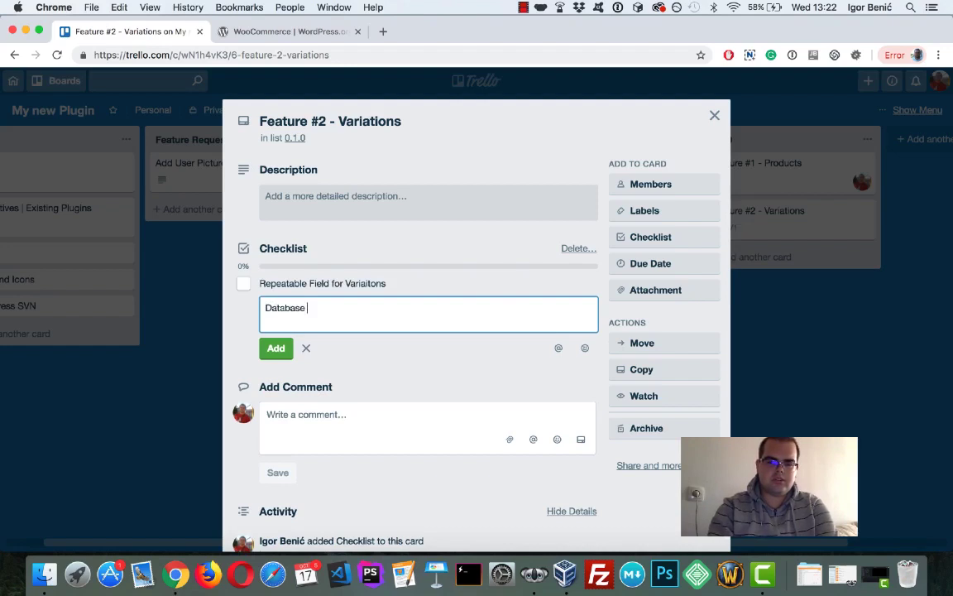
type("Refac")
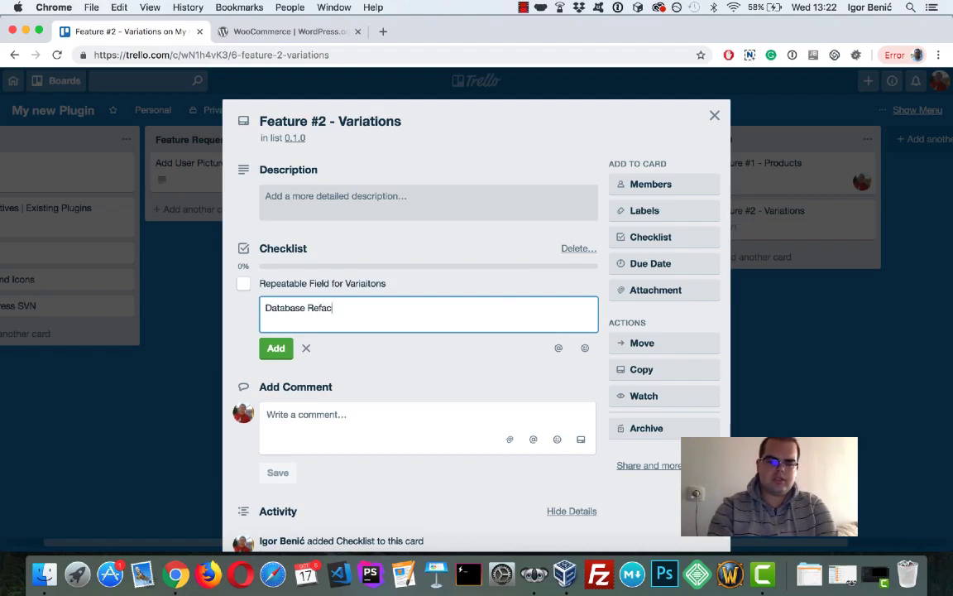
left_click(276, 347)
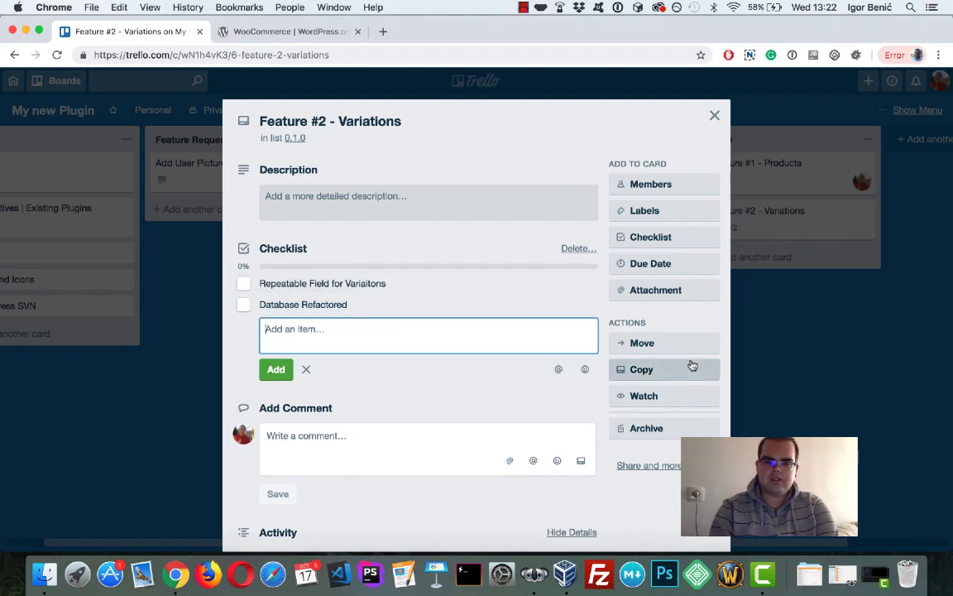
left_click(650, 263)
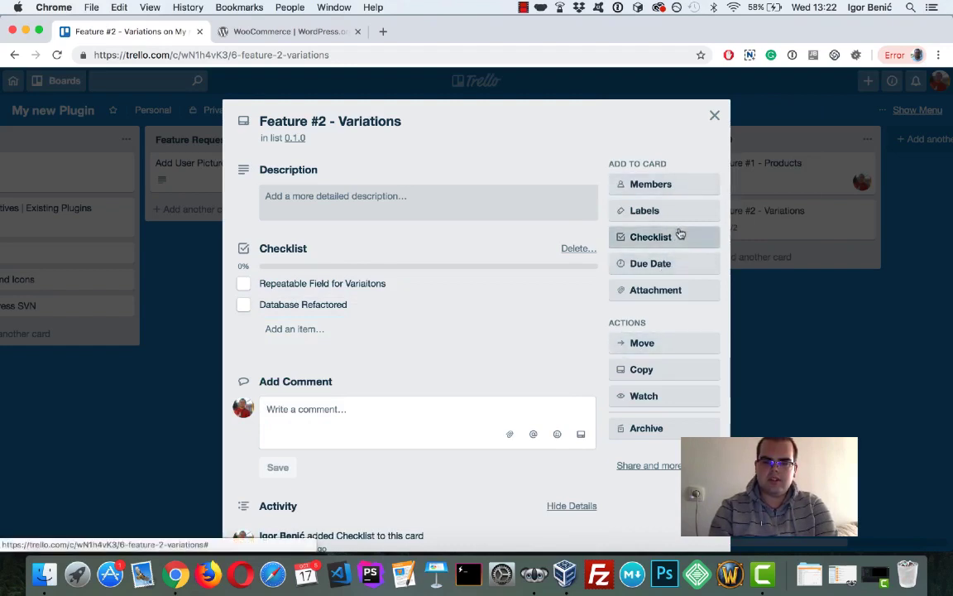
Step: Tick and untick the checklist items so both stay unchecked, and return to the board
left_click(243, 283)
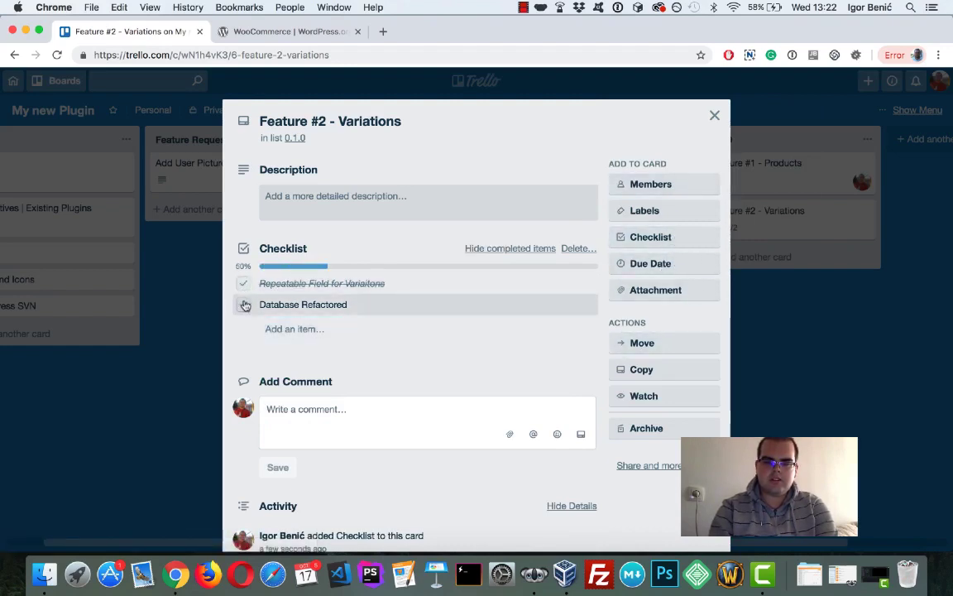
left_click(243, 305)
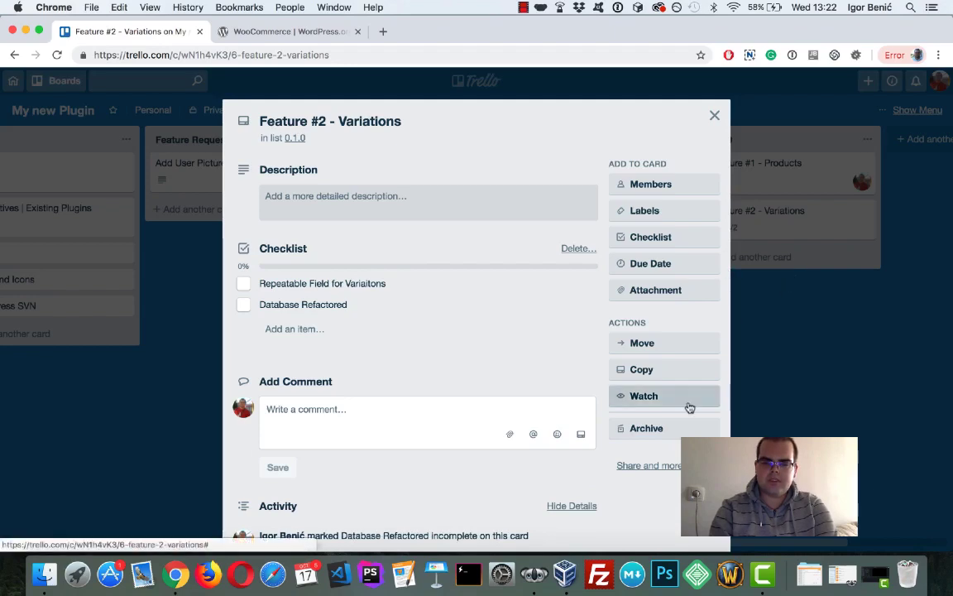
left_click(714, 115)
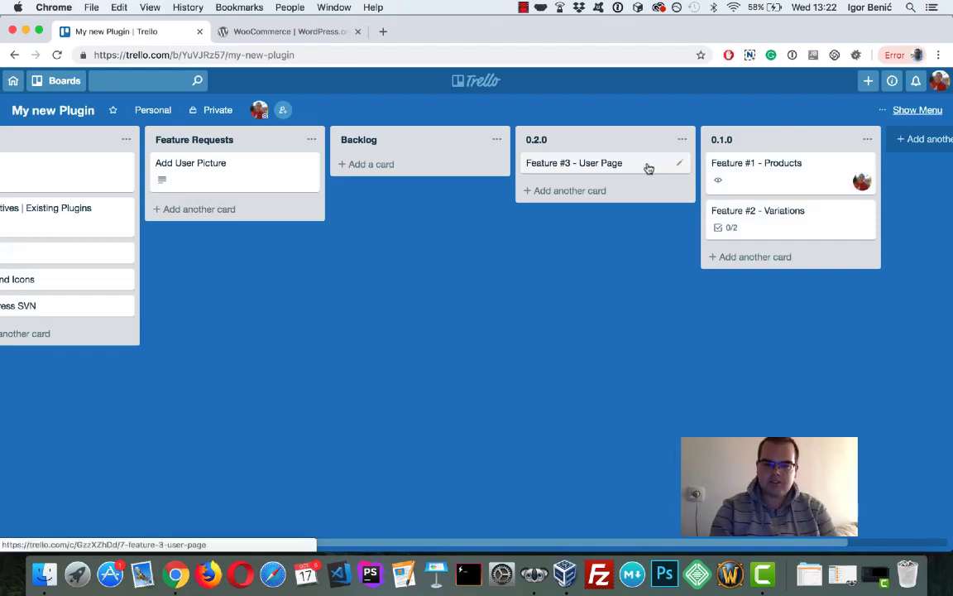
Step: On Feature #3 - User Page, name the green label Finished and the red label Bug
left_click(574, 163)
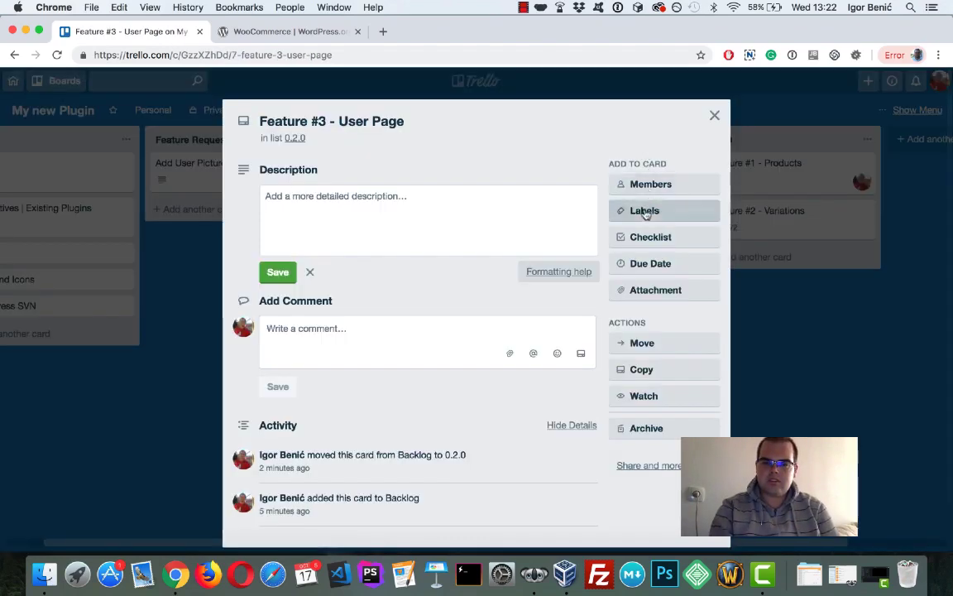
left_click(644, 210)
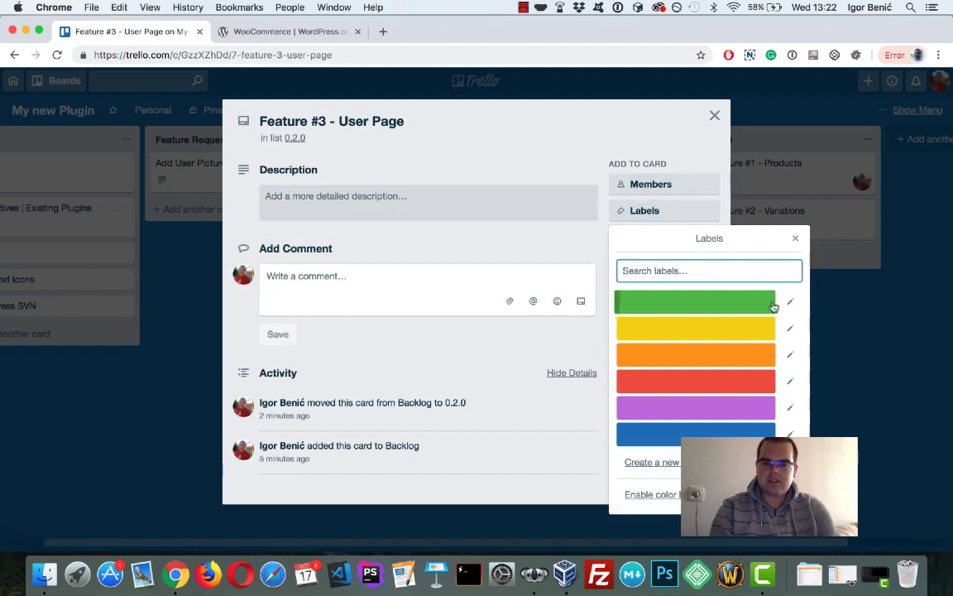
left_click(789, 302)
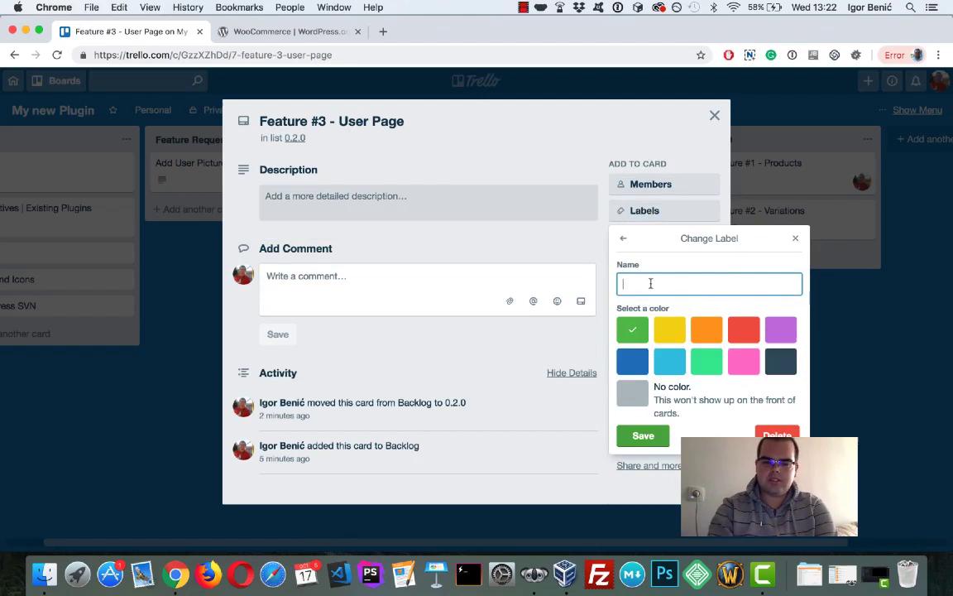
left_click(623, 238)
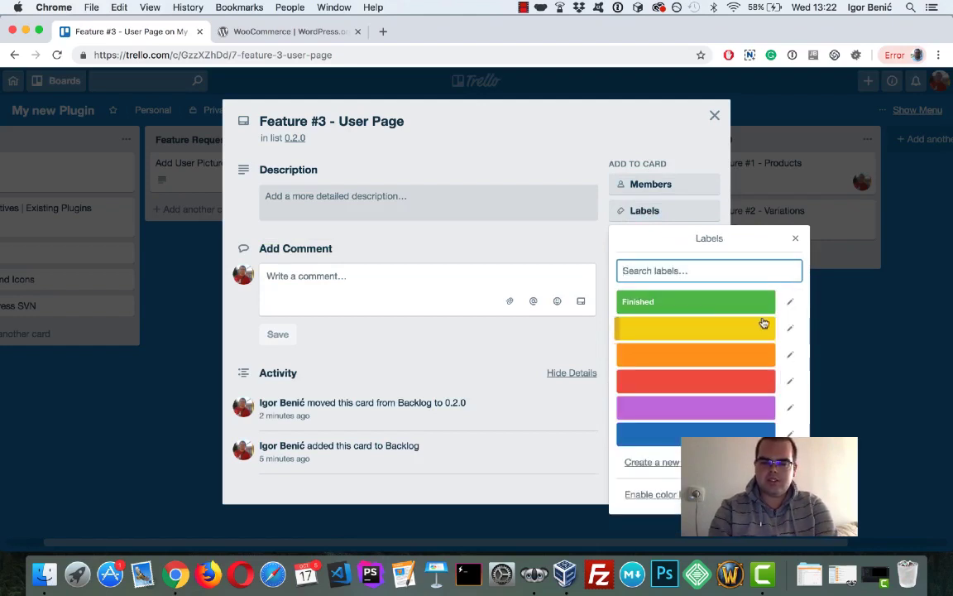
left_click(789, 328)
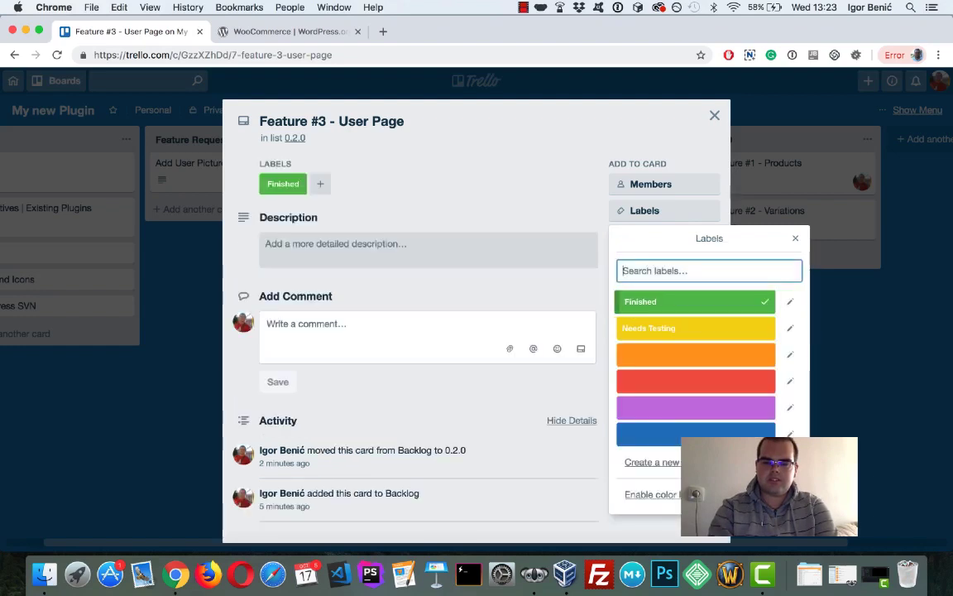
left_click(790, 301)
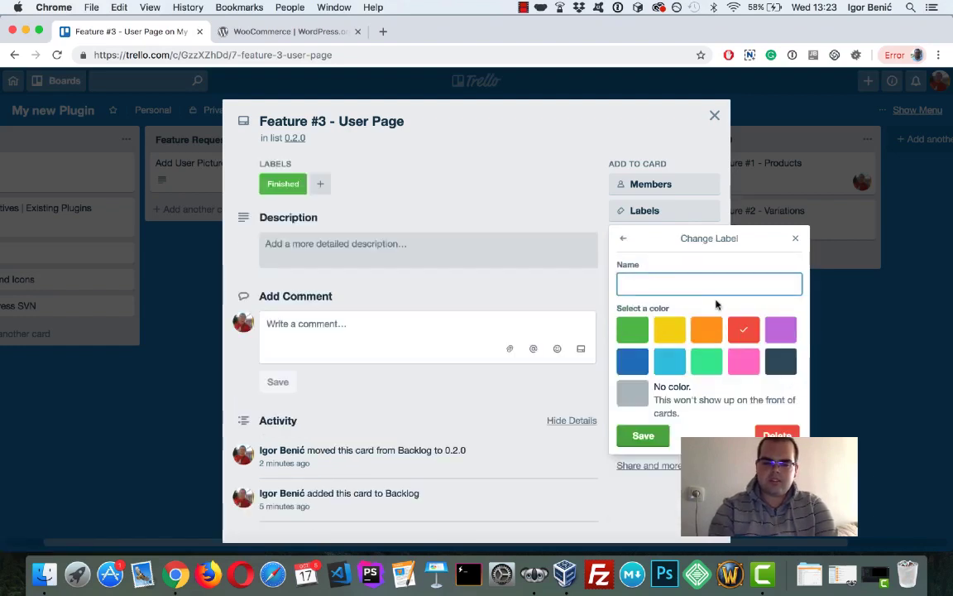
type("Bug")
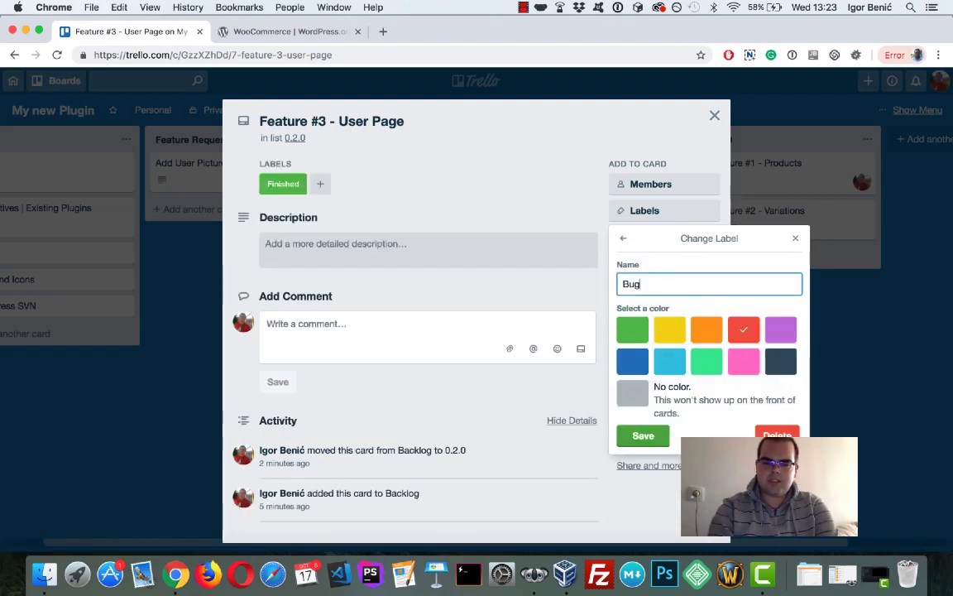
left_click(623, 239)
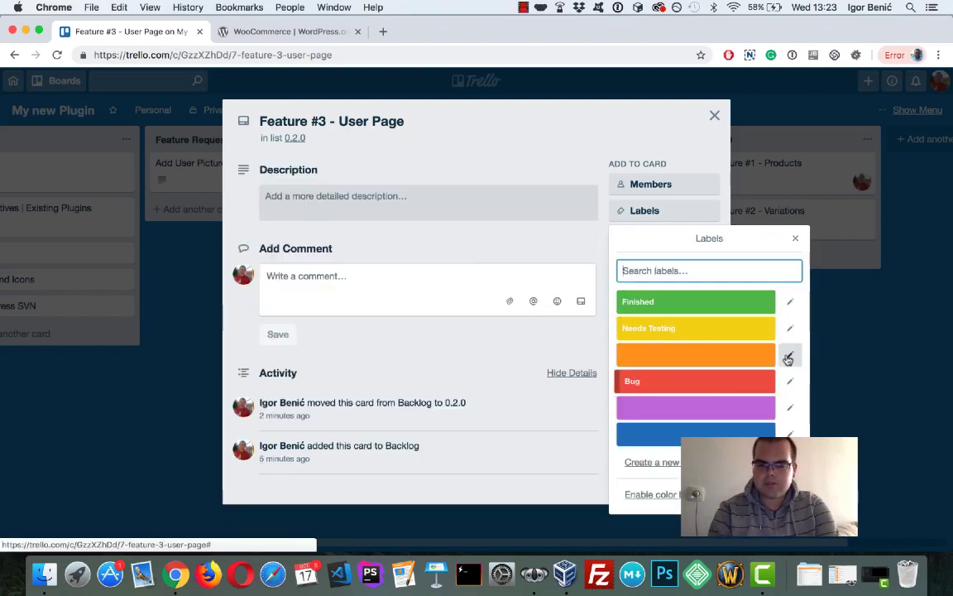
Step: Name the purple label Idea, blue Premium and orange High Priority, applying labels to the card
left_click(788, 355)
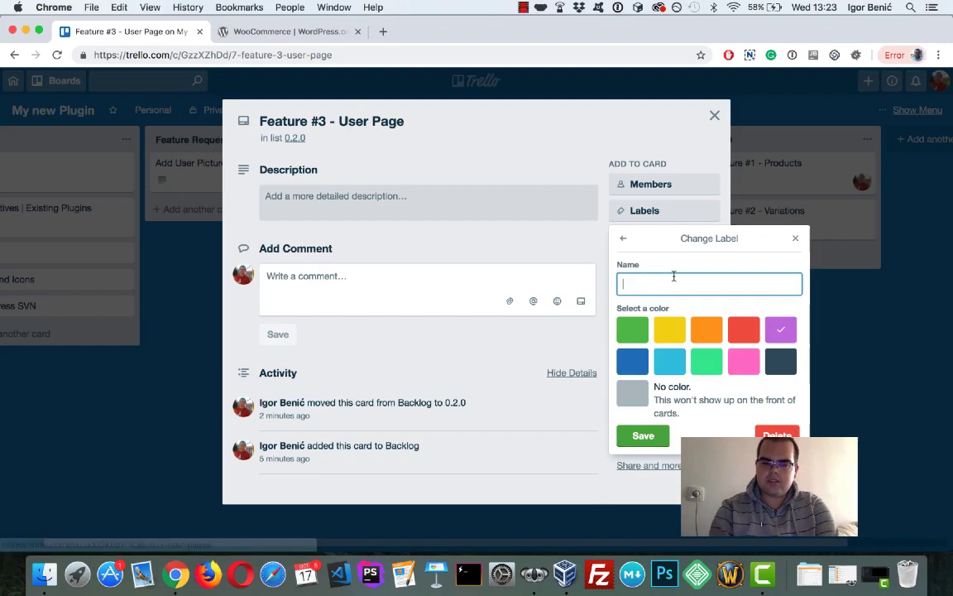
type("Idea")
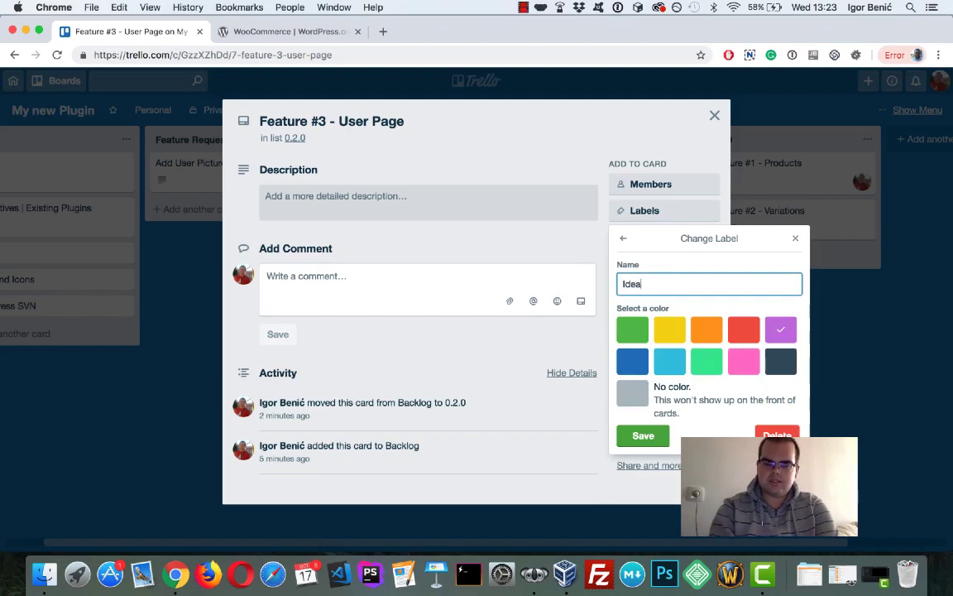
left_click(624, 238)
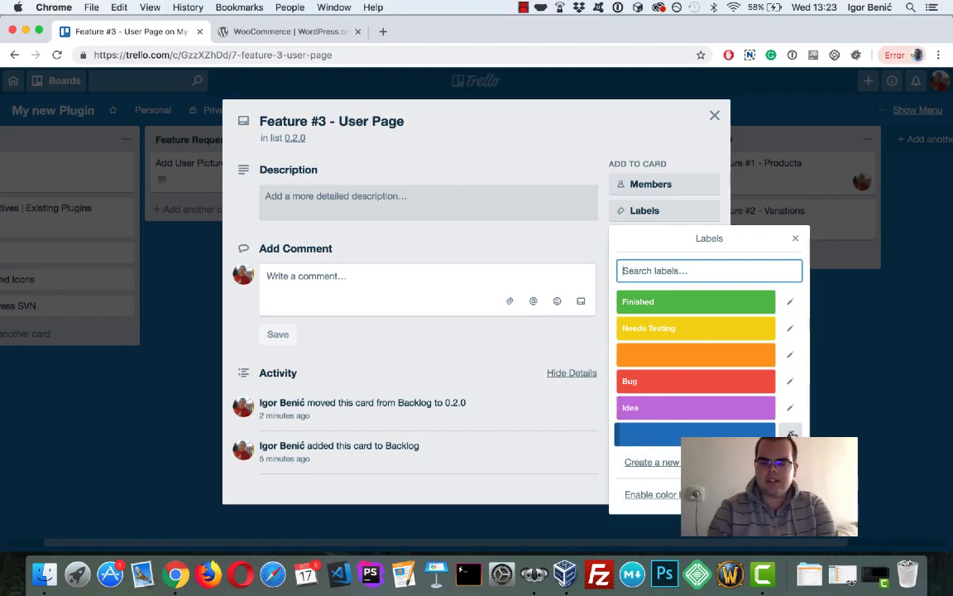
left_click(789, 434)
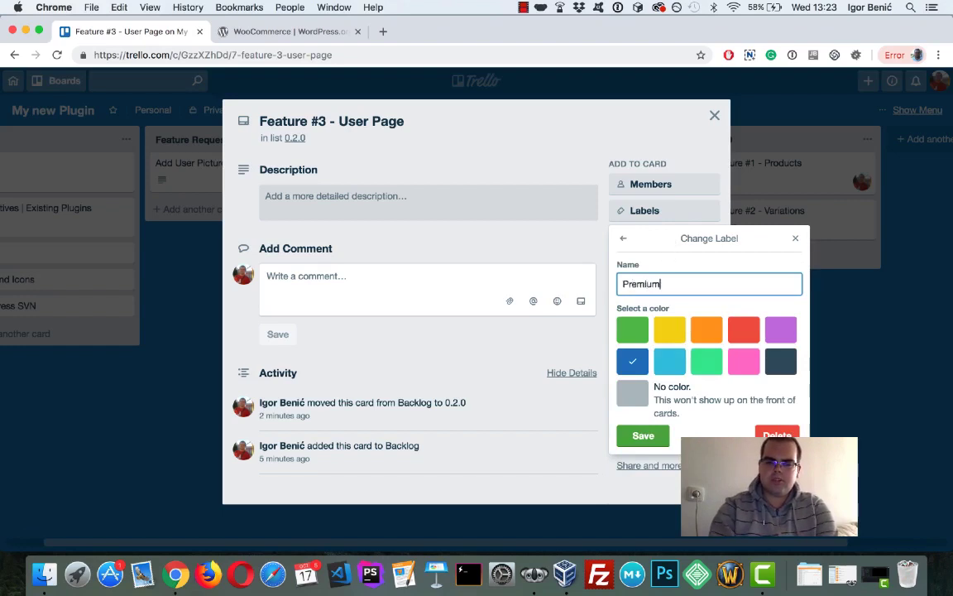
left_click(624, 238)
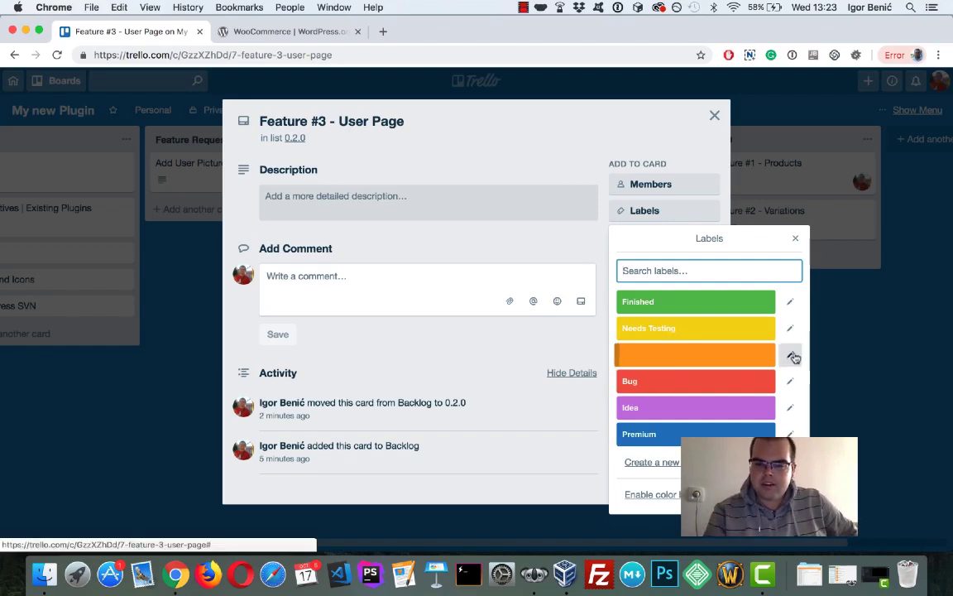
left_click(789, 355)
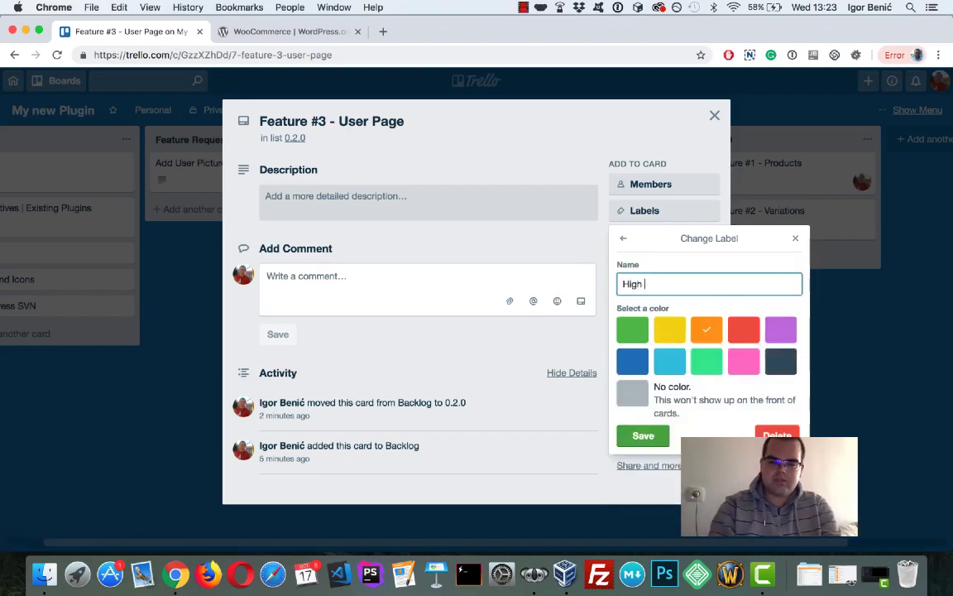
left_click(623, 238)
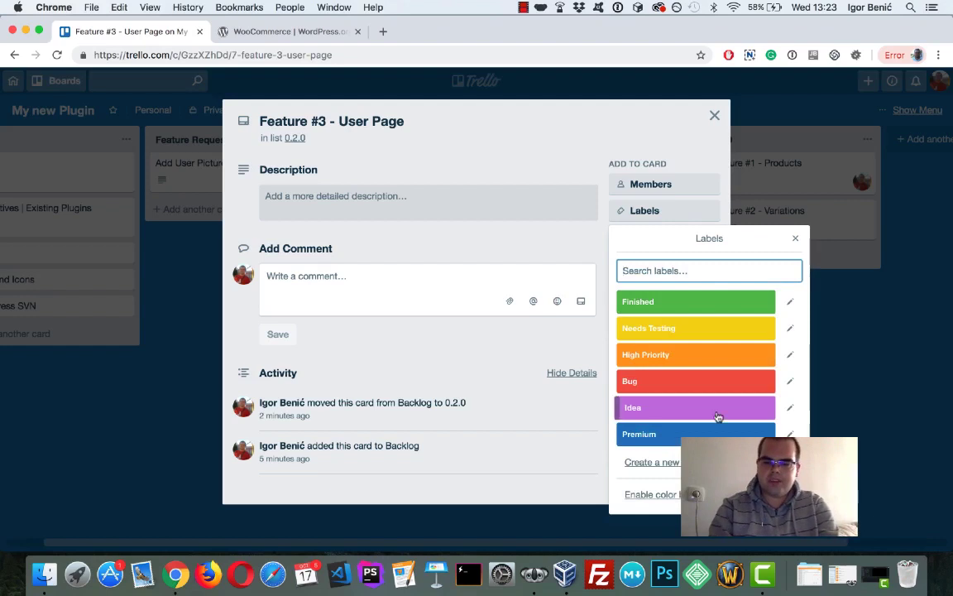
left_click(652, 462)
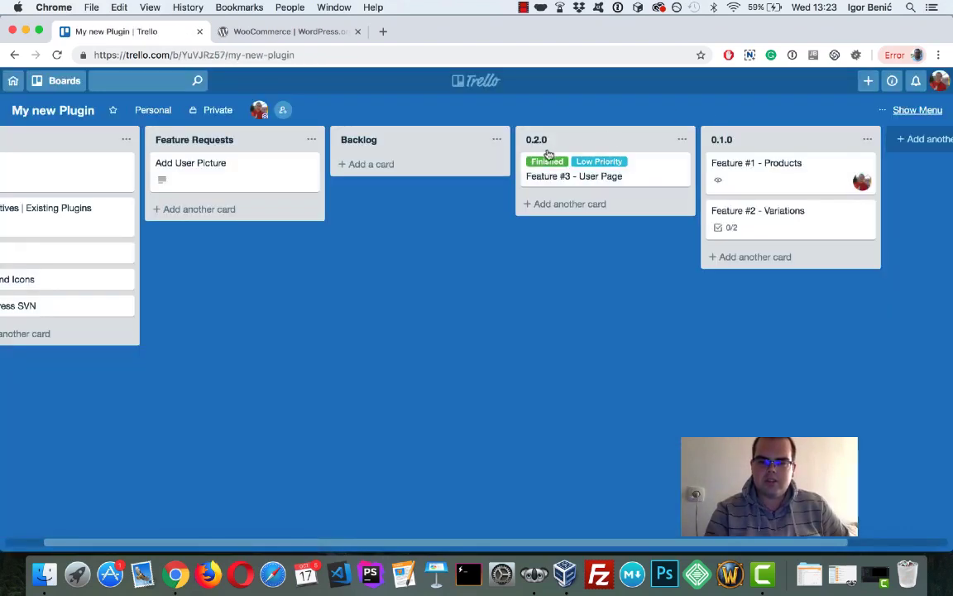
mouse_move(584, 331)
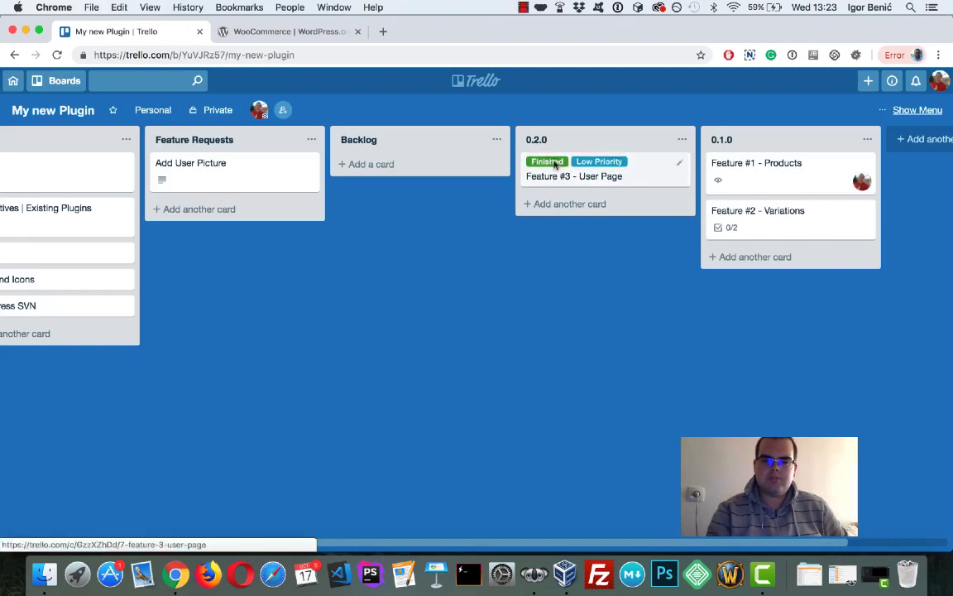
Step: Label Feature #1 Finished and High Priority, and Feature #2 Finished, in the 0.1.0 list
left_click(756, 163)
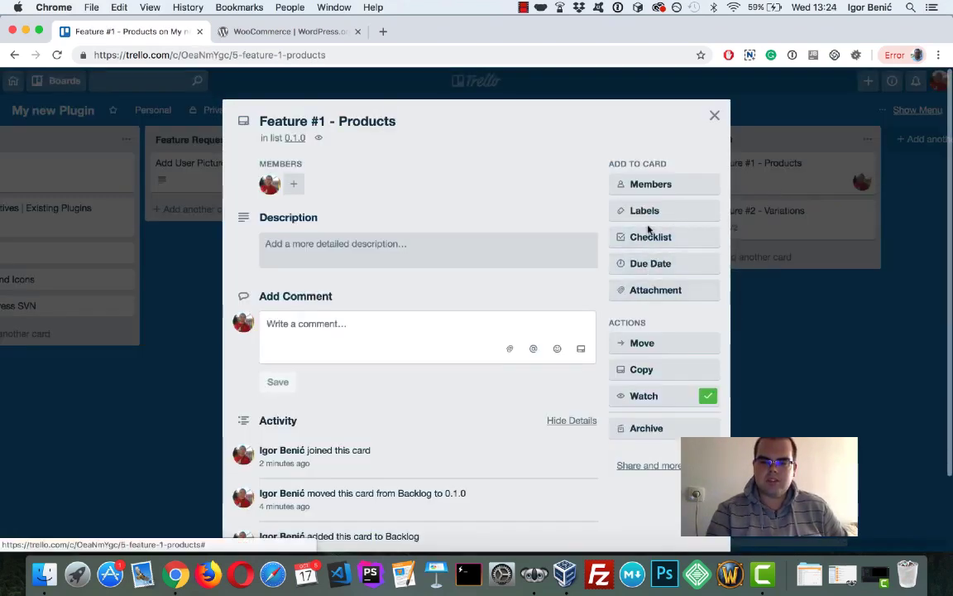
left_click(645, 210)
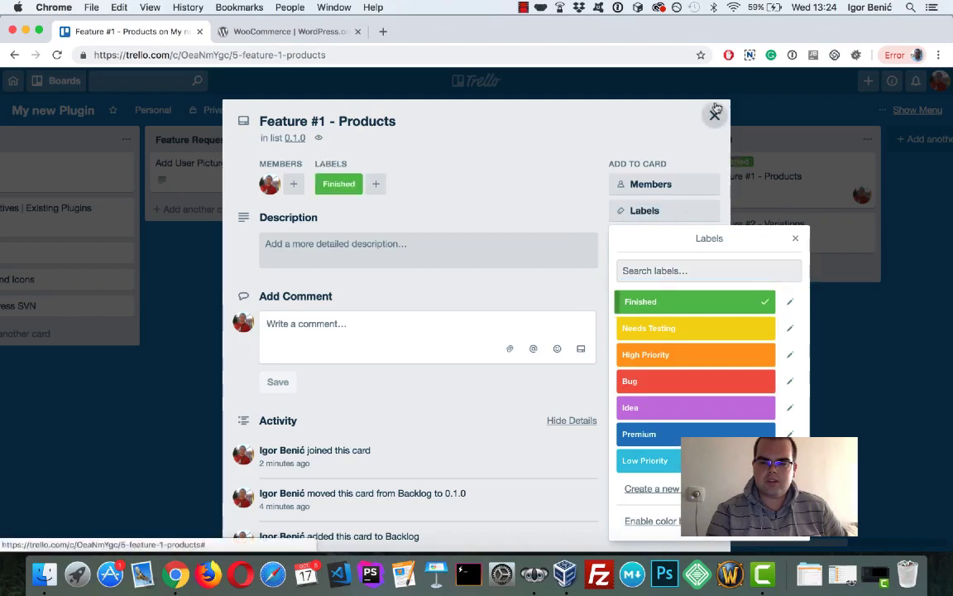
left_click(796, 238)
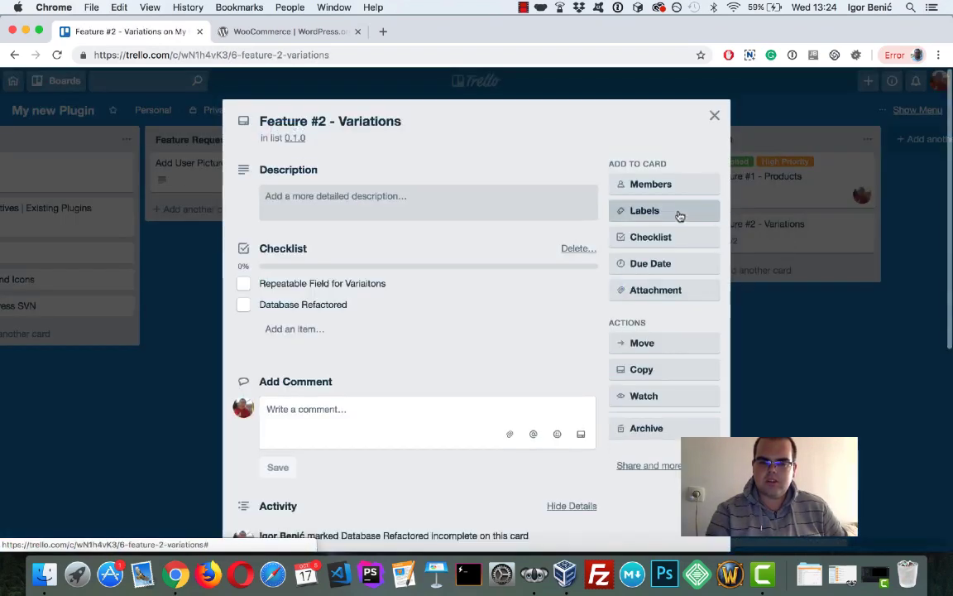
left_click(644, 210)
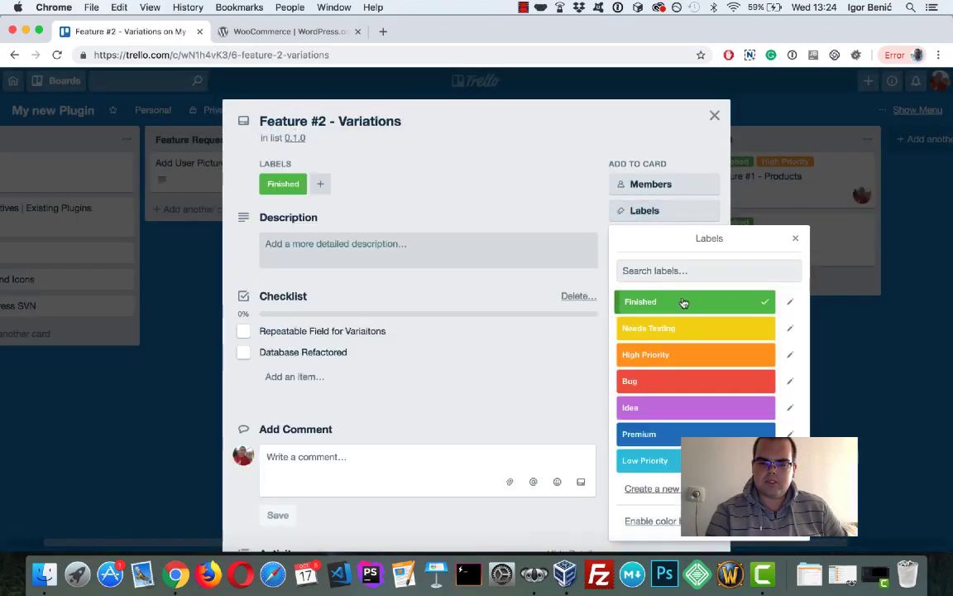
left_click(795, 238)
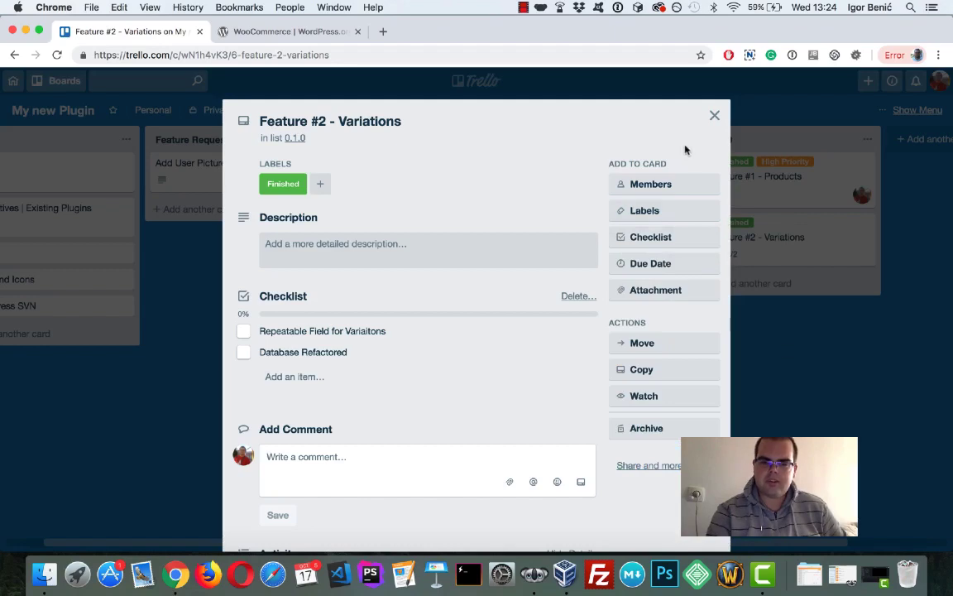
left_click(714, 115)
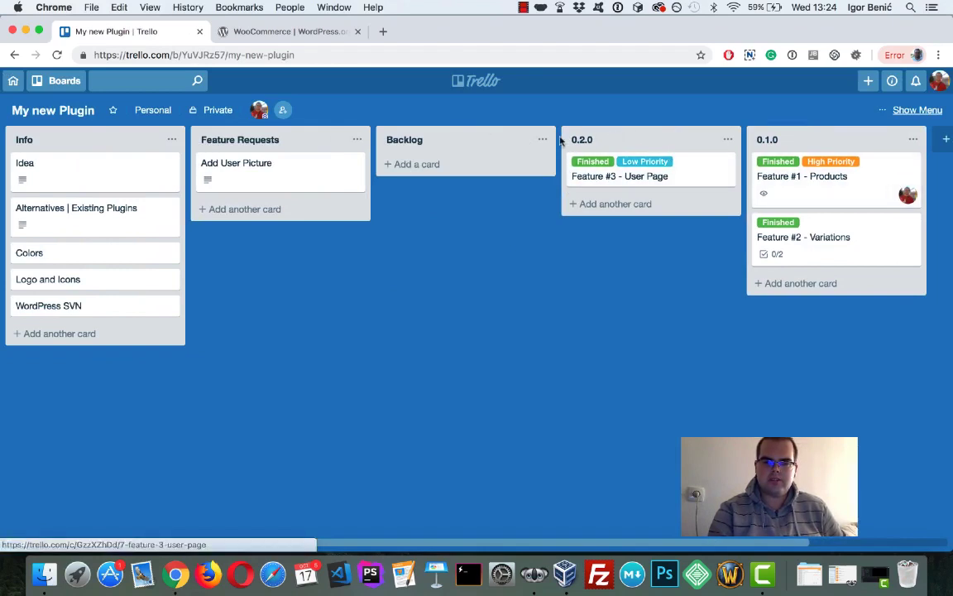
Step: Add a new 1.0.0 list positioned right after Backlog
type("03")
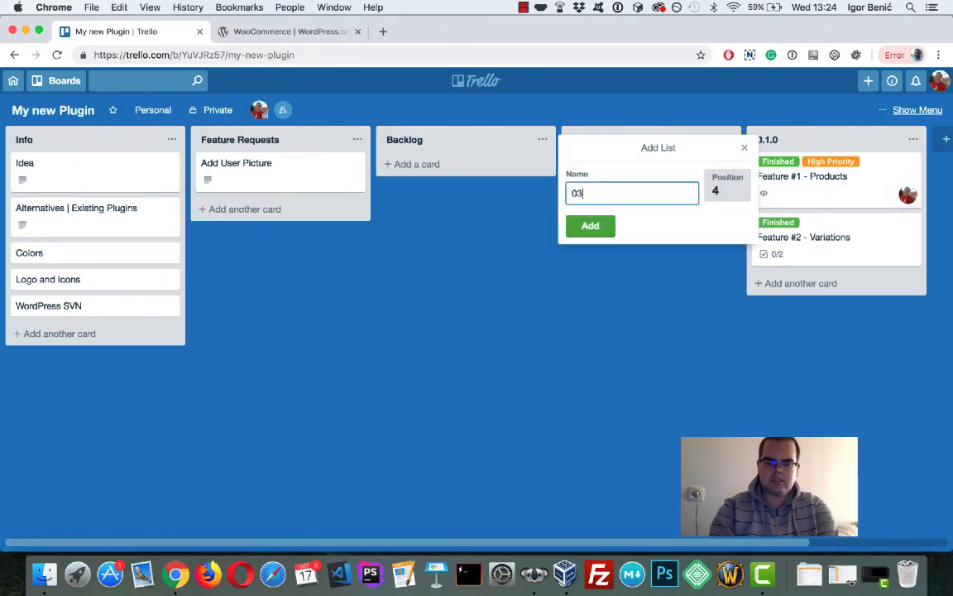
type("1.0")
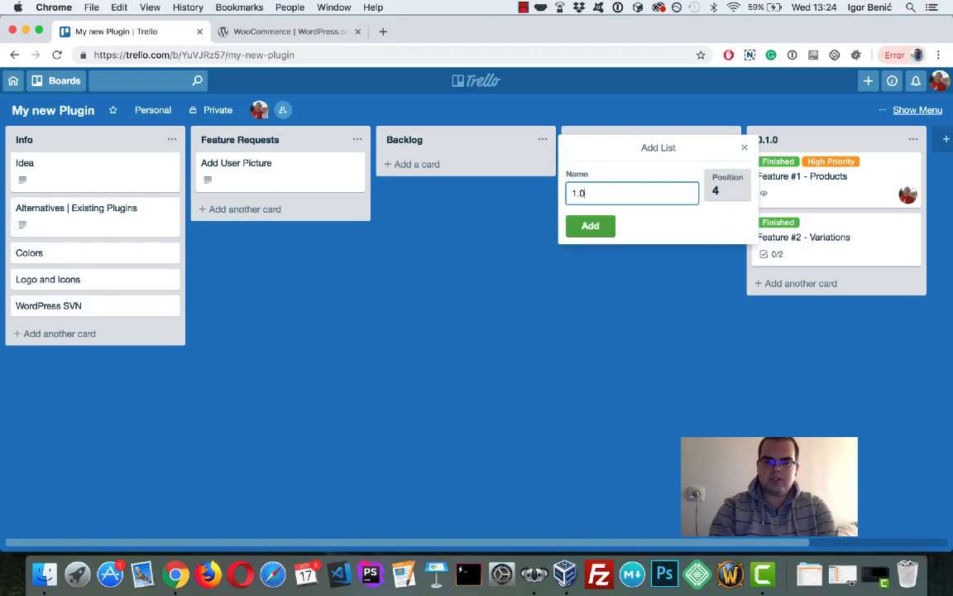
left_click(590, 225)
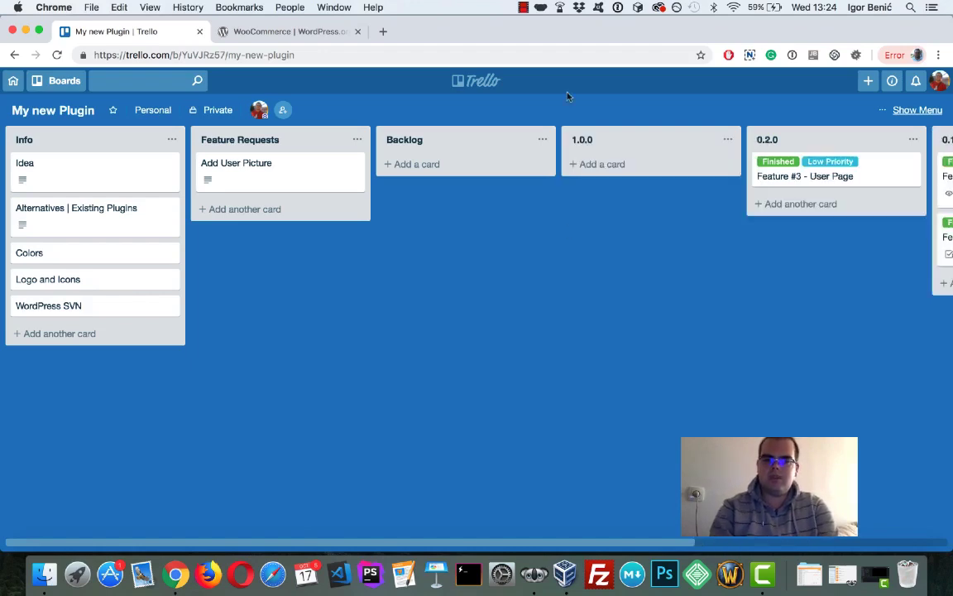
mouse_move(538, 258)
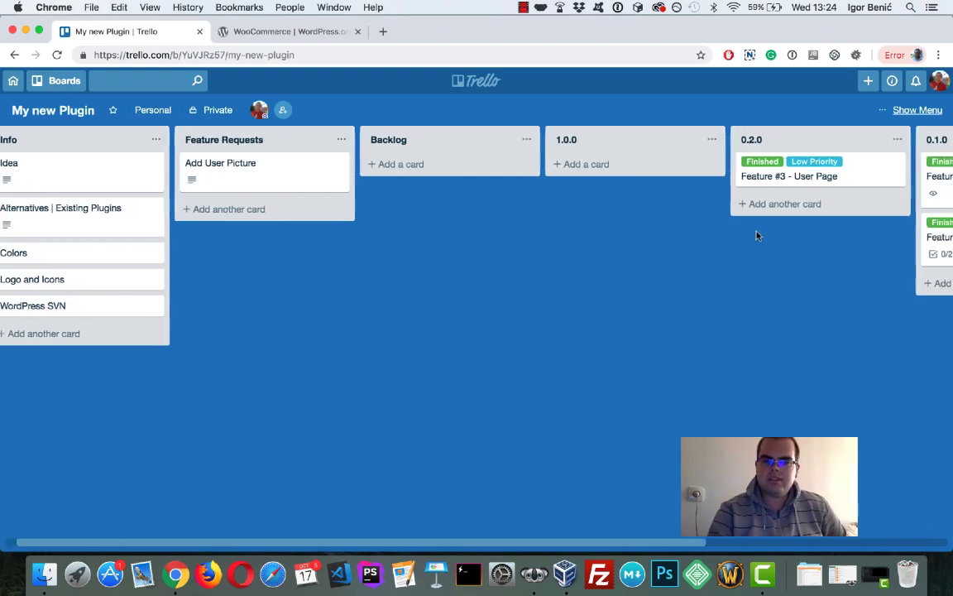
scroll("right", 3)
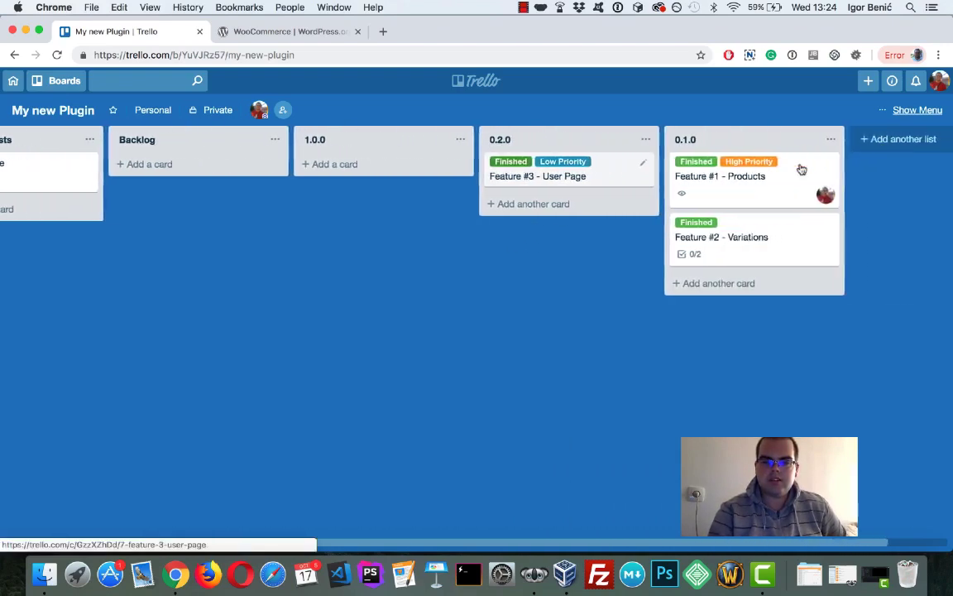
scroll("left", 3)
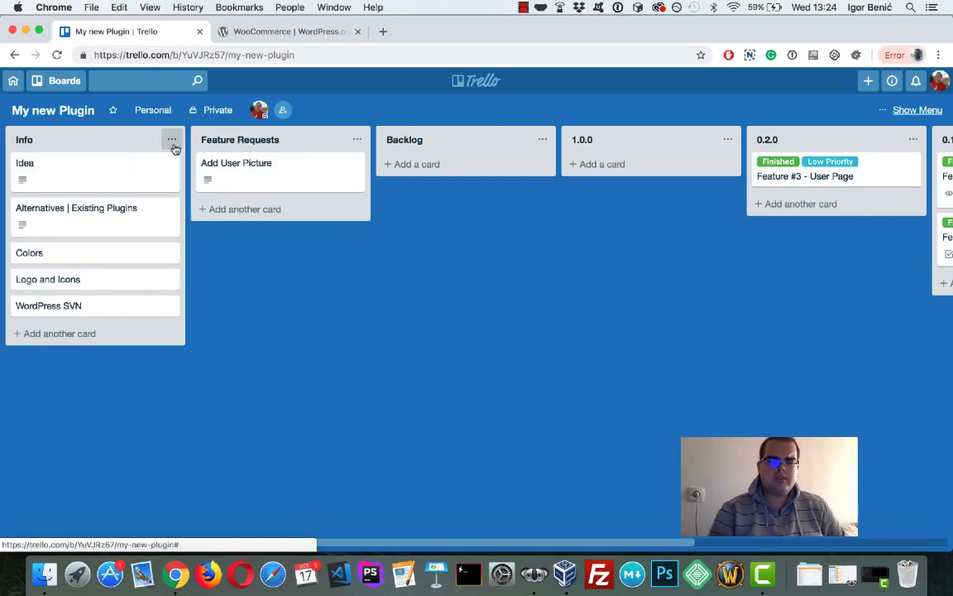
mouse_move(172, 155)
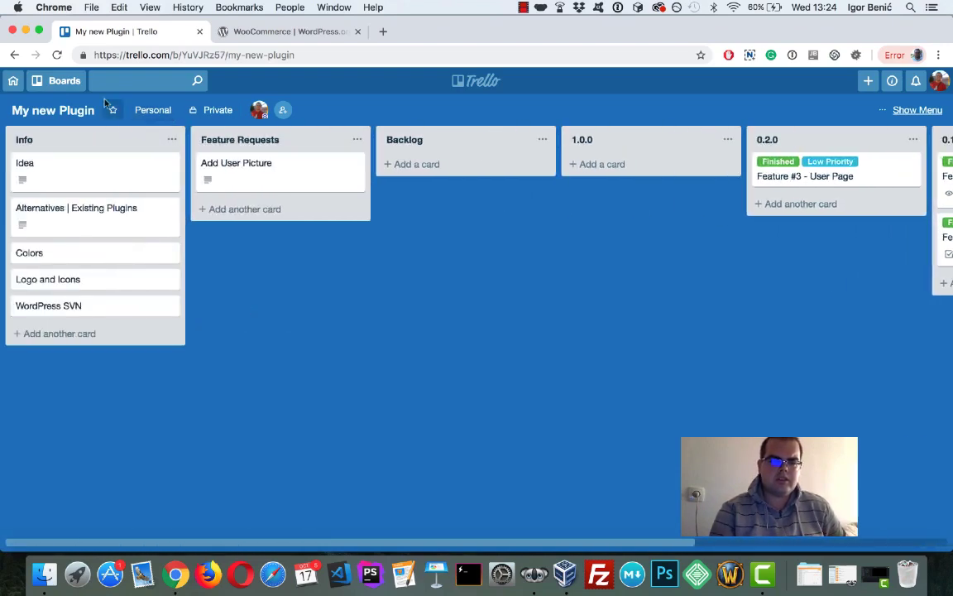
scroll("right", 3)
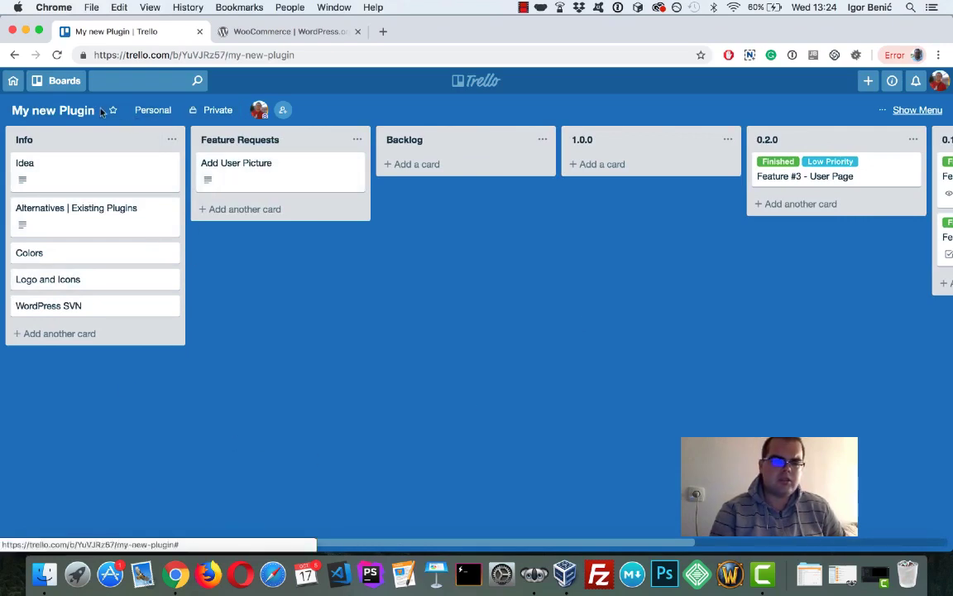
mouse_move(213, 348)
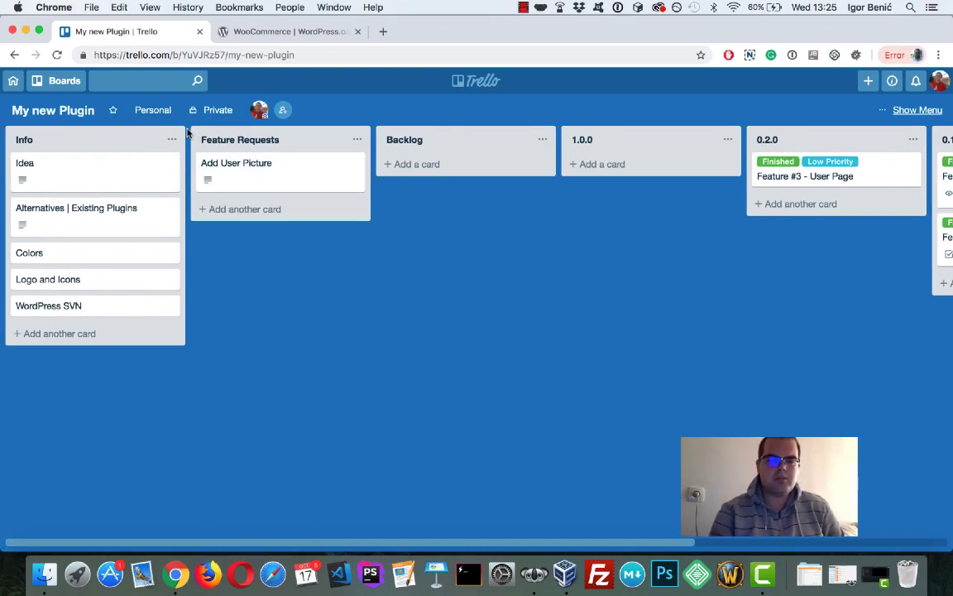
scroll("right", 3)
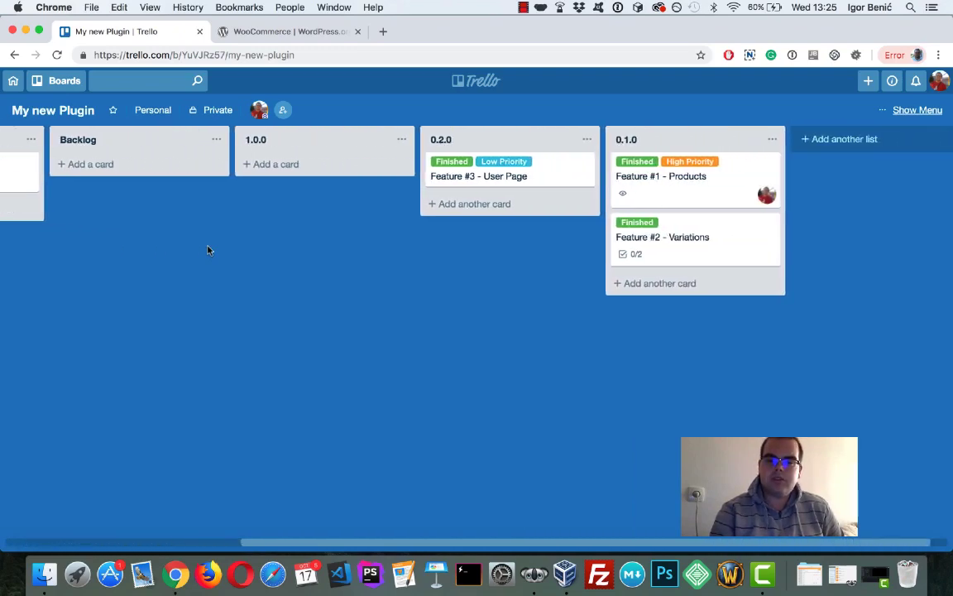
left_click(661, 237)
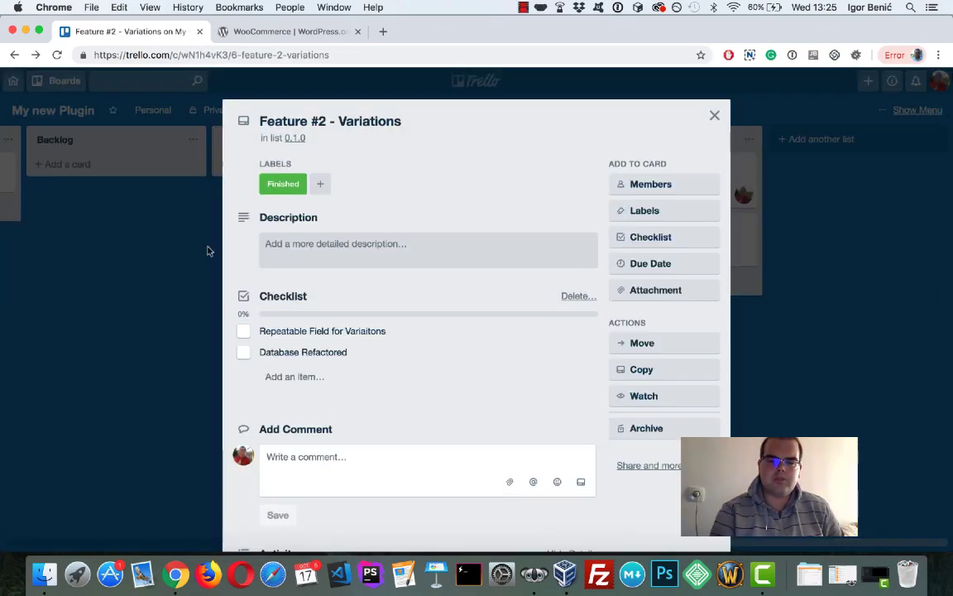
left_click(714, 115)
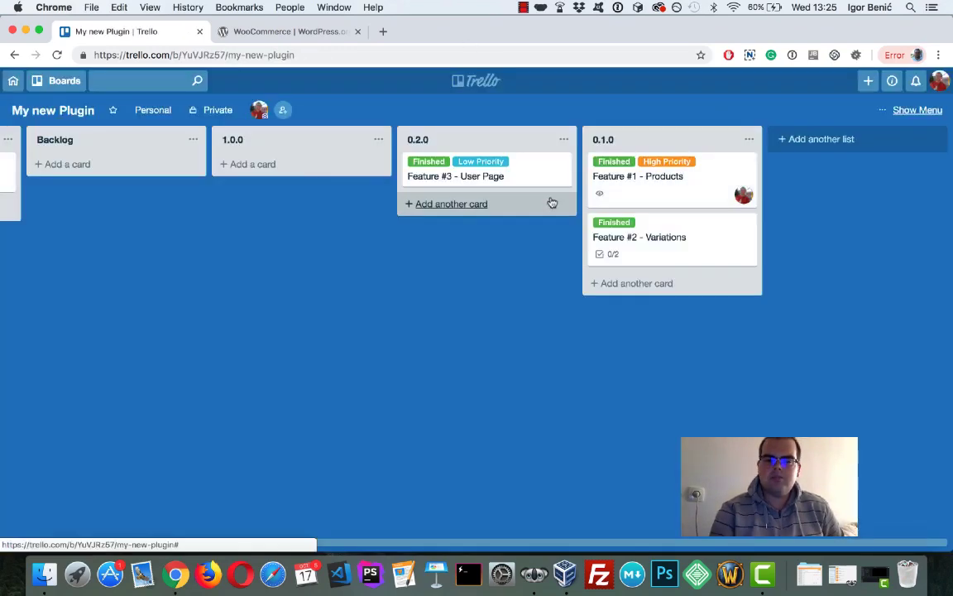